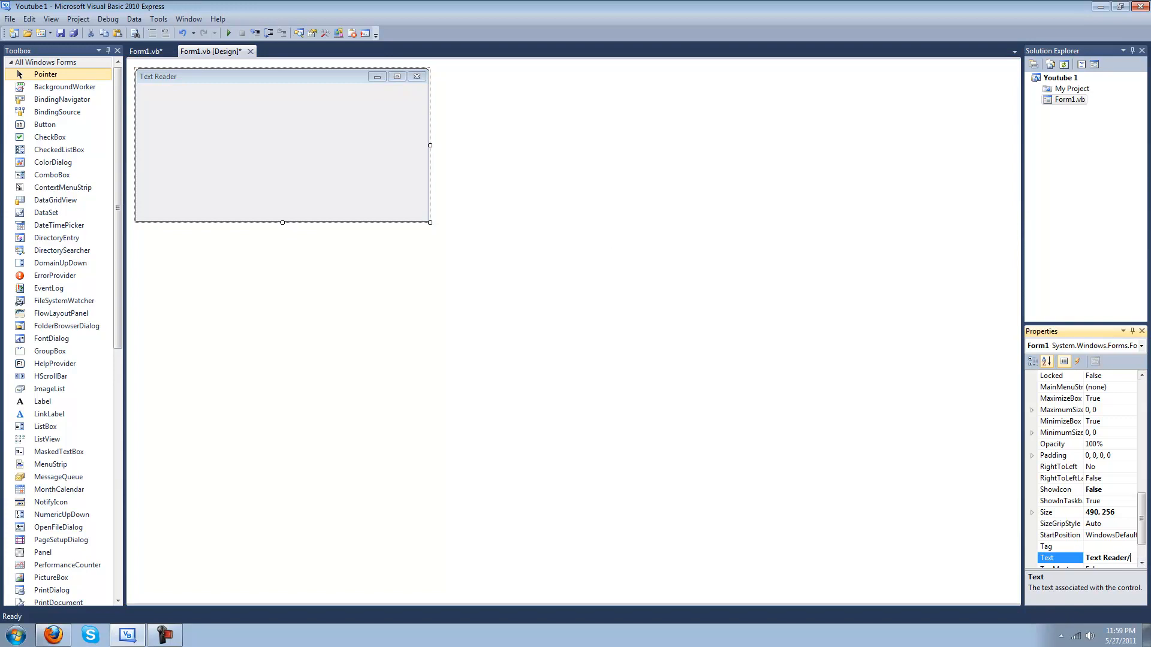
Step: Set the form's Text property to 'Text Reader/Writer'
text(/Writer)
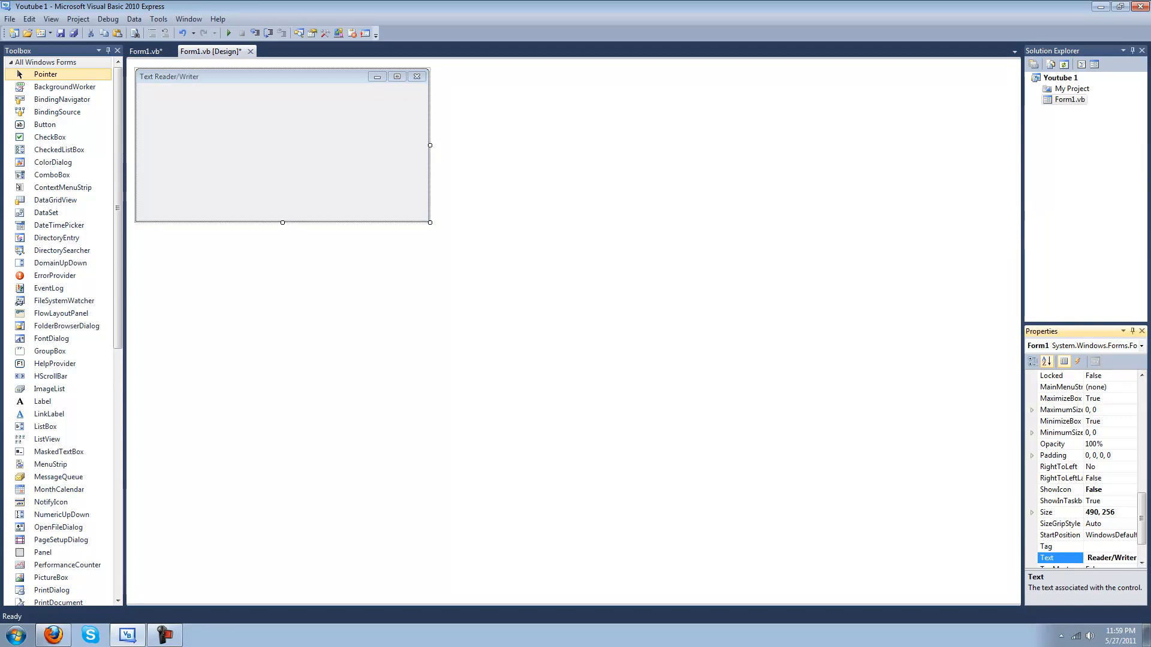
mouse_move(209, 151)
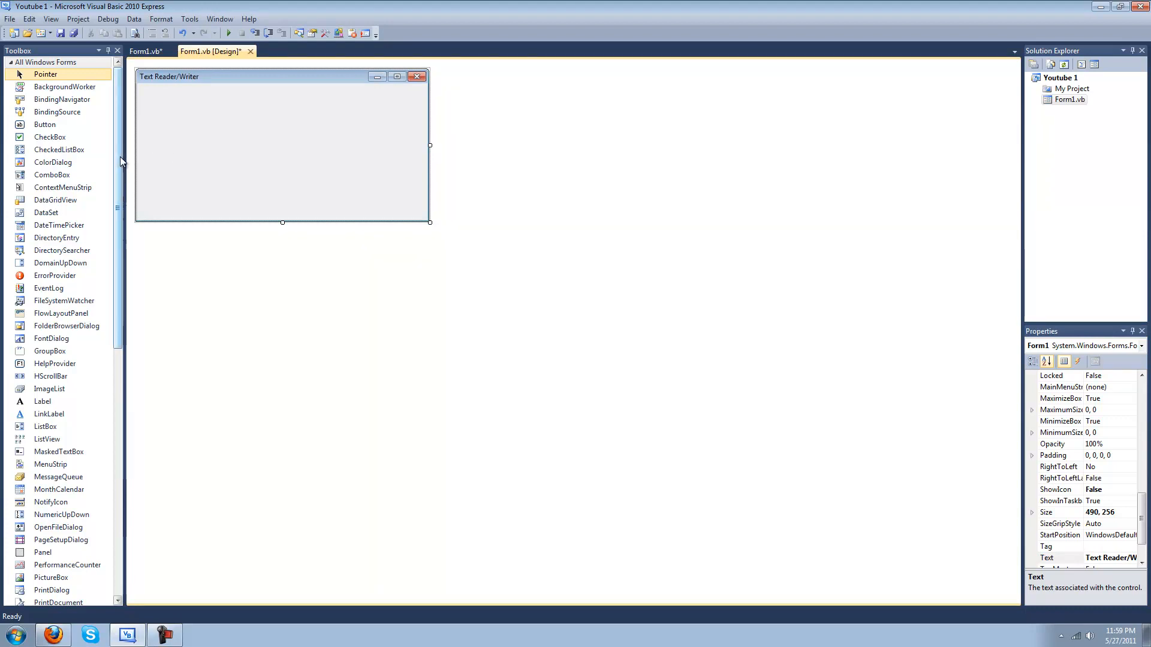
scroll(down, 3)
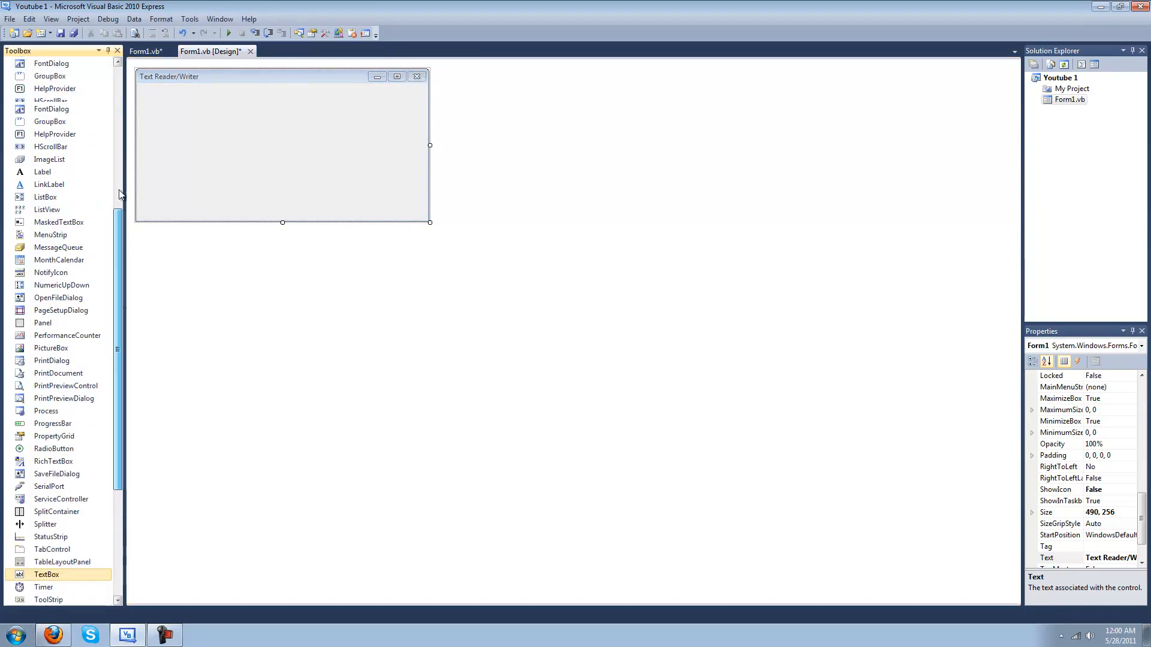
Step: Place a Button across the full top width of the form and label it 'Open'
drag(44, 124, 167, 97)
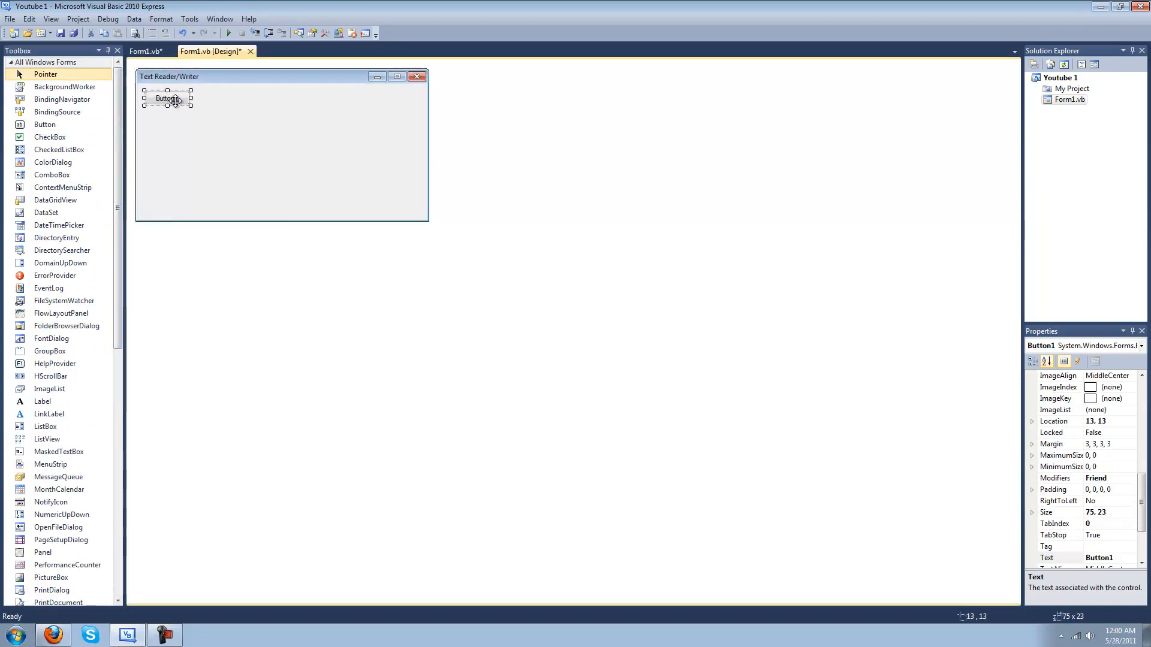
drag(191, 97, 299, 97)
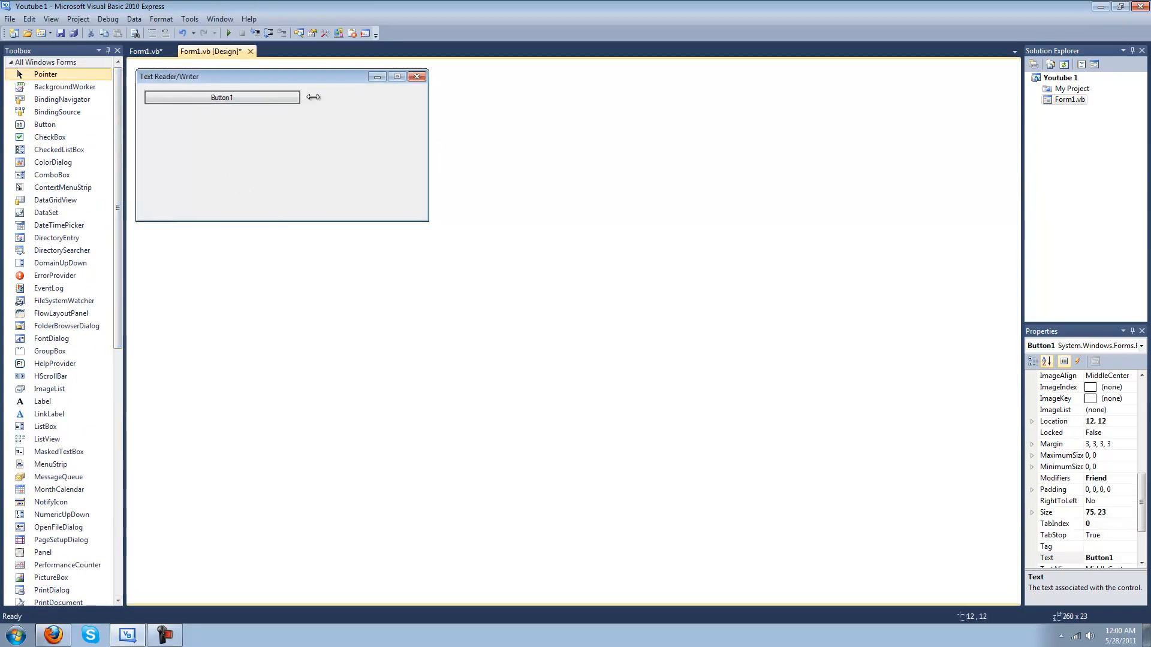
drag(313, 96, 420, 96)
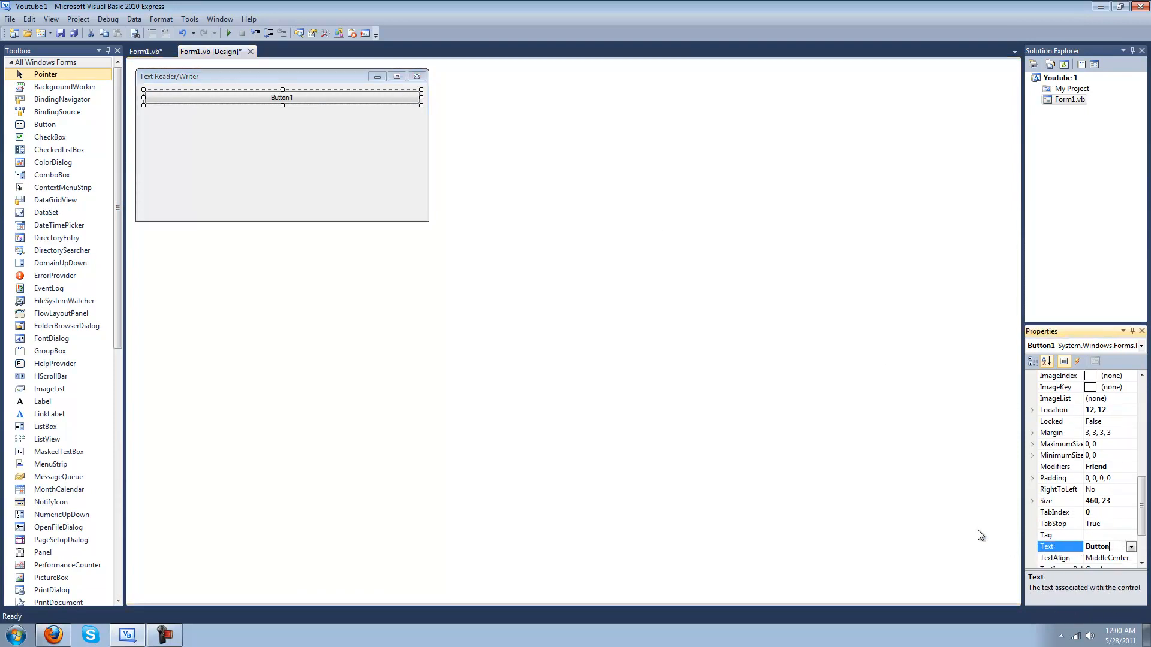
text(Open)
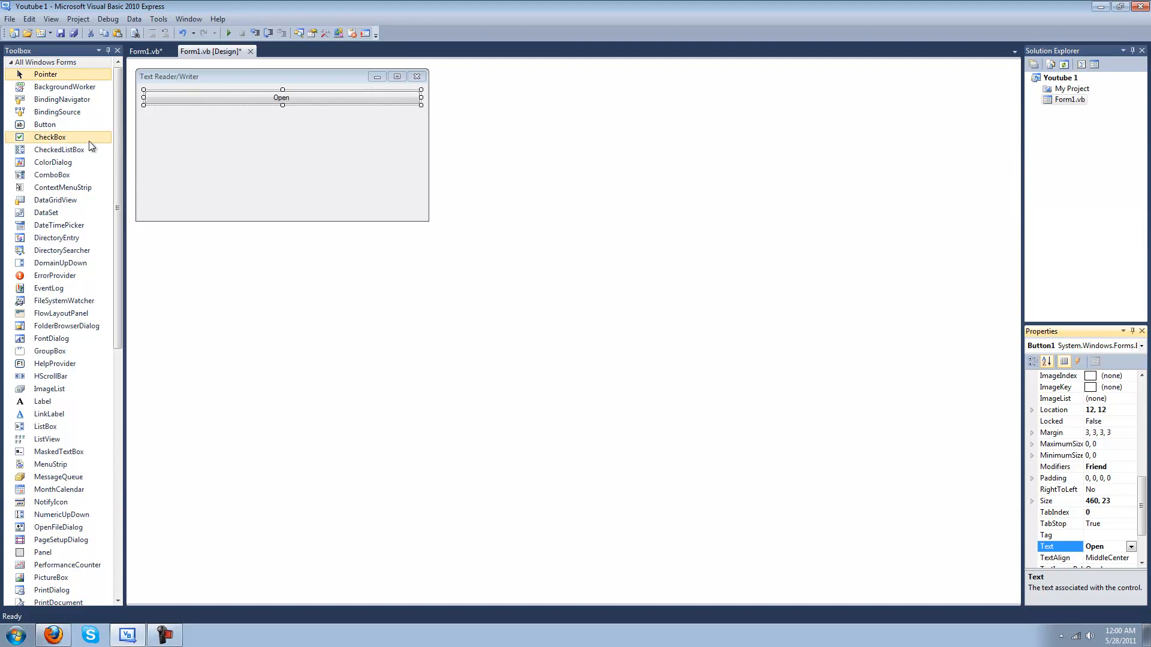
scroll(down, 3)
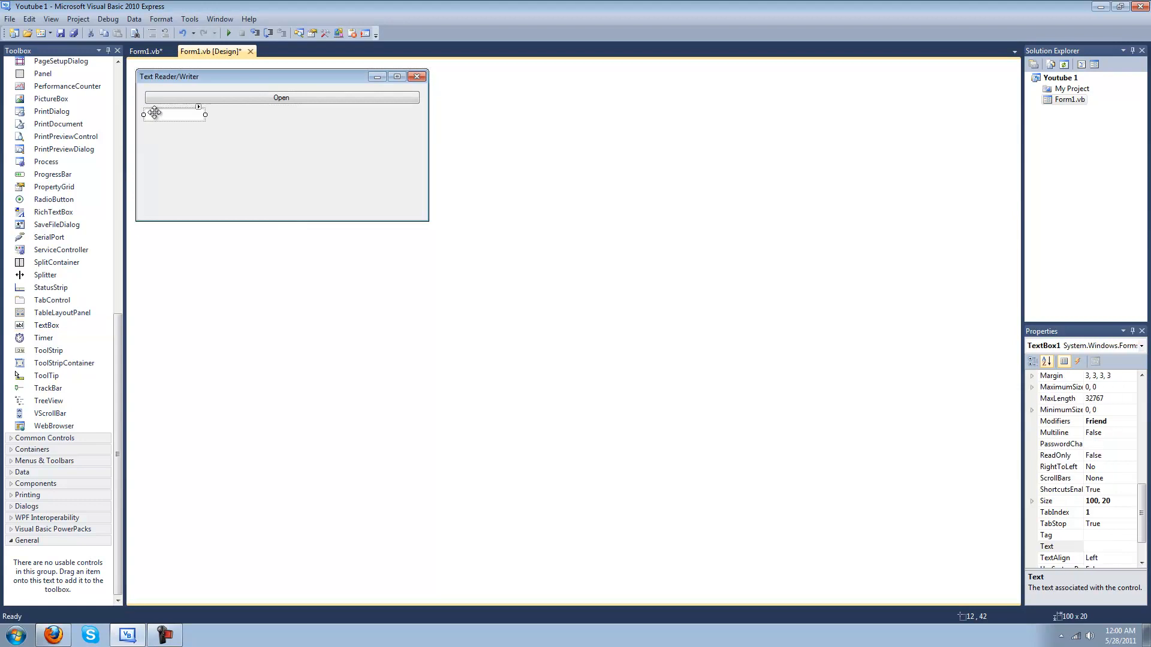
Step: Make the TextBox multiline and enlarge it to fill the form below the Open button
click(209, 123)
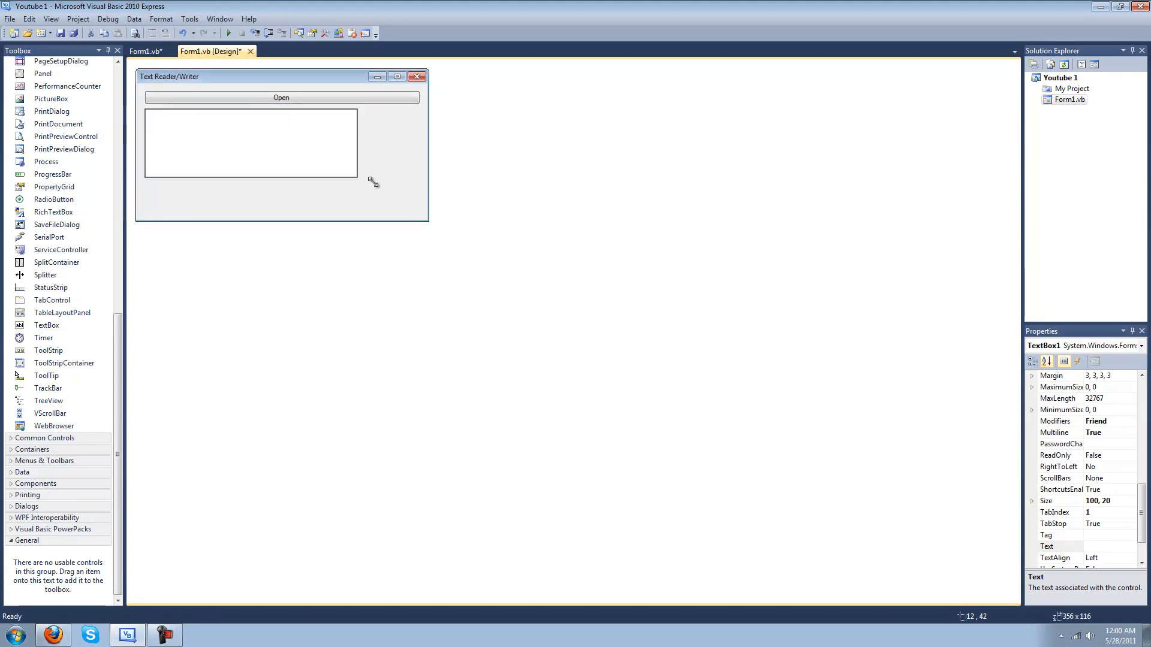
drag(356, 174, 410, 201)
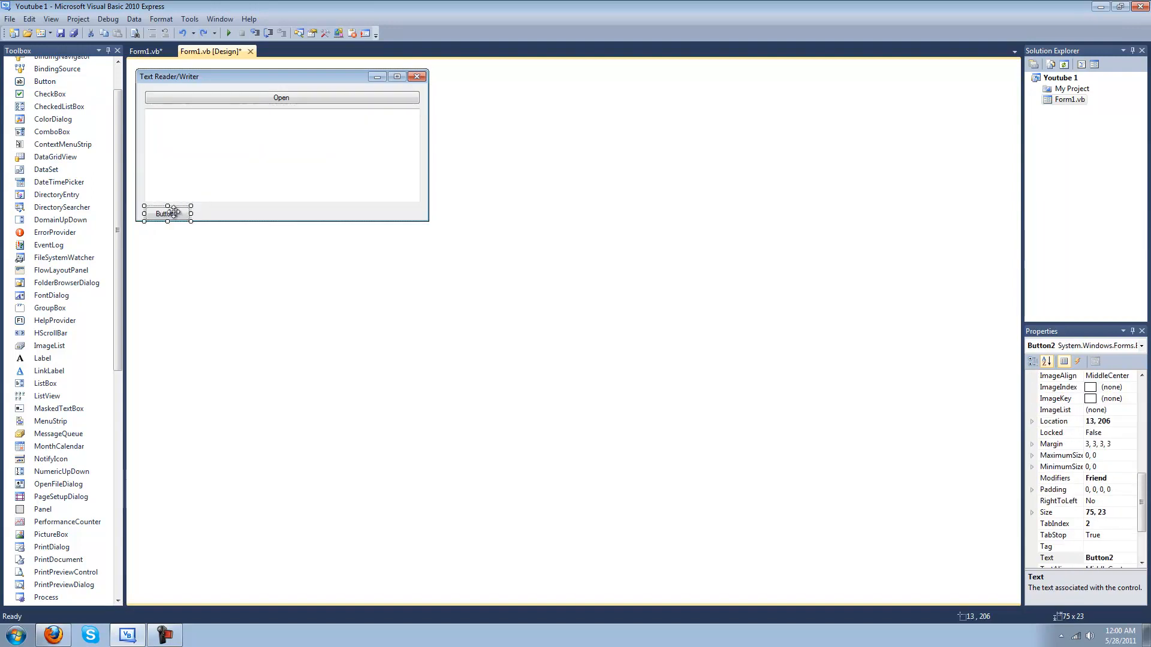
Step: Stretch the second button across the form bottom and label it 'Save'
drag(191, 213, 418, 212)
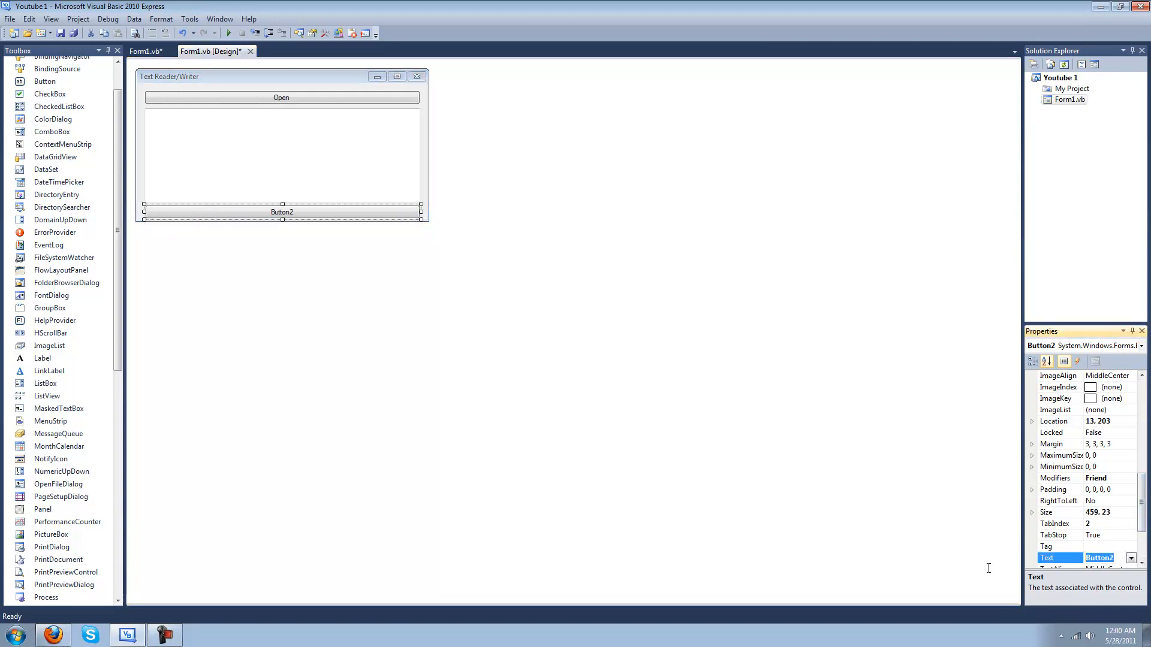
text(Sacv)
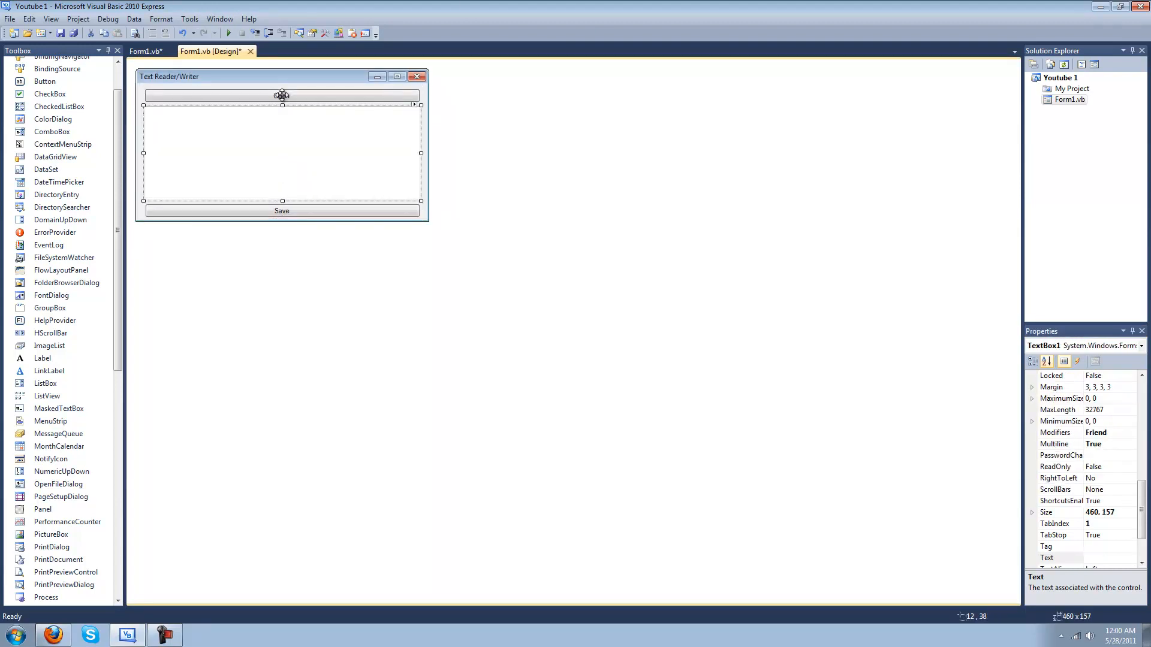
Step: Add 'Imports System.IO' at the top of Form1.vb from the Open button's code
double_click(281, 94)
text(import)
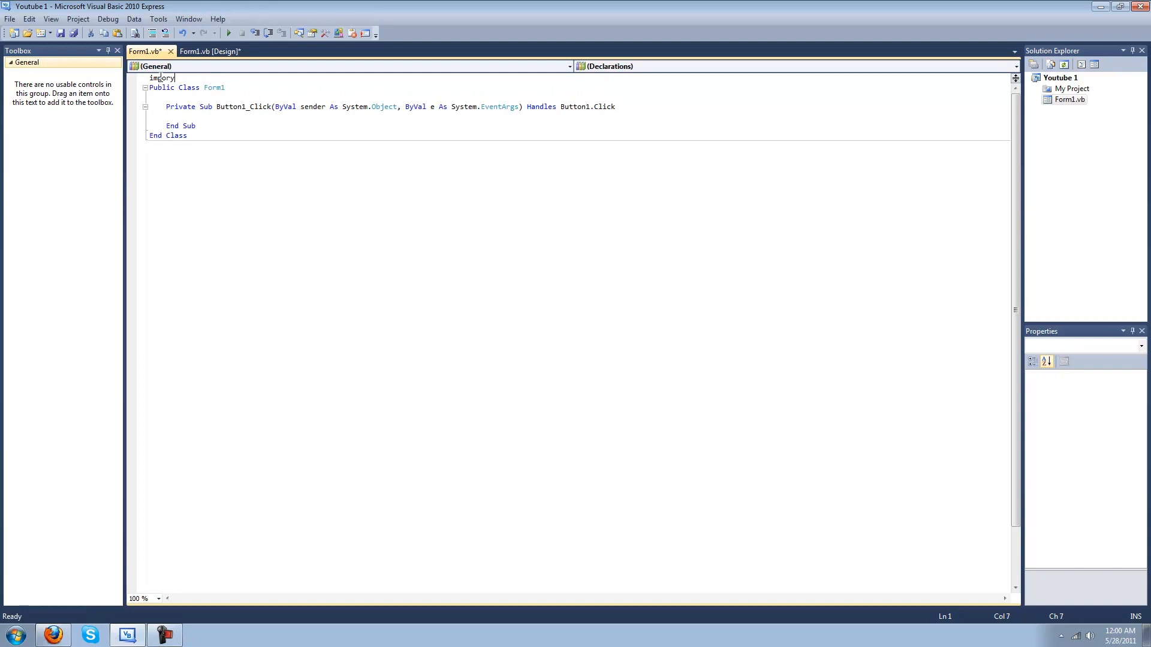
text(Imports System,)
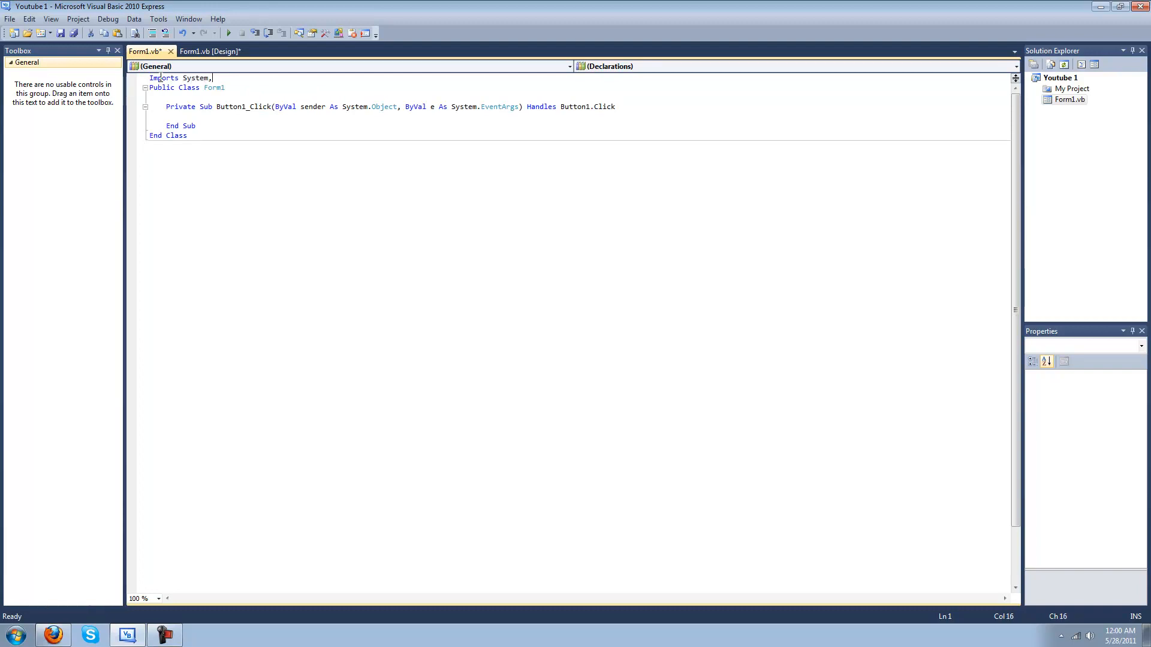
text(io)
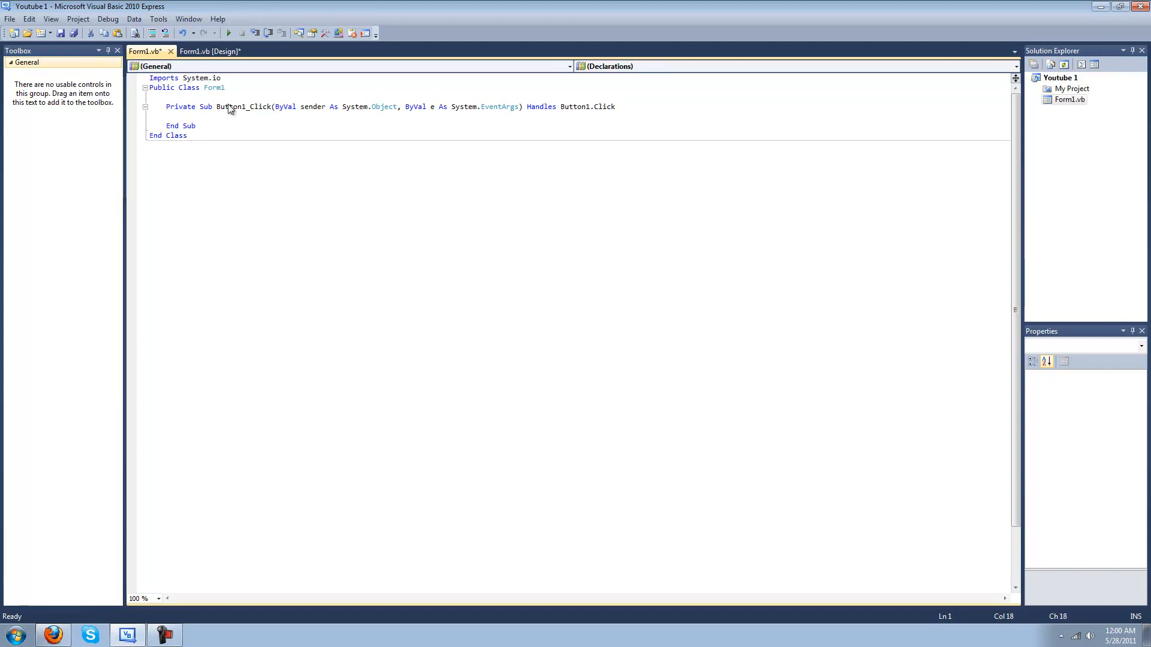
Step: Inside Button1_Click declare 'Dim openf As New OpenFileDialog'
click(208, 117)
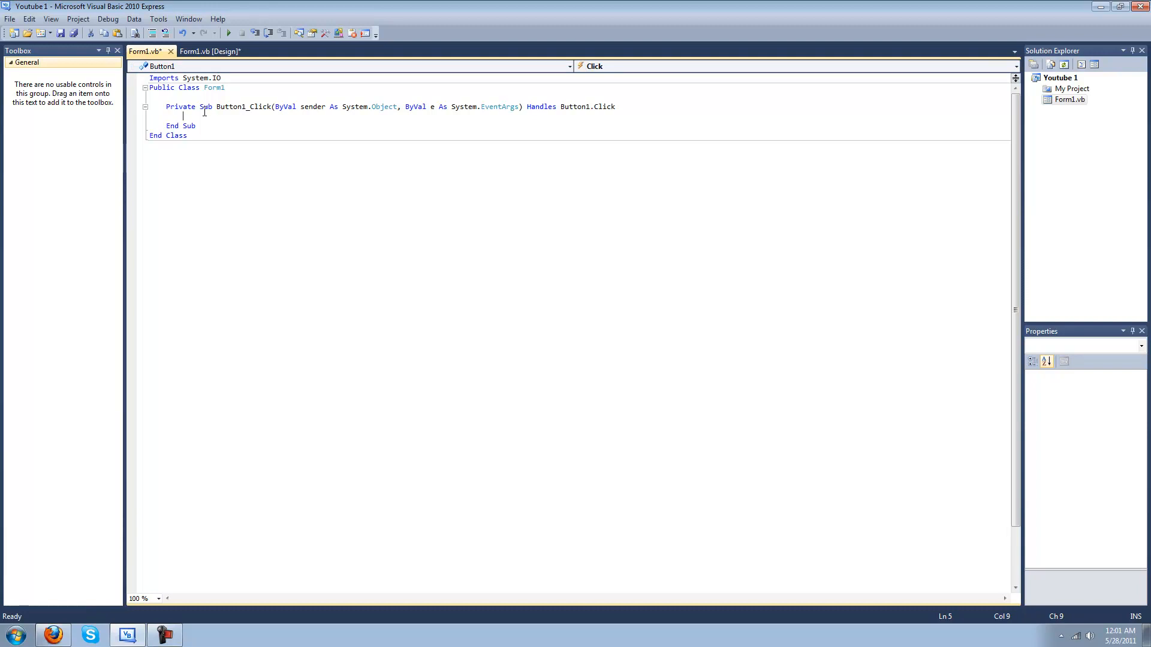
text(vbSimplifiedChinese)
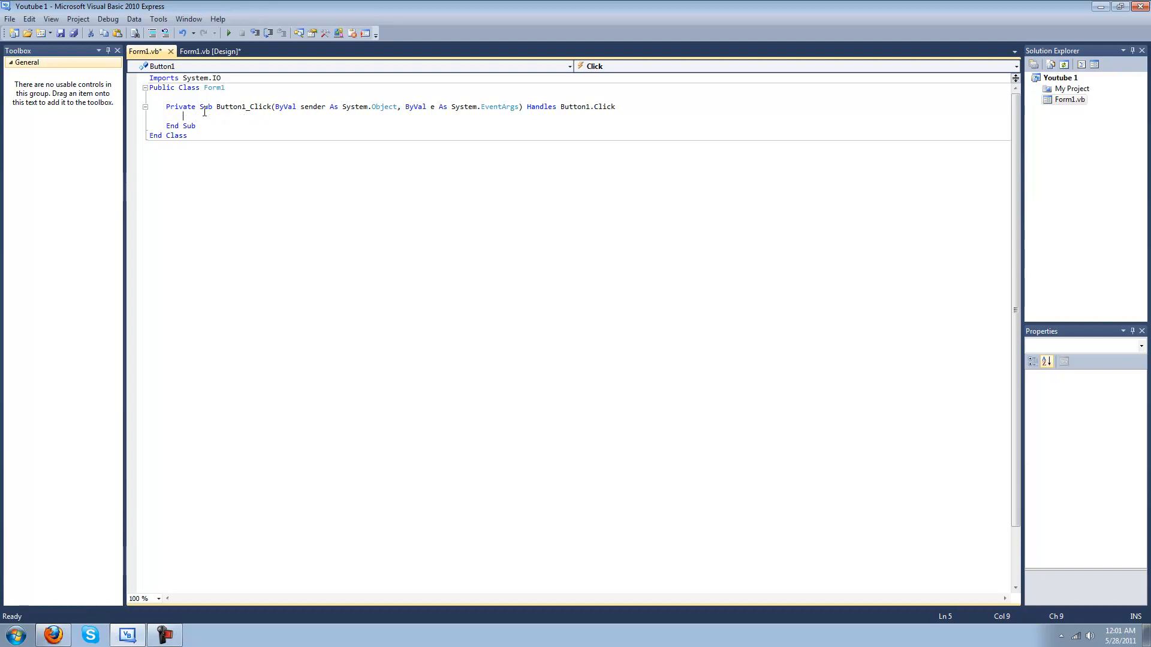
text(Dim open)
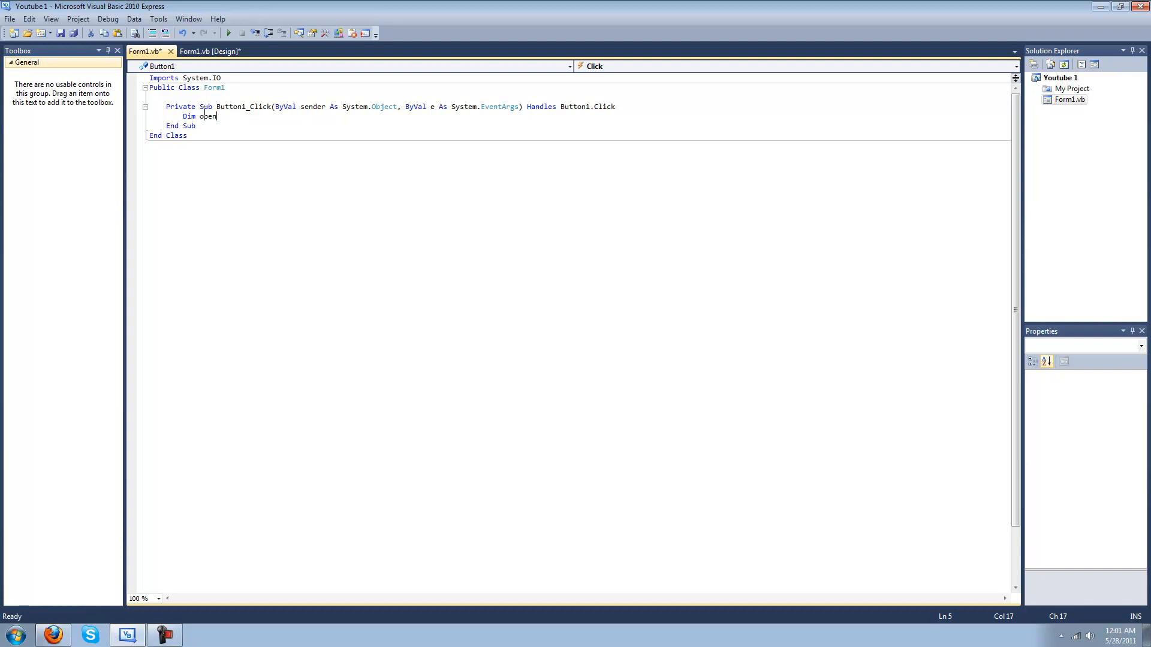
text(f As new)
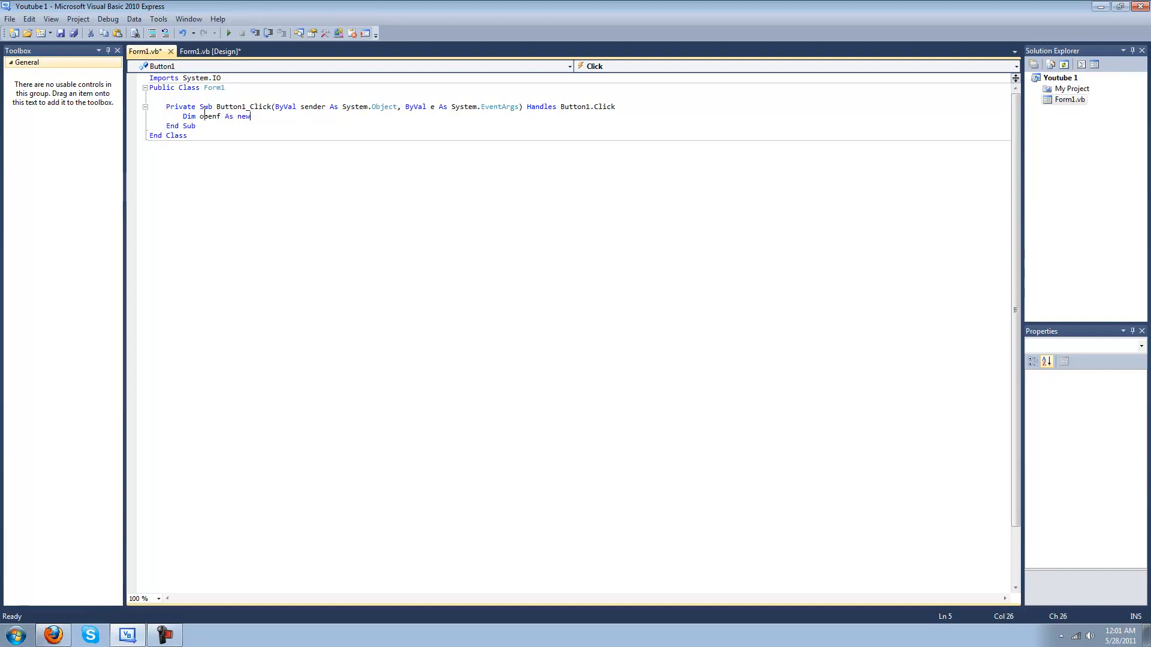
text(openf)
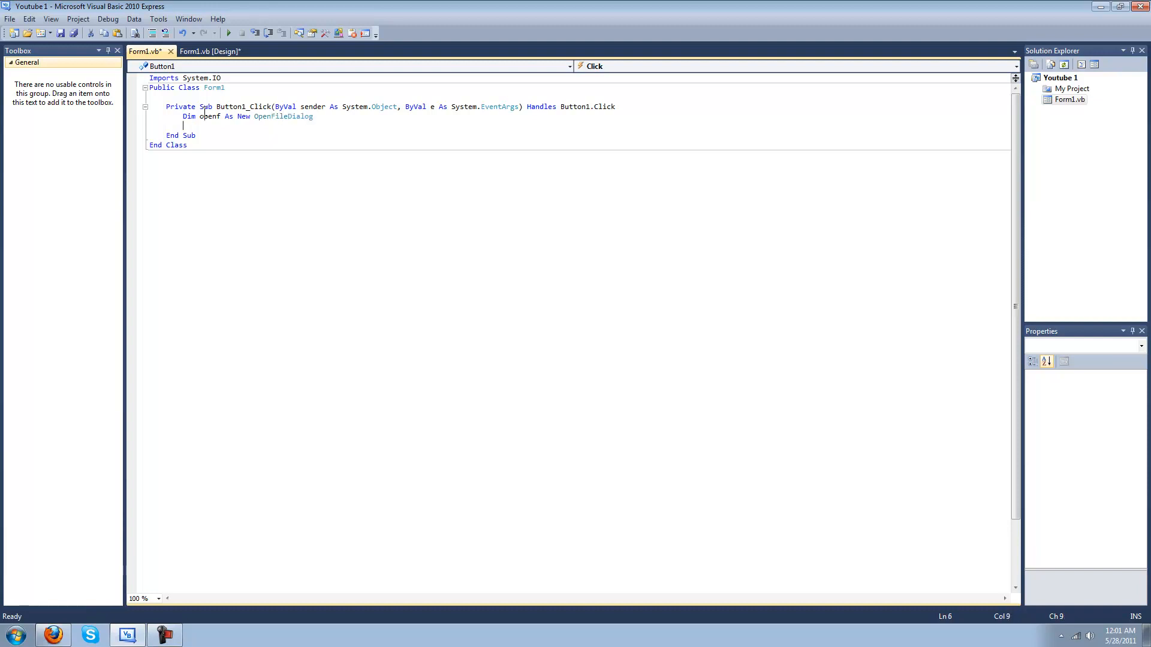
Step: Start a Try block and set openf.FileName = "Choose a file"
text(Try)
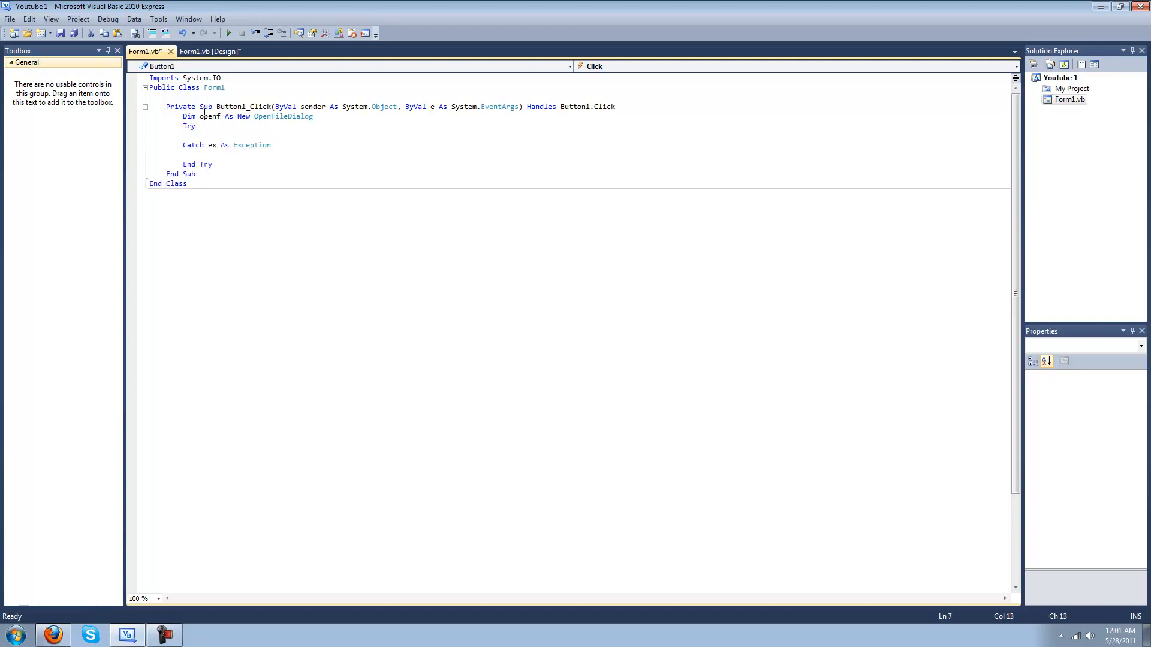
text(openf.)
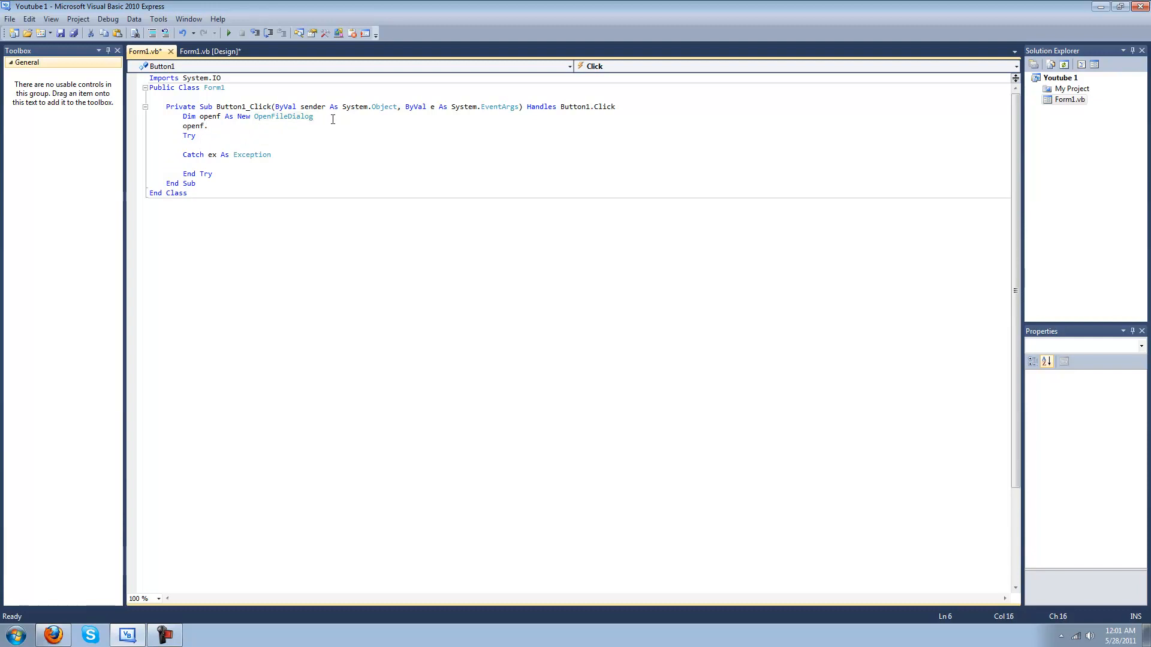
text(FileName = ")
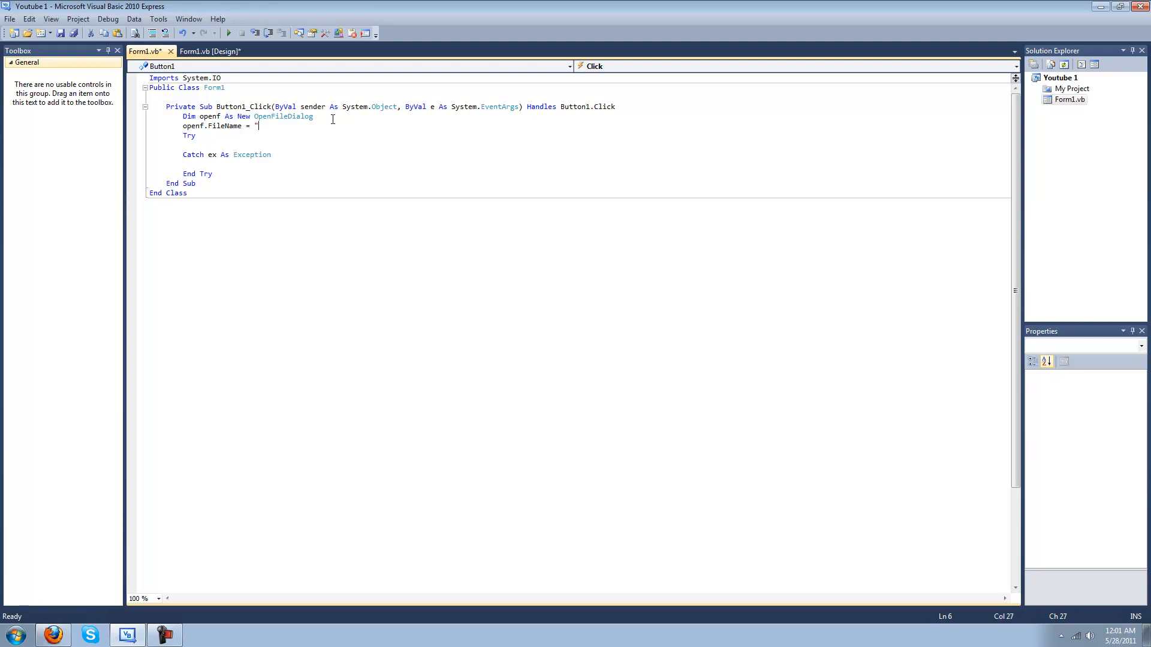
text(Choose a file)
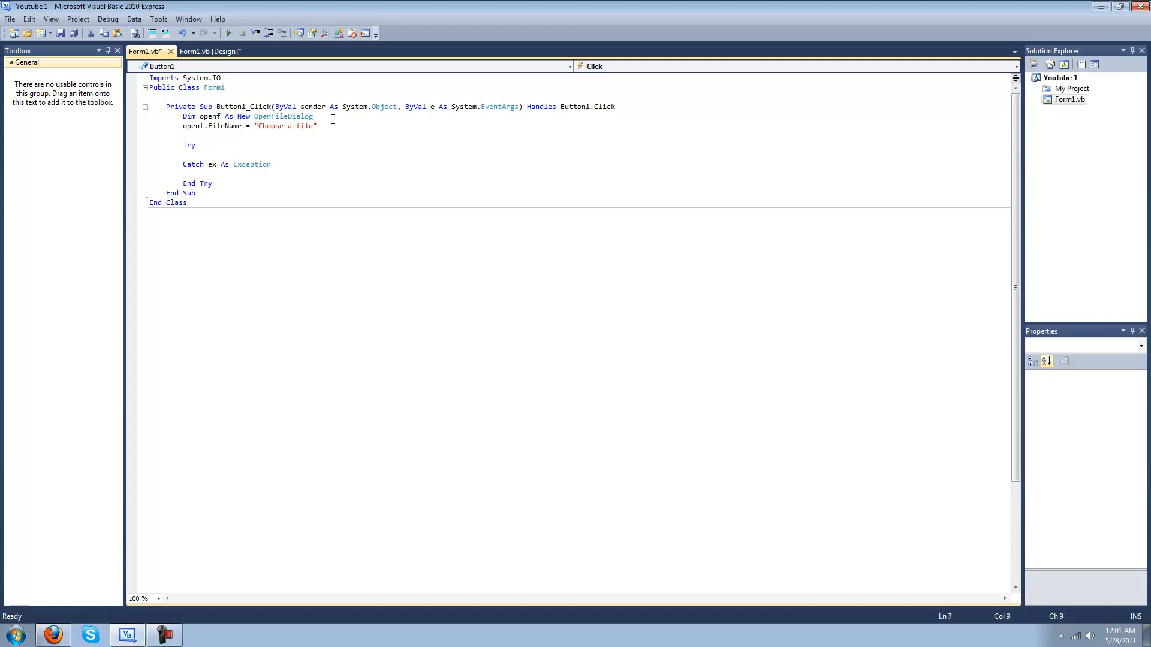
Step: Set openf.InitialDirectory = "C:\"
text(openf)
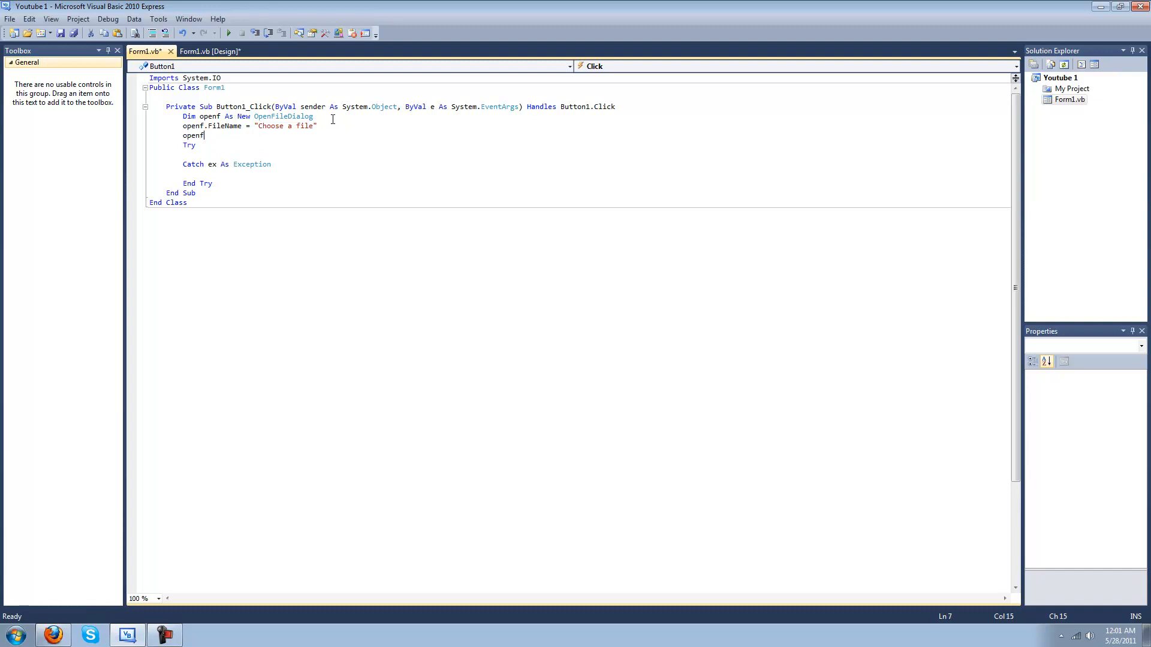
text(.InitialDirectory =)
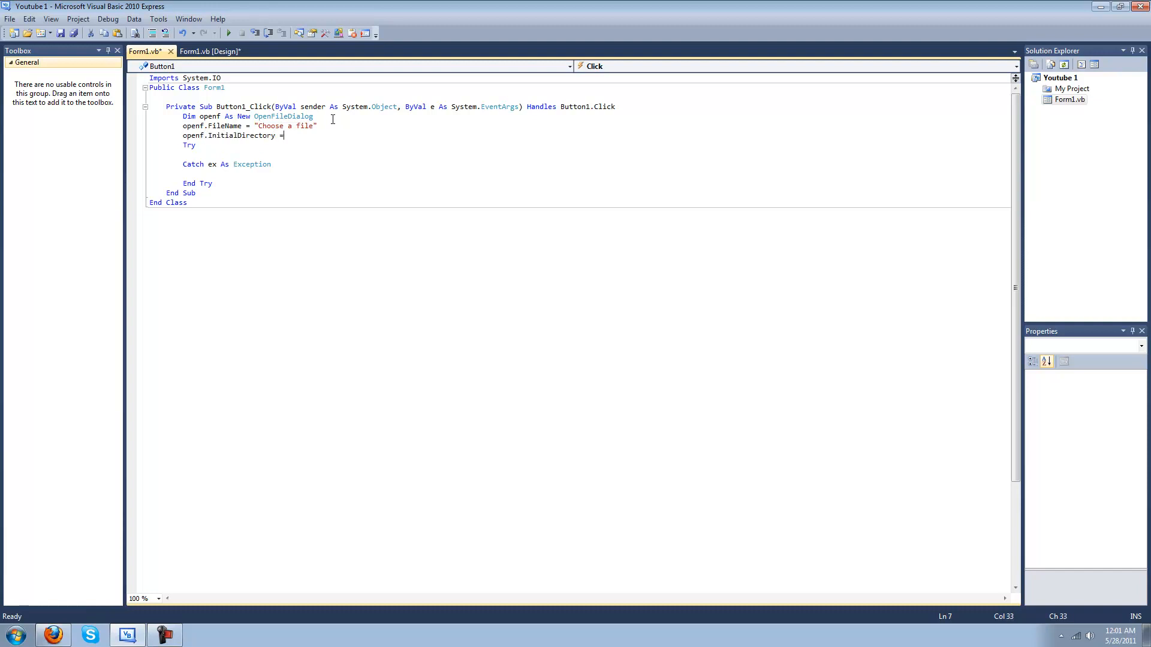
text("C;)
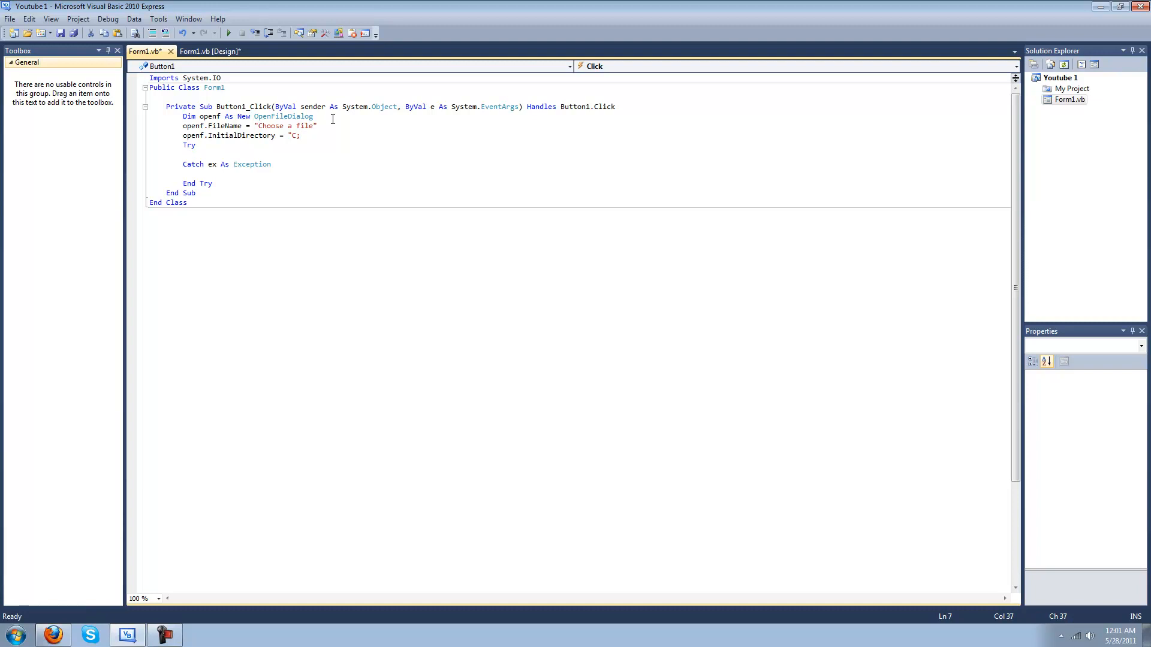
text(\)
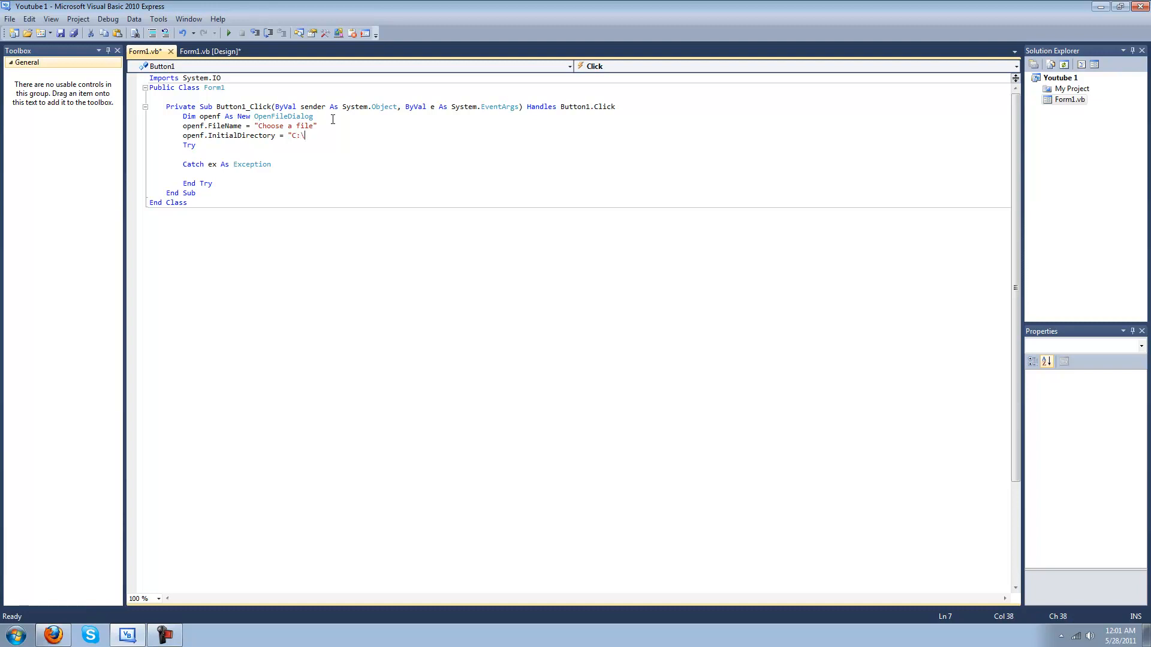
text(\)
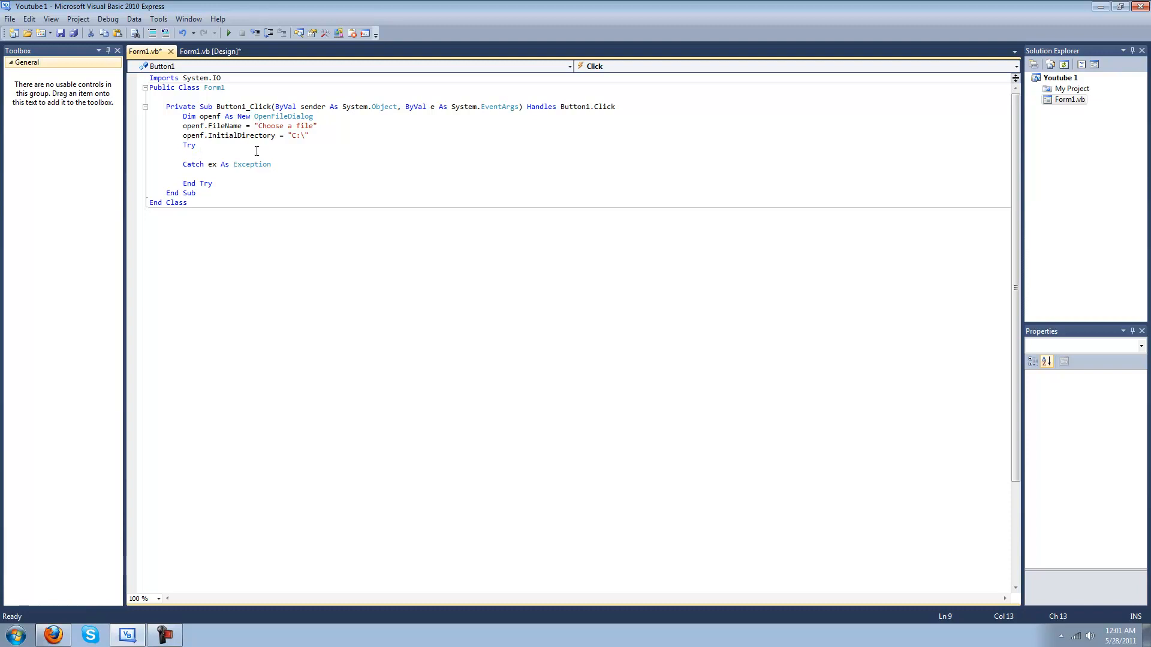
Step: Call openf.ShowDialog() inside the Try block
text(oe)
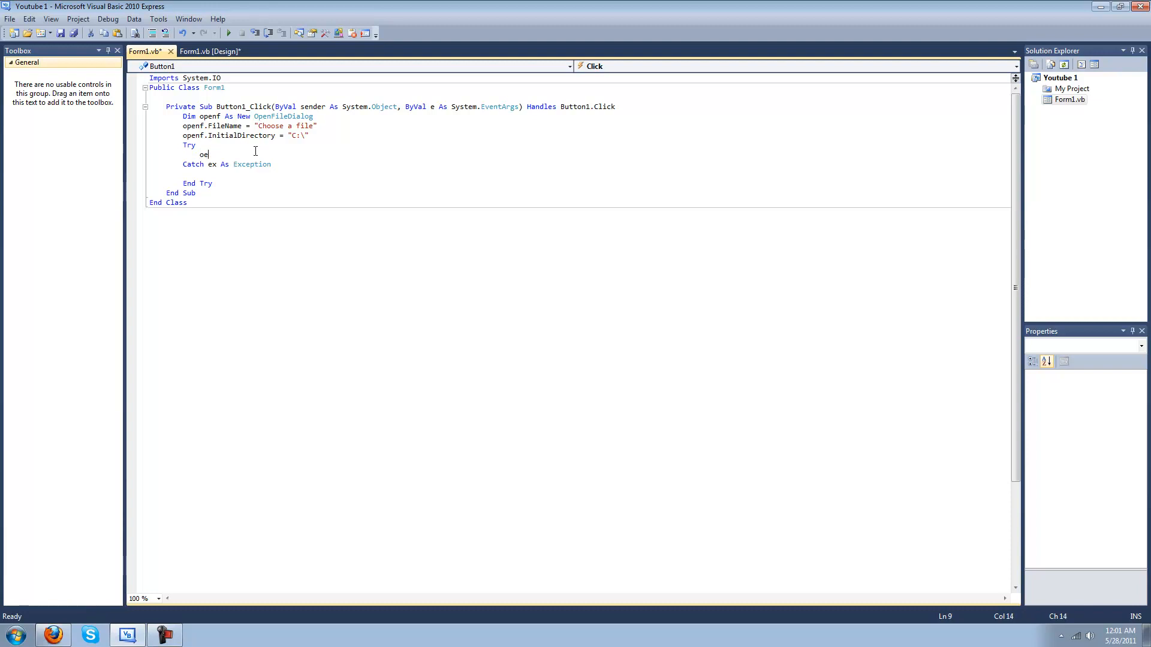
text(penf)
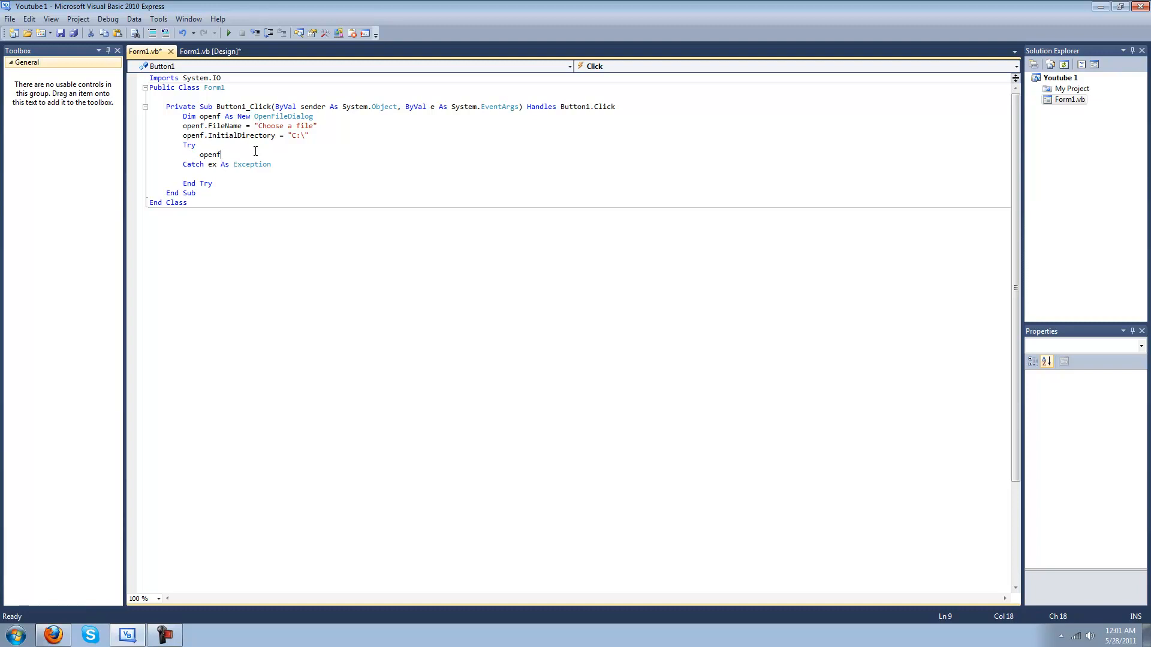
text(.ShowDialog)
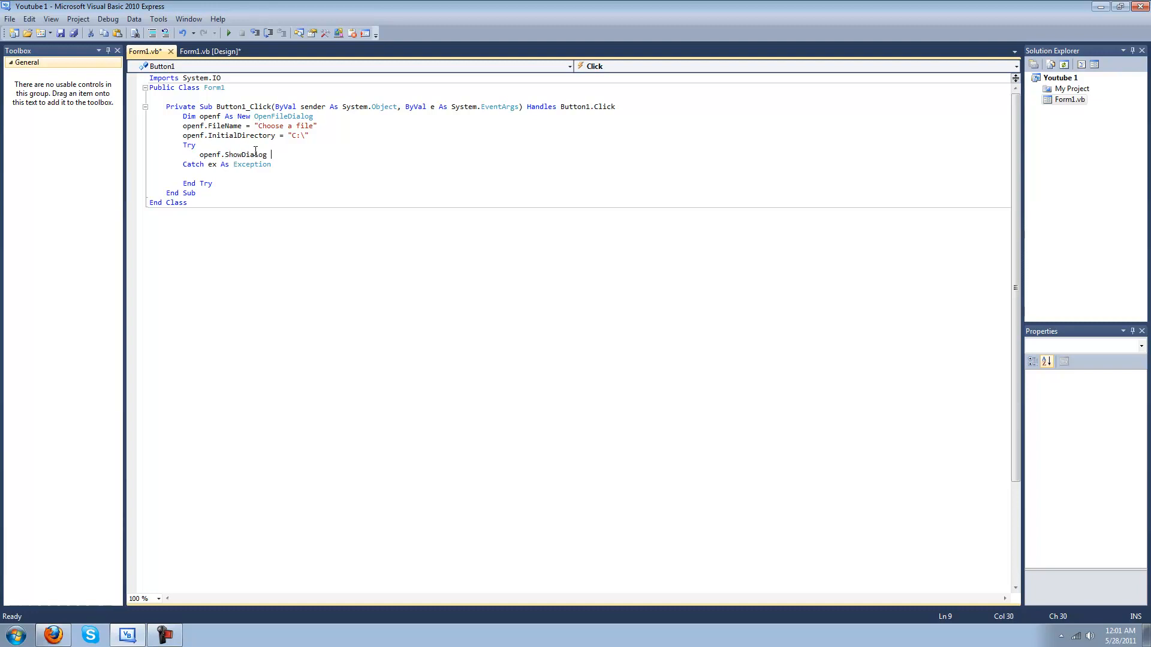
key(Enter)
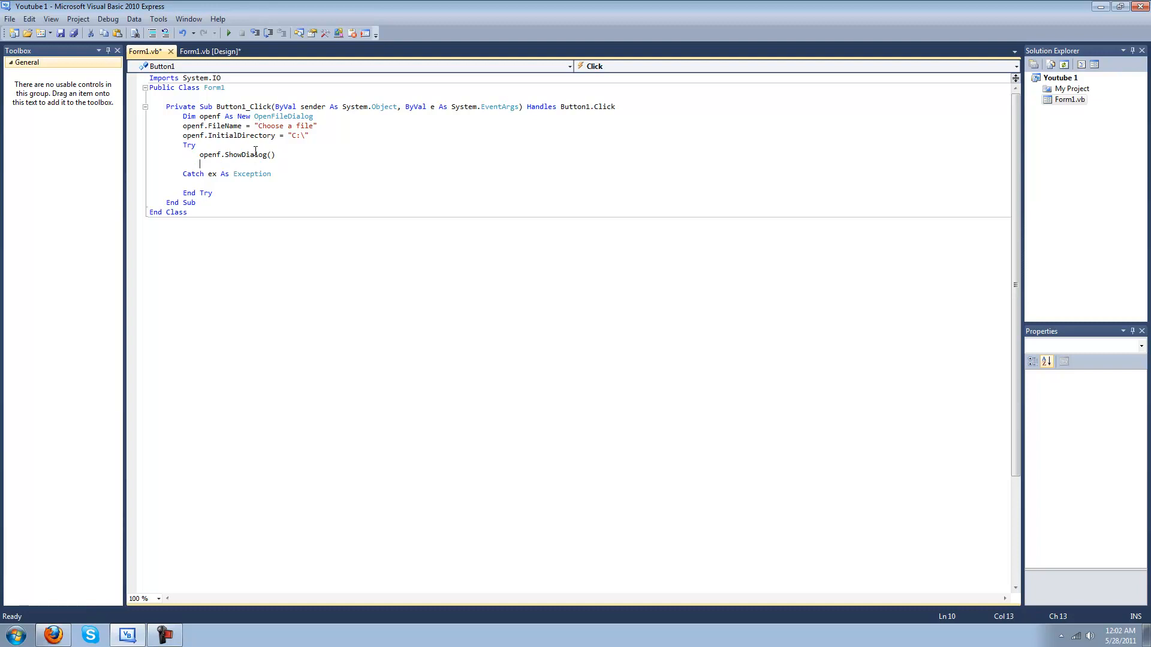
Step: Declare 'Dim reader As New IO.StreamReader(openf.FileName)'
text(Dispos)
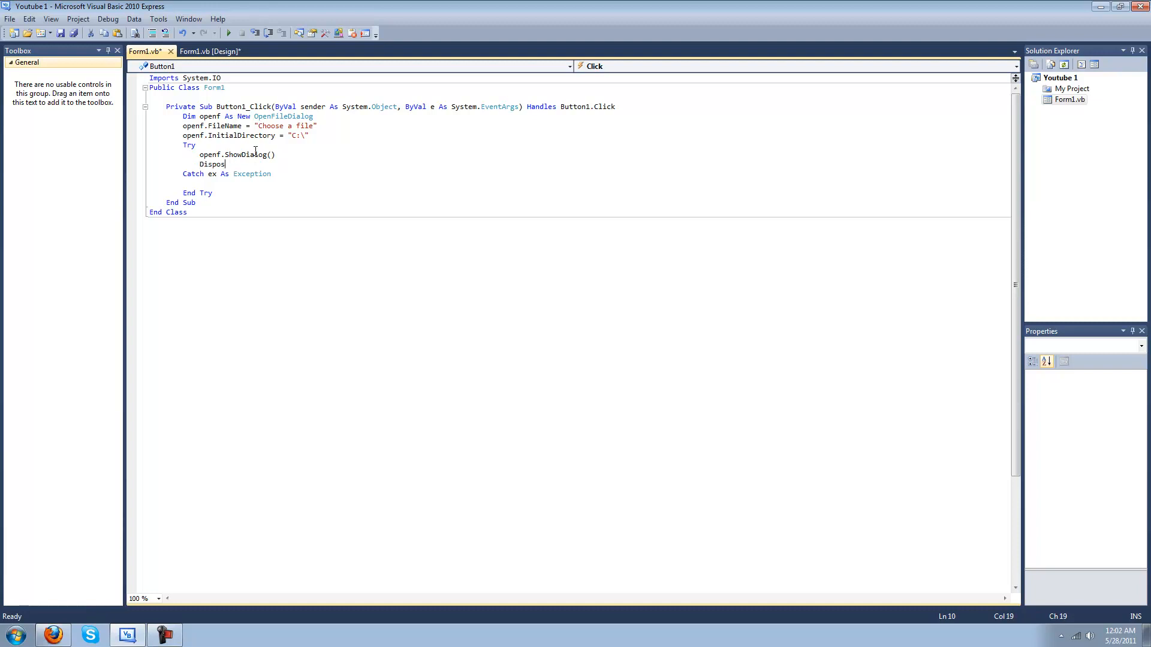
key(Backspace)
text(Dim rea)
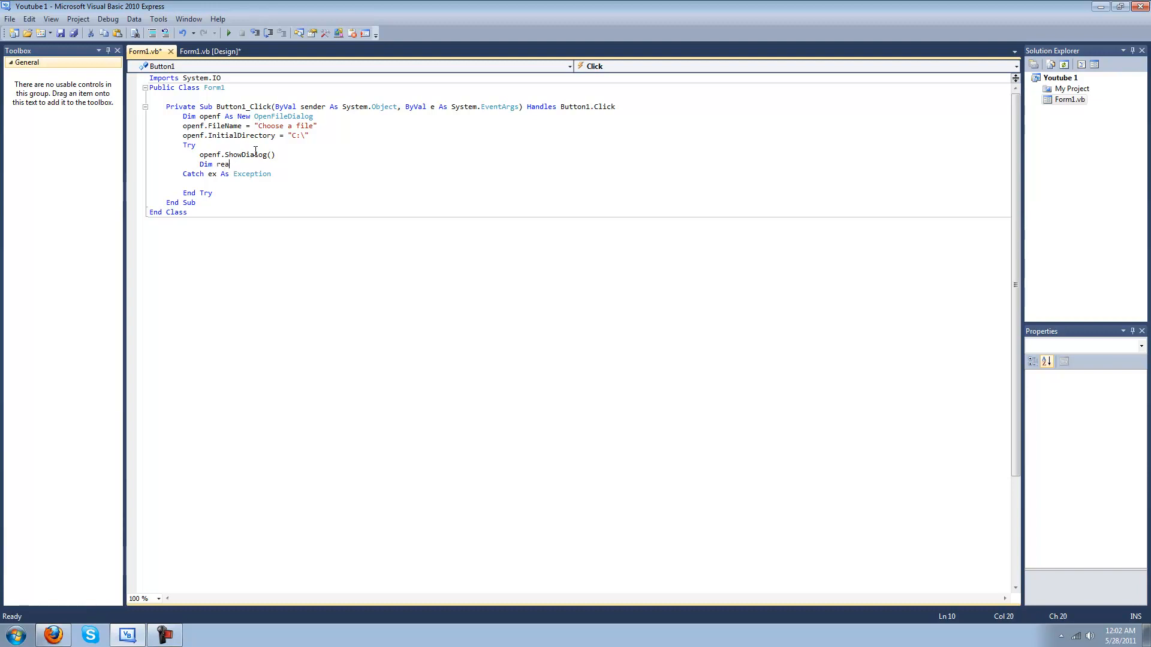
text(der As string)
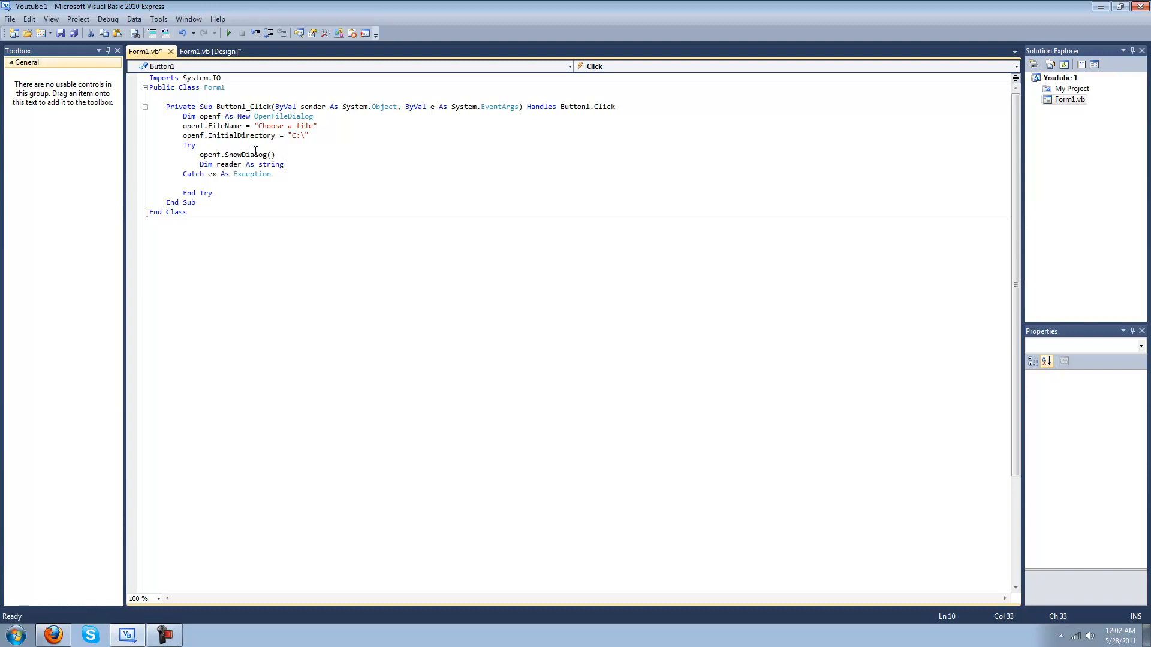
text(=)
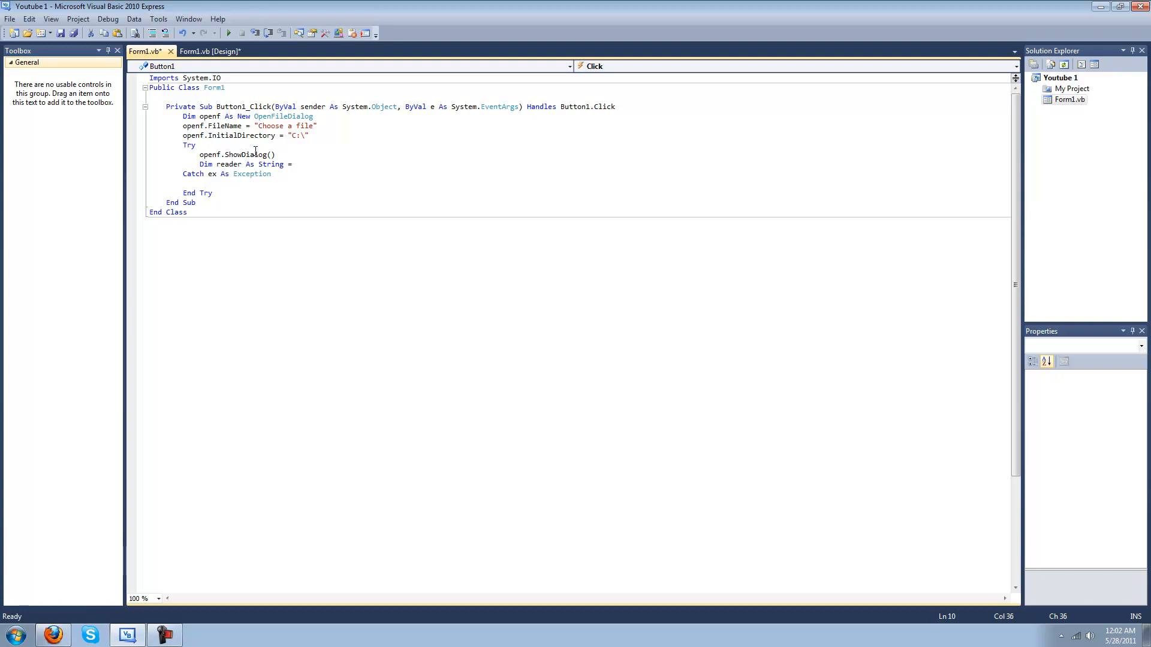
key(BackSpace)
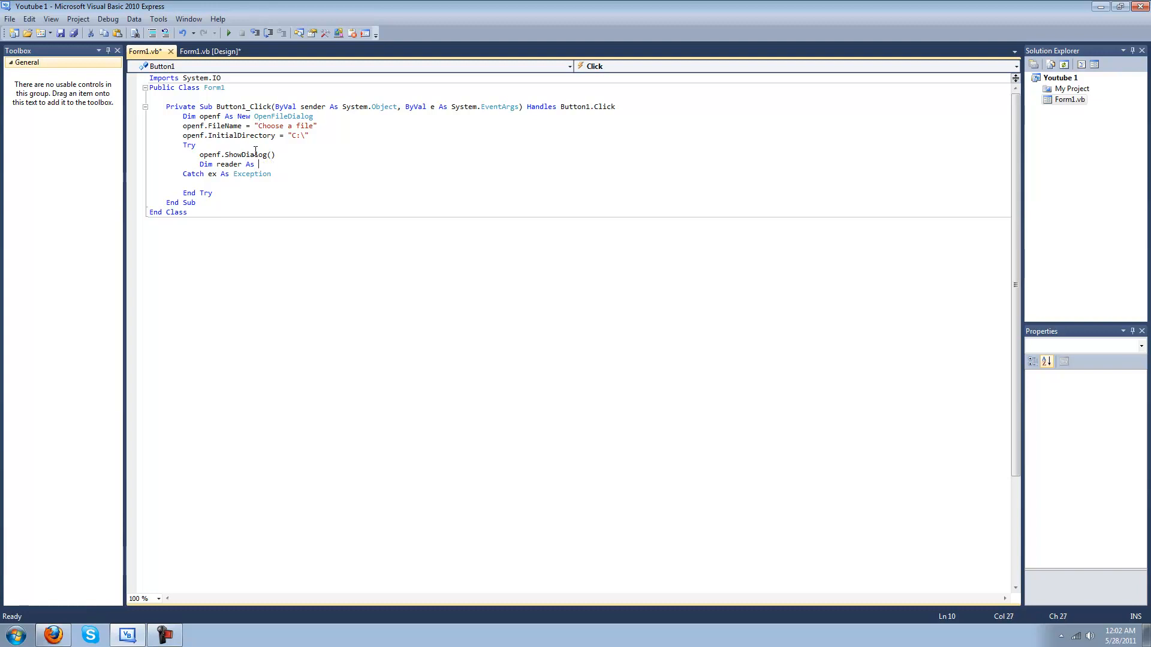
text(New)
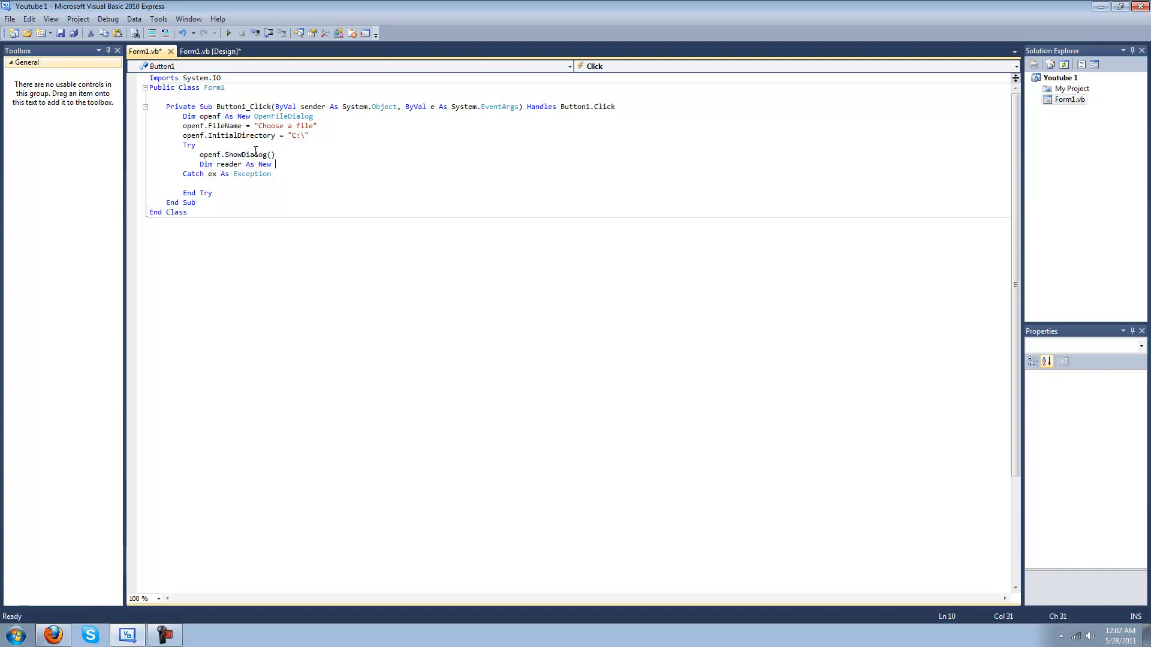
text(IO.StreamReader)
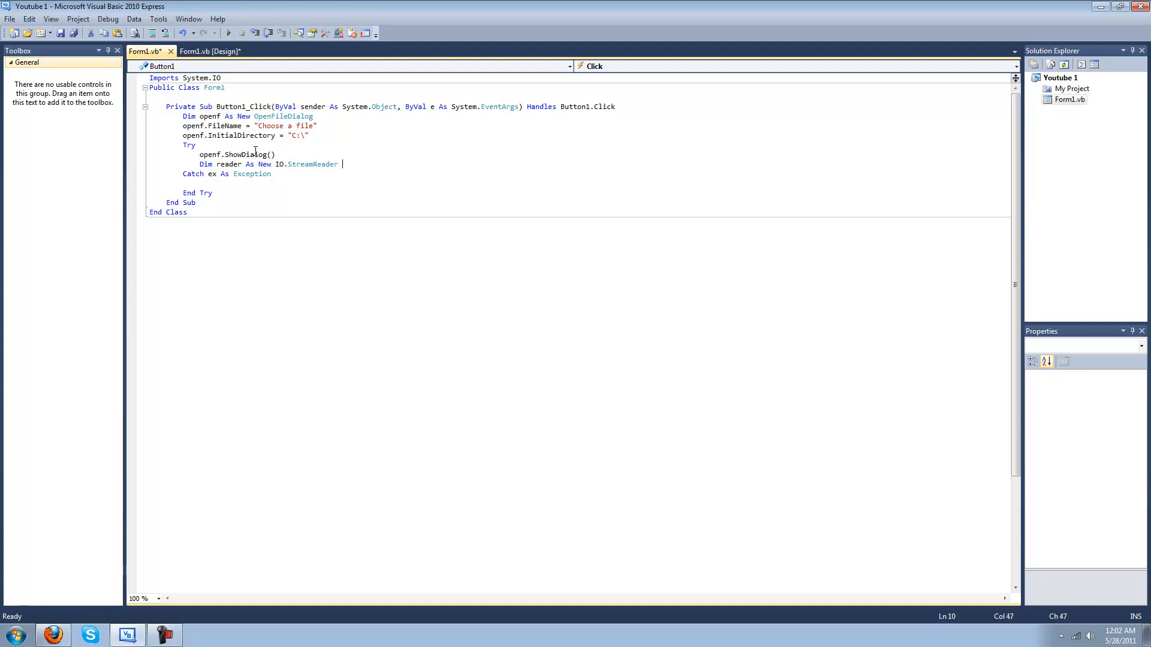
text(()
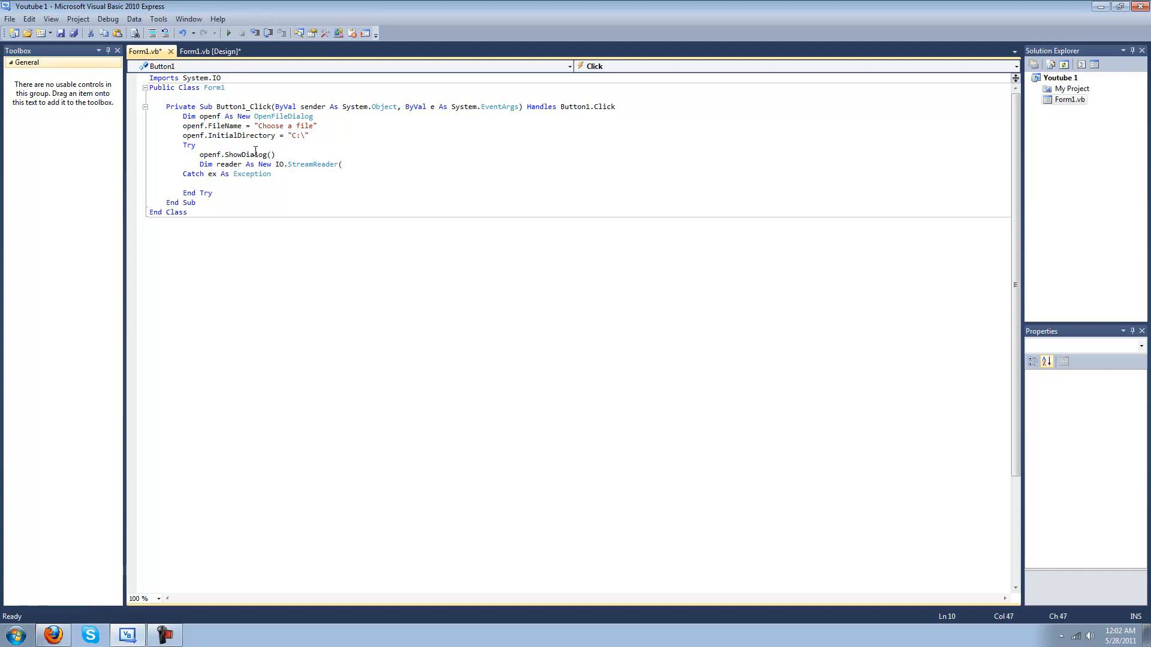
text(openf)
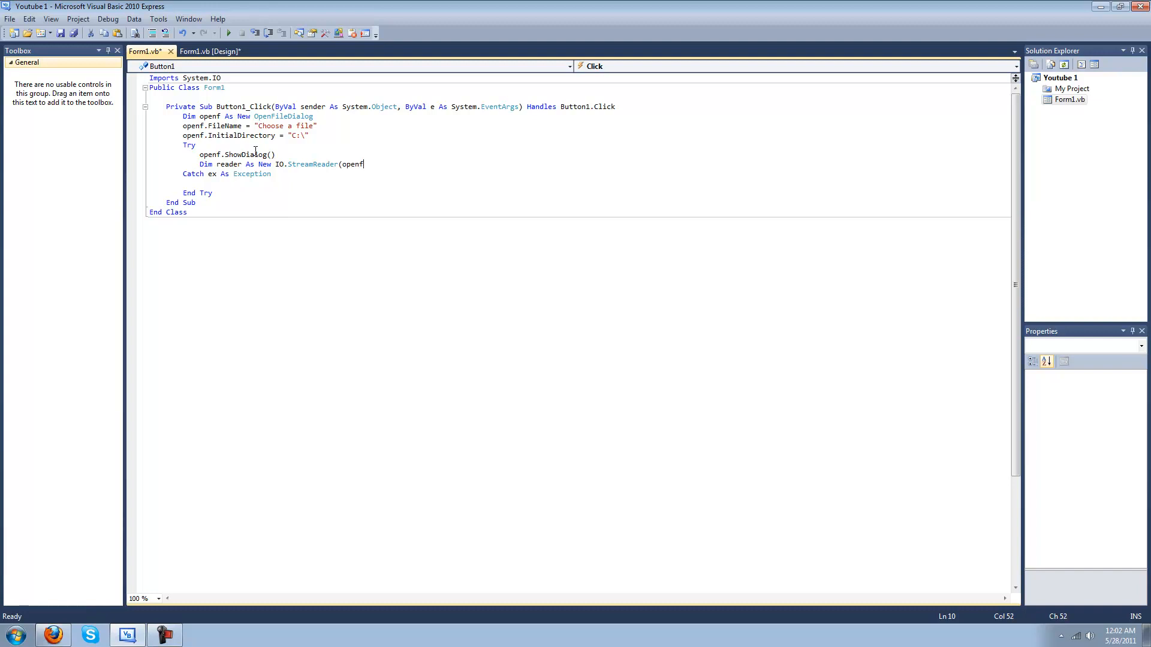
text(.FileName)
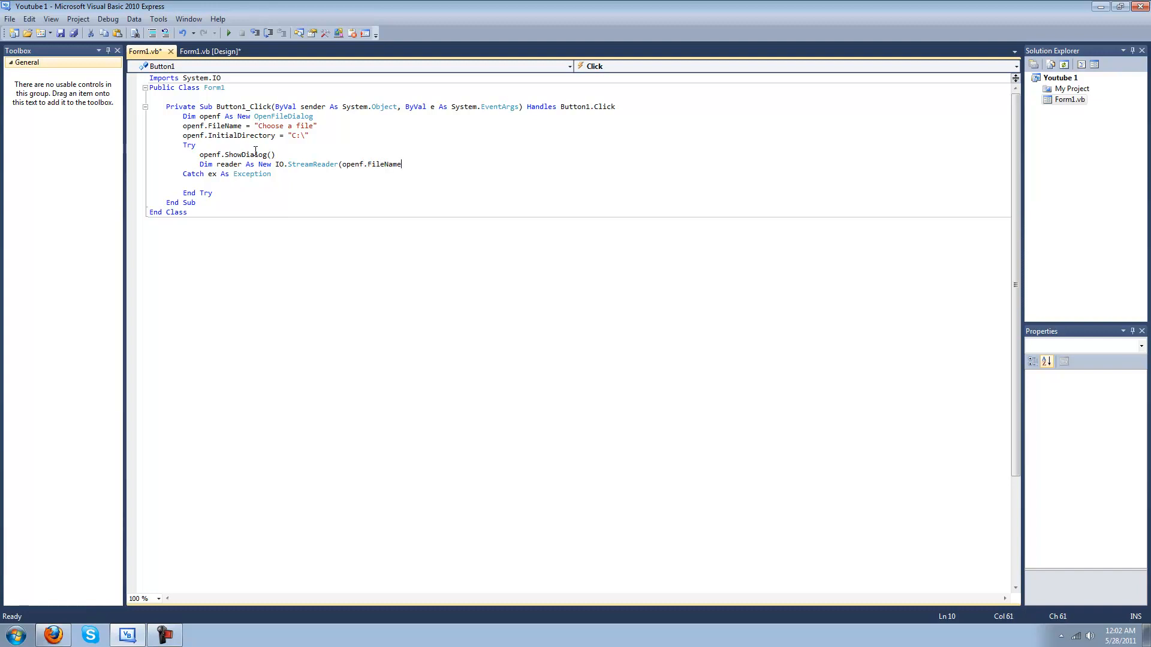
key(enter)
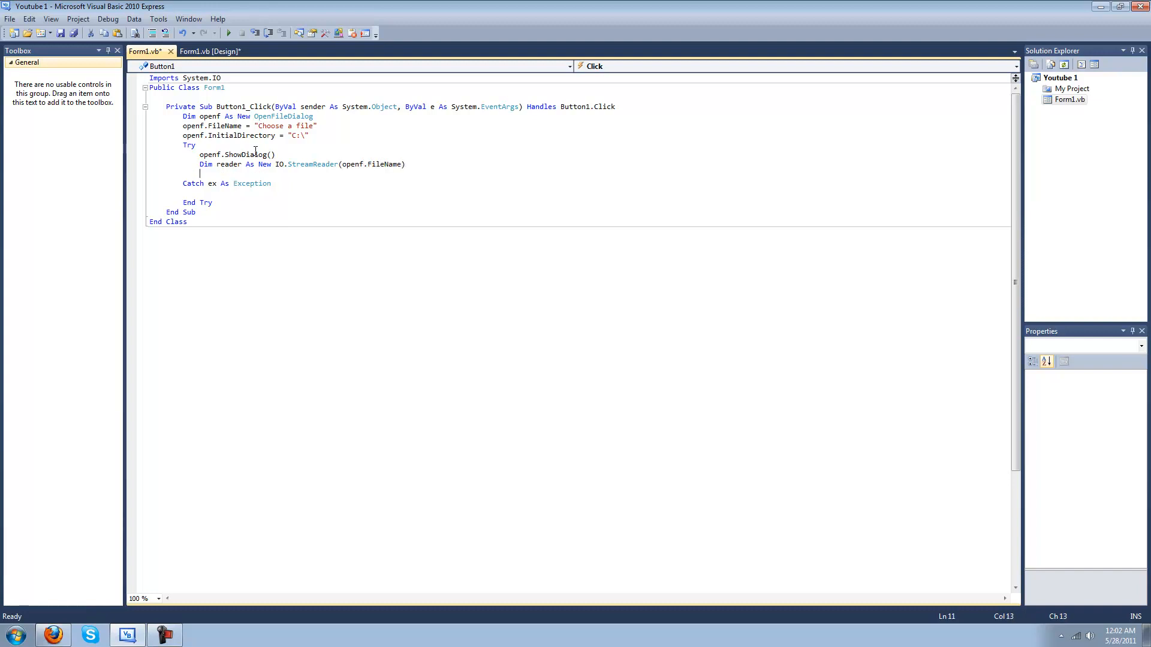
Step: Declare 'Dim text As String = reader.ReadToEnd'
text(dim)
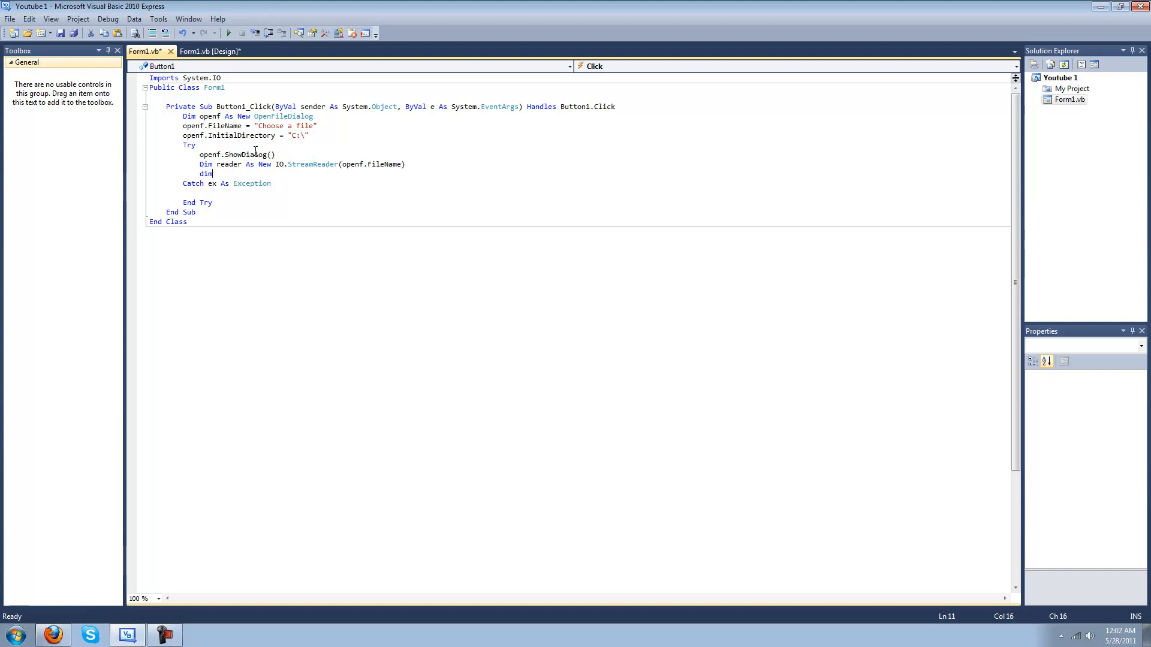
text(r)
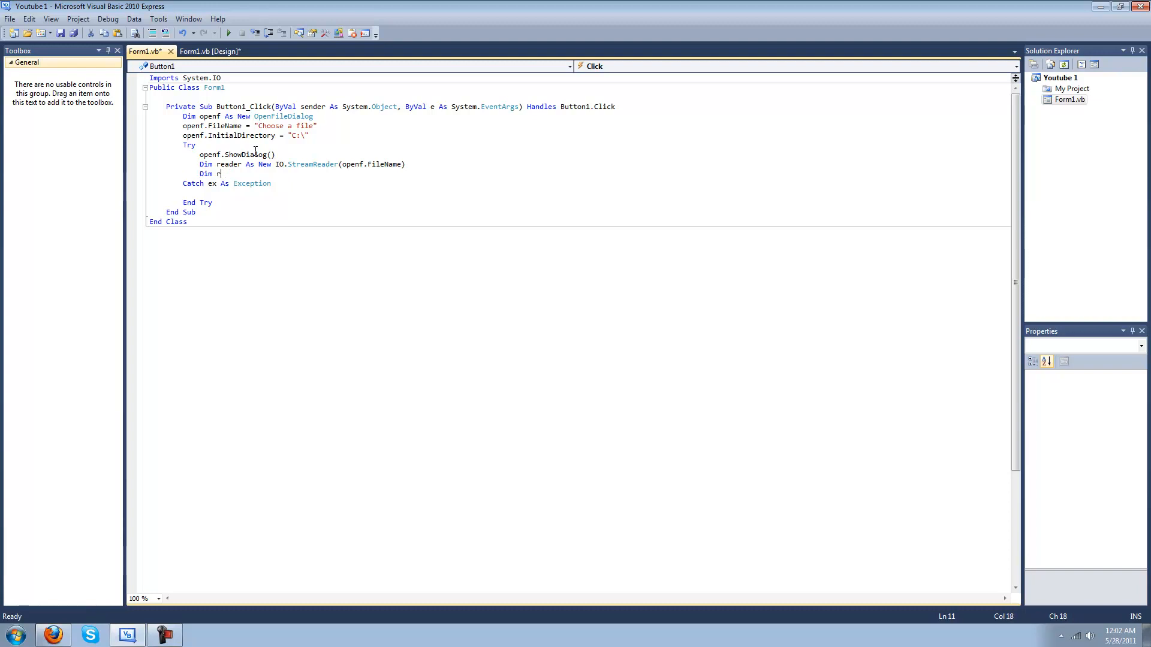
text(text As New)
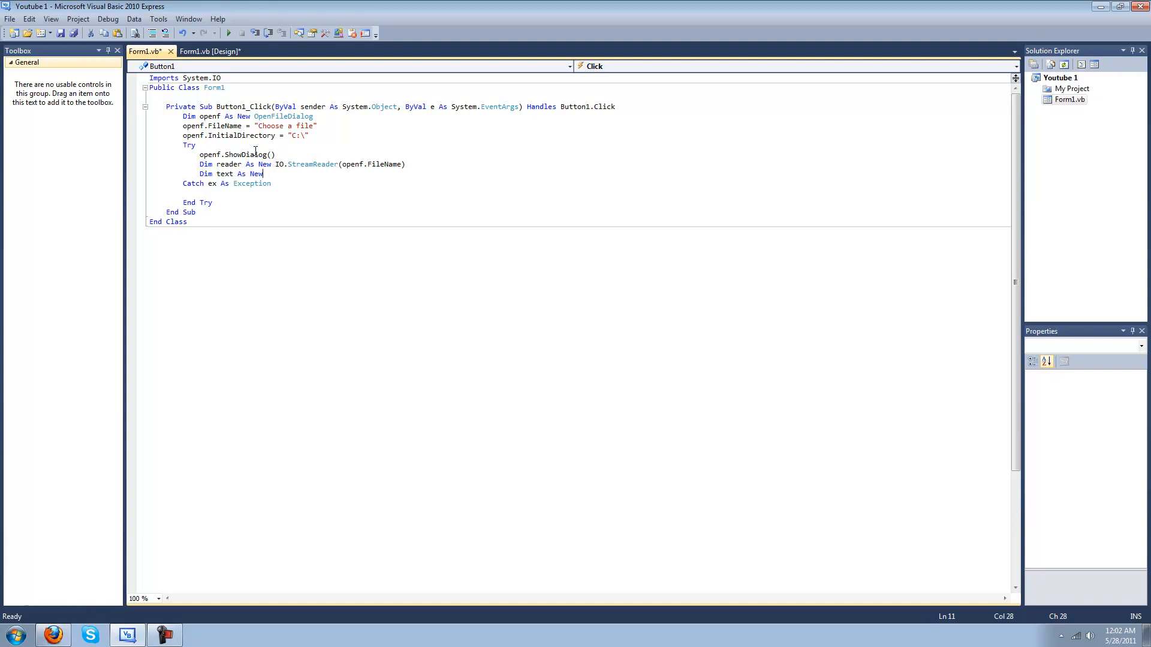
text(String)
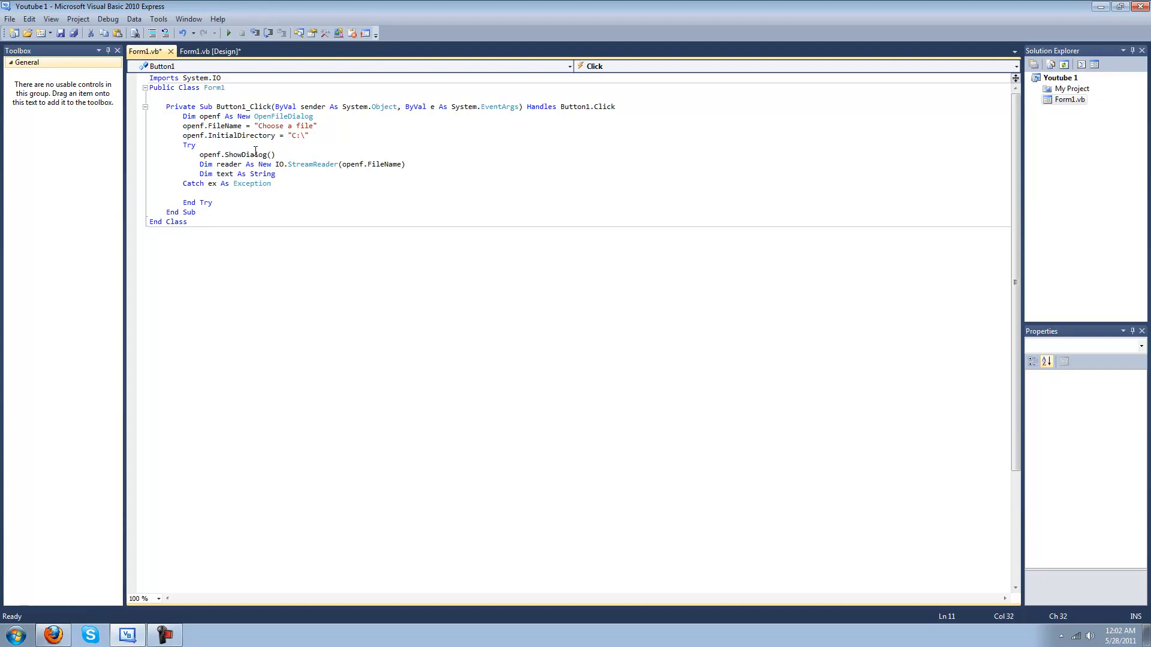
text(= reader)
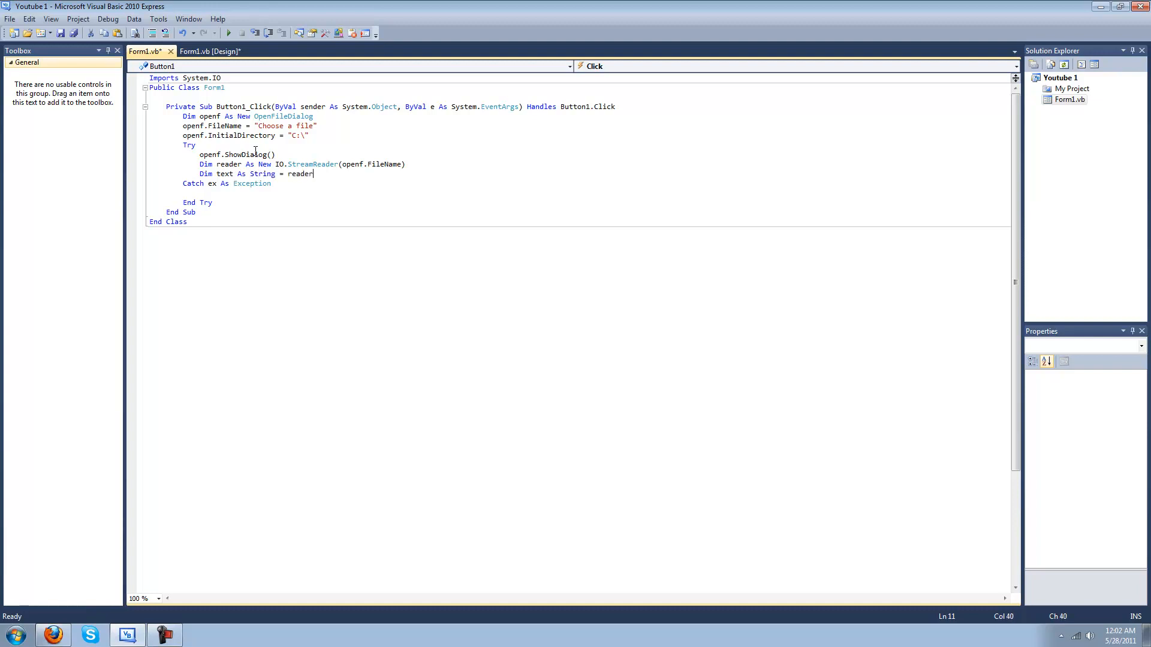
text(.ReadToEnd)
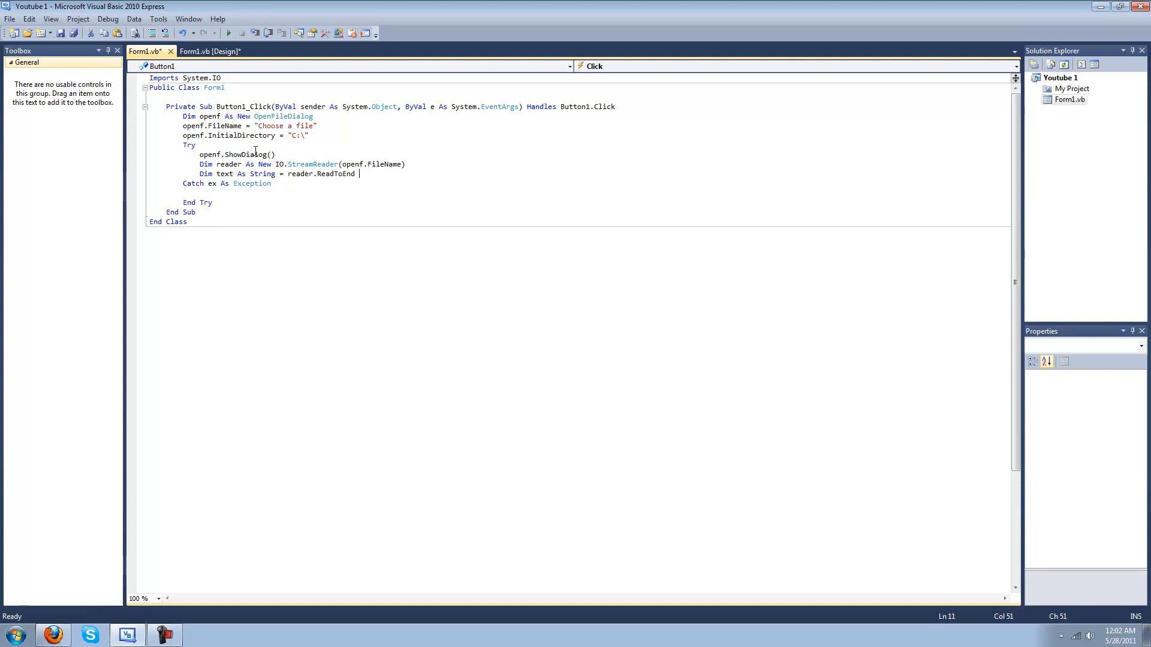
key(Backspace)
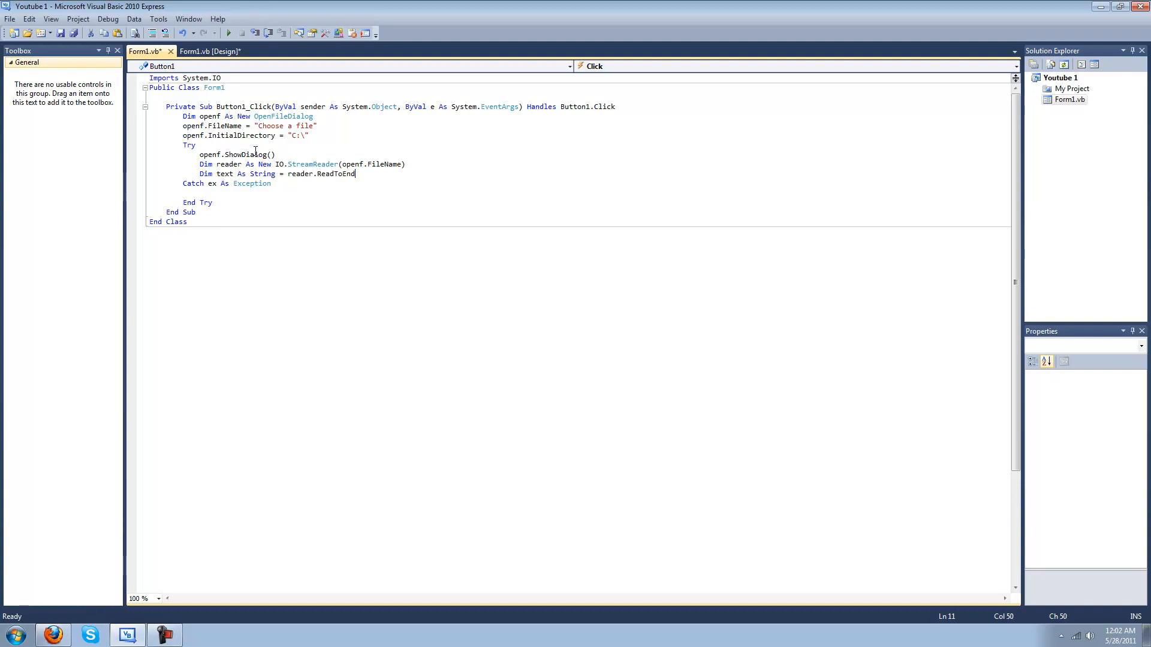
key(enter)
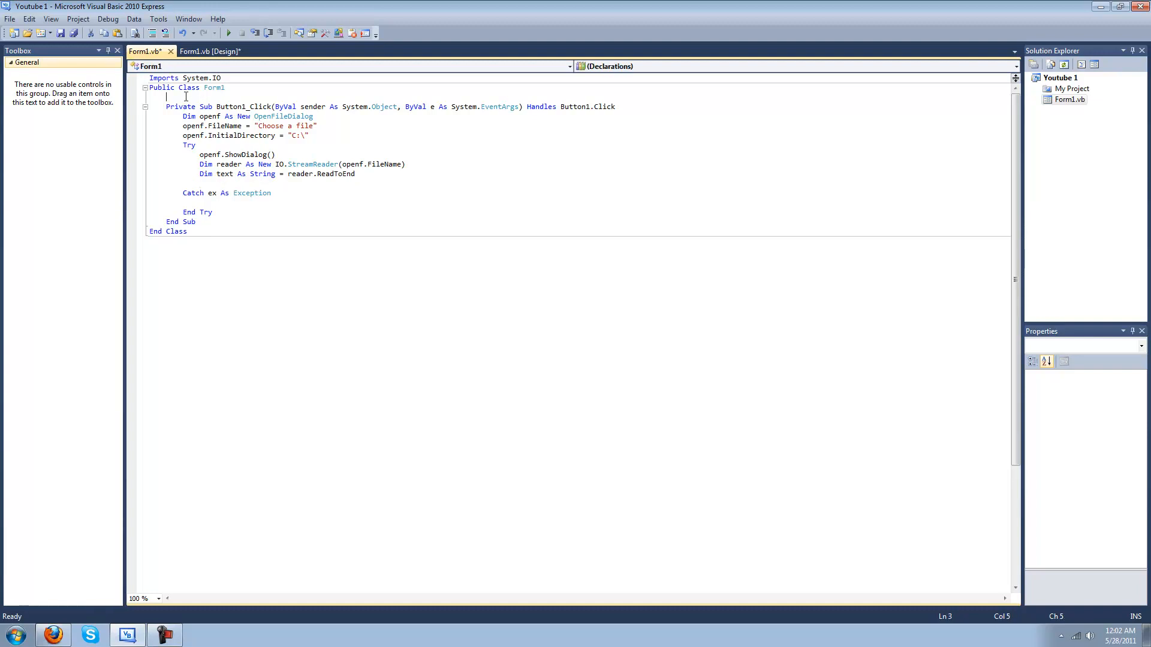
Step: Declare class-level 'Dim fileloc As String = ""' at the top of Form1
text(di)
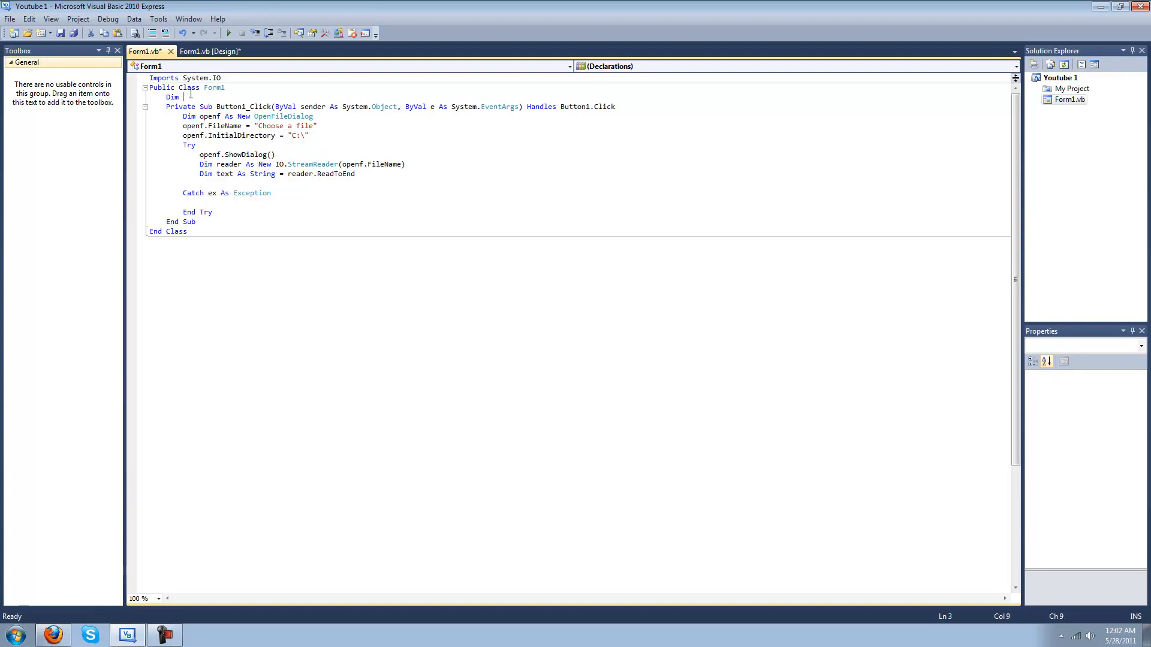
text(filelov)
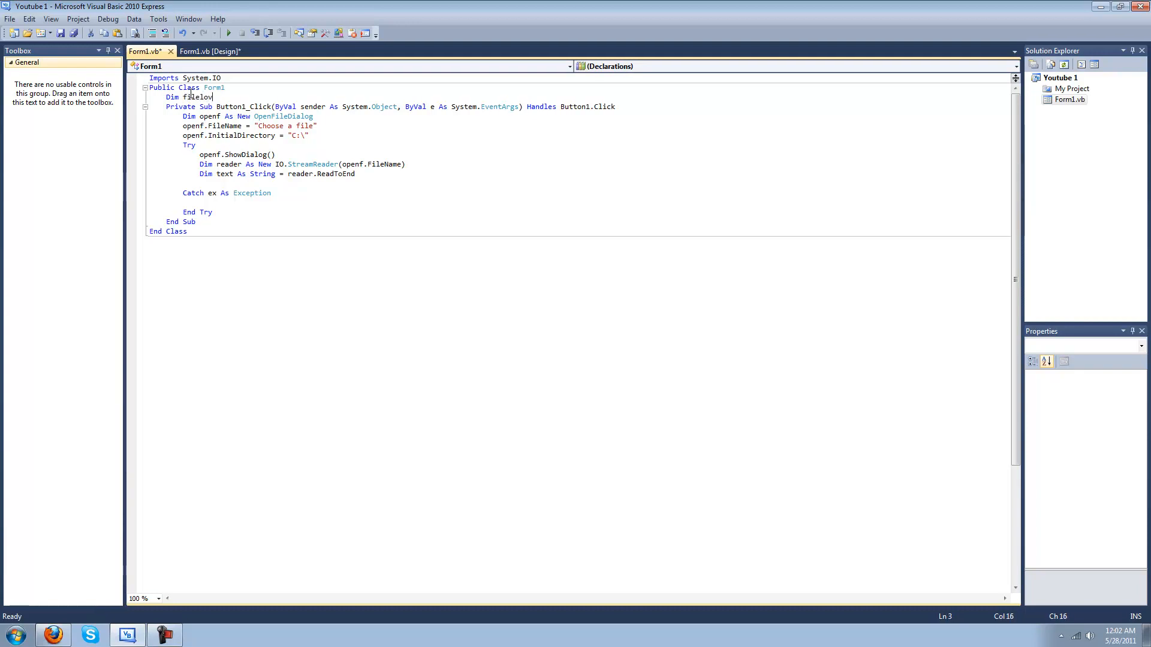
text(sa)
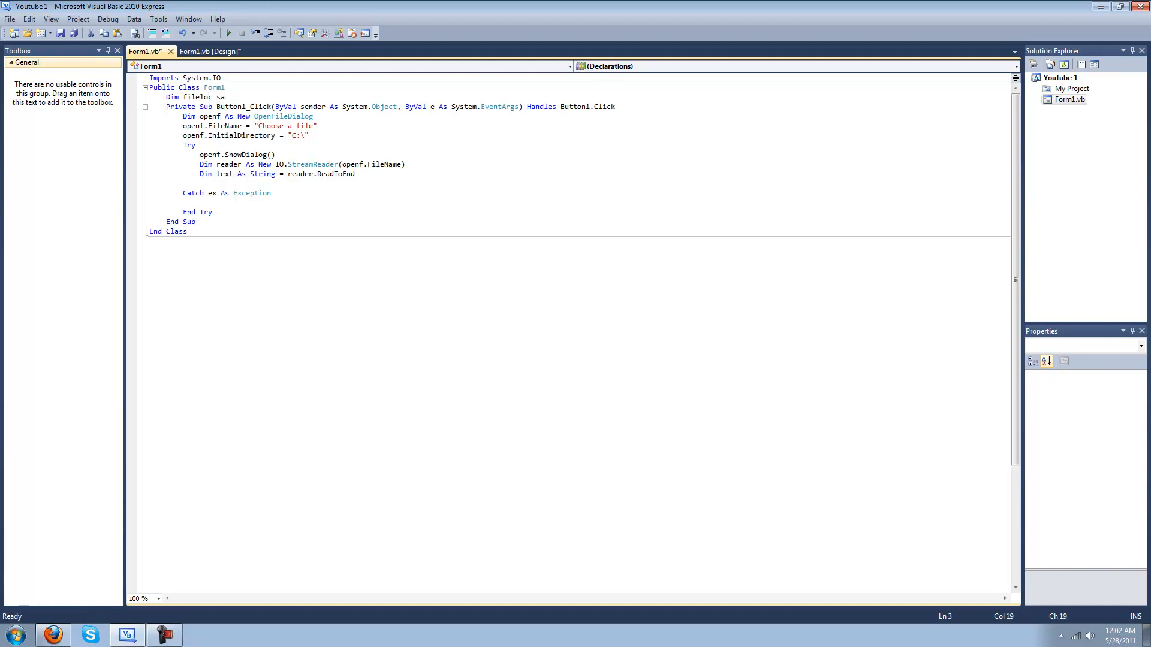
text(s strgin)
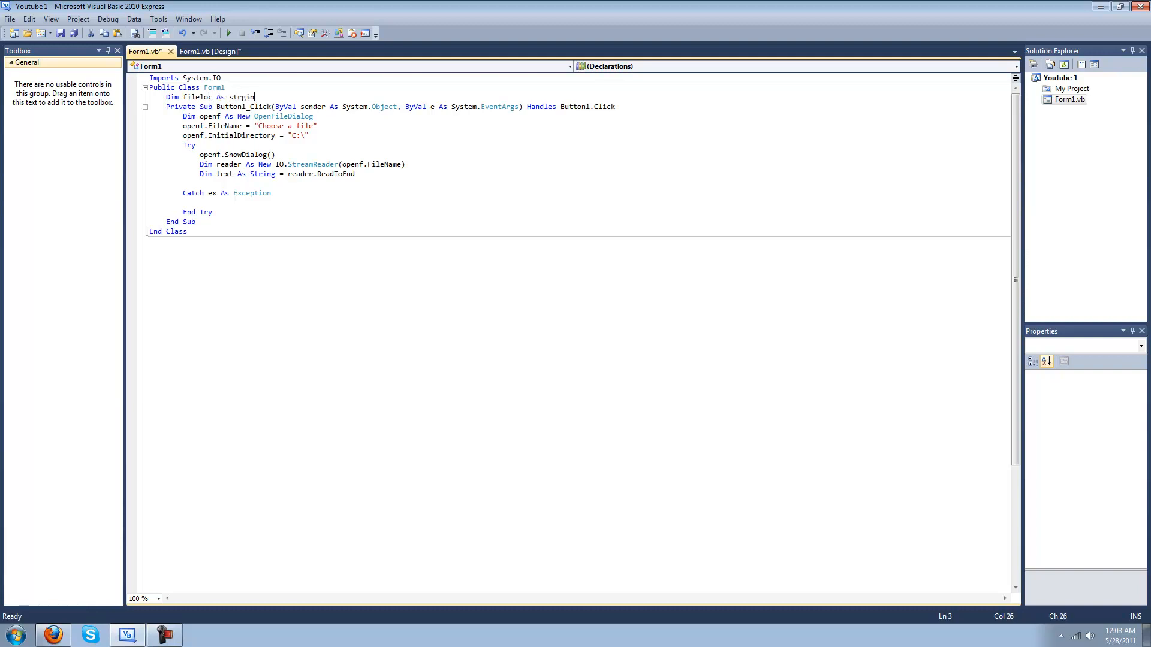
text(String)
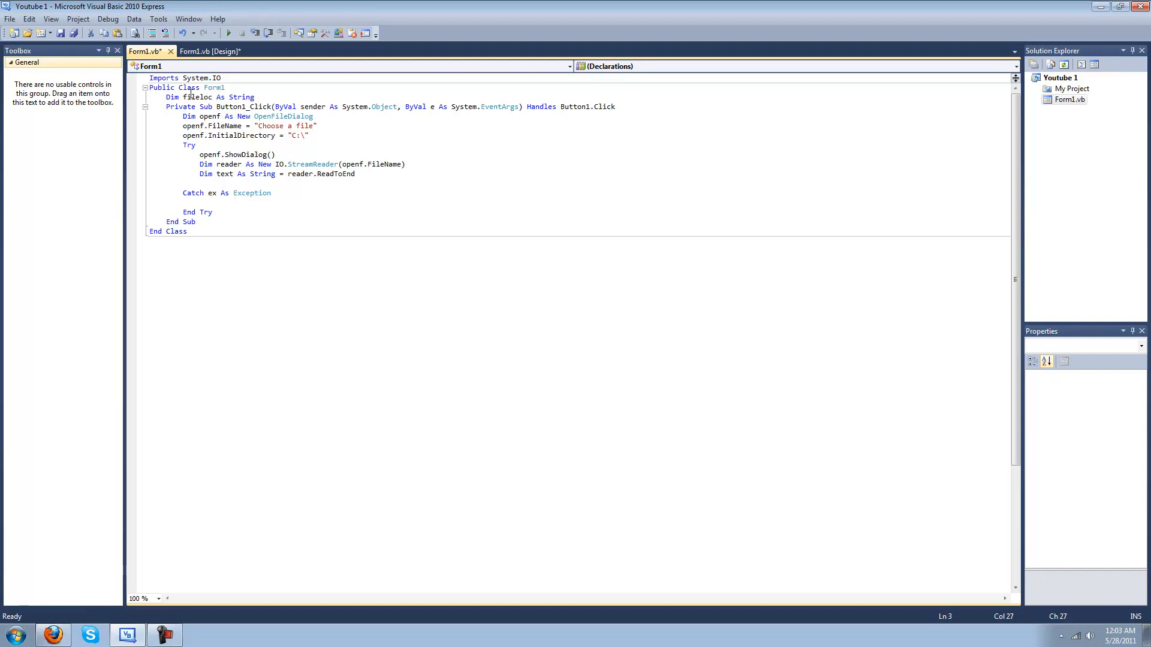
text(= "")
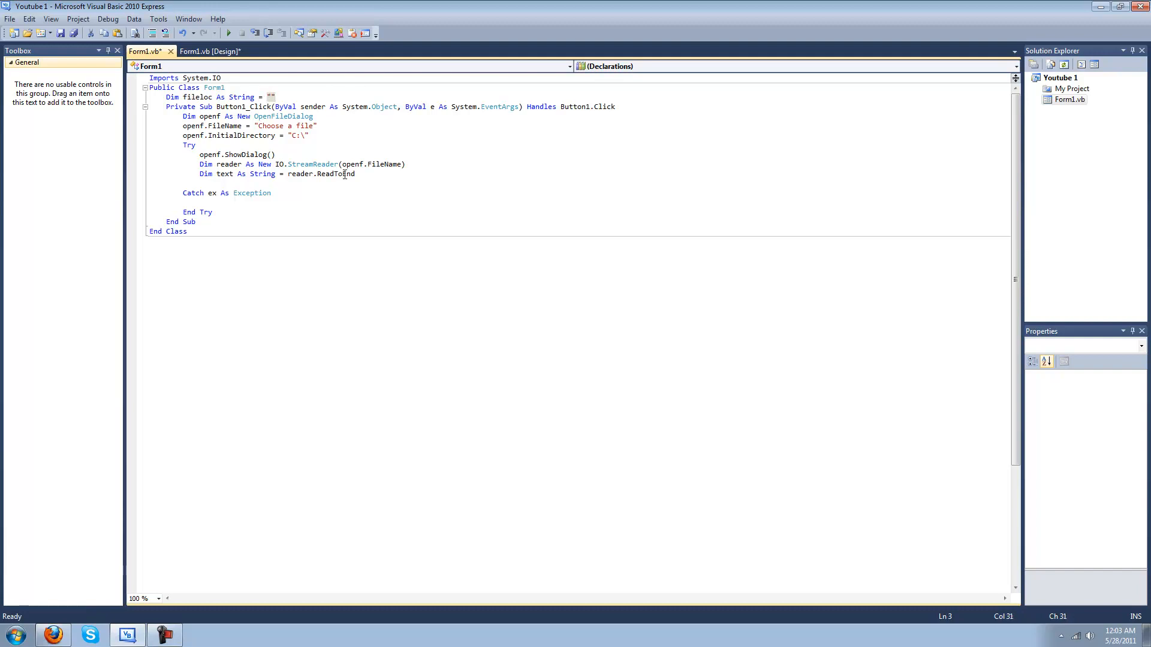
Step: Add 'TextBox1.Text = text' after the ReadToEnd line in the Try block
click(290, 186)
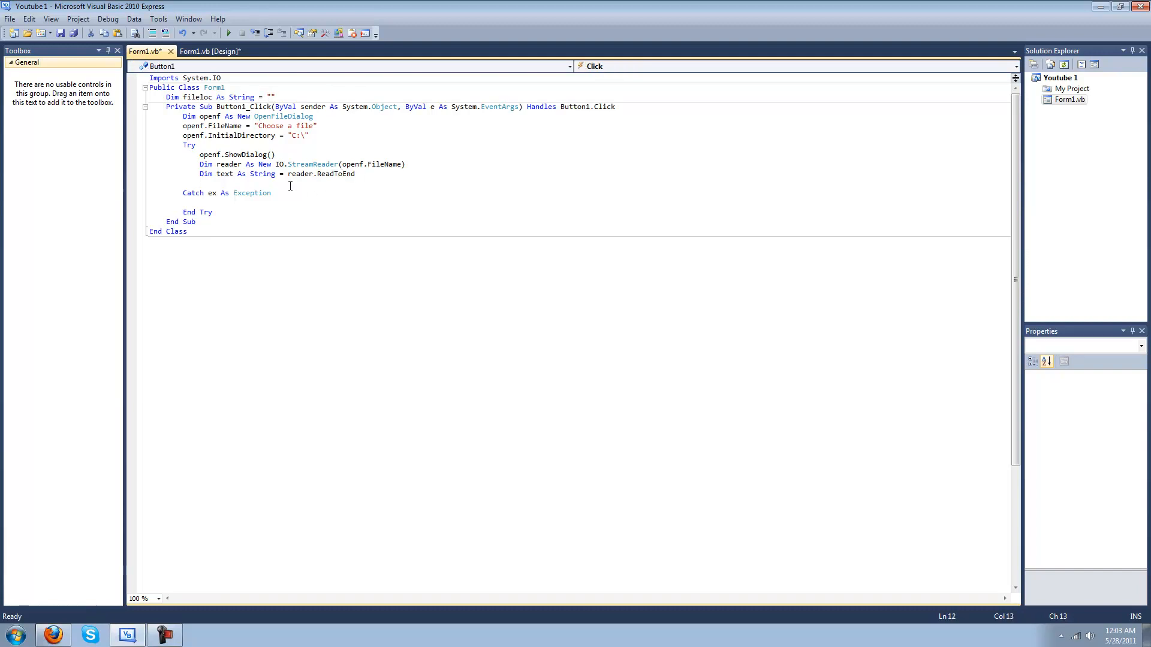
text(TextBox1.te)
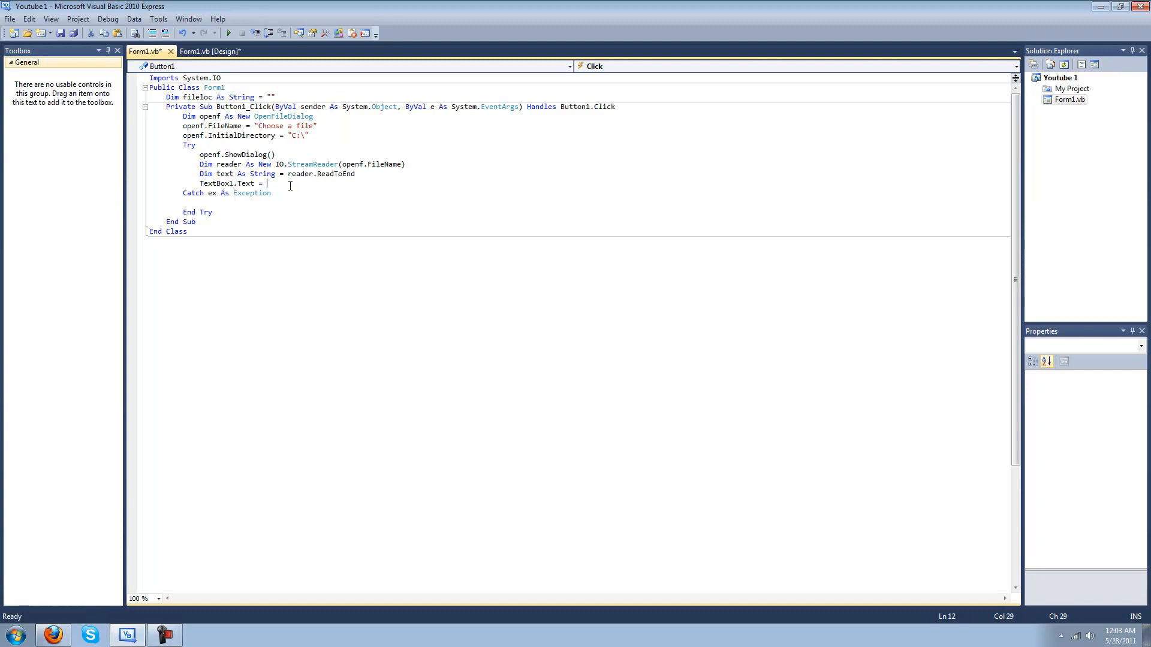
text(text)
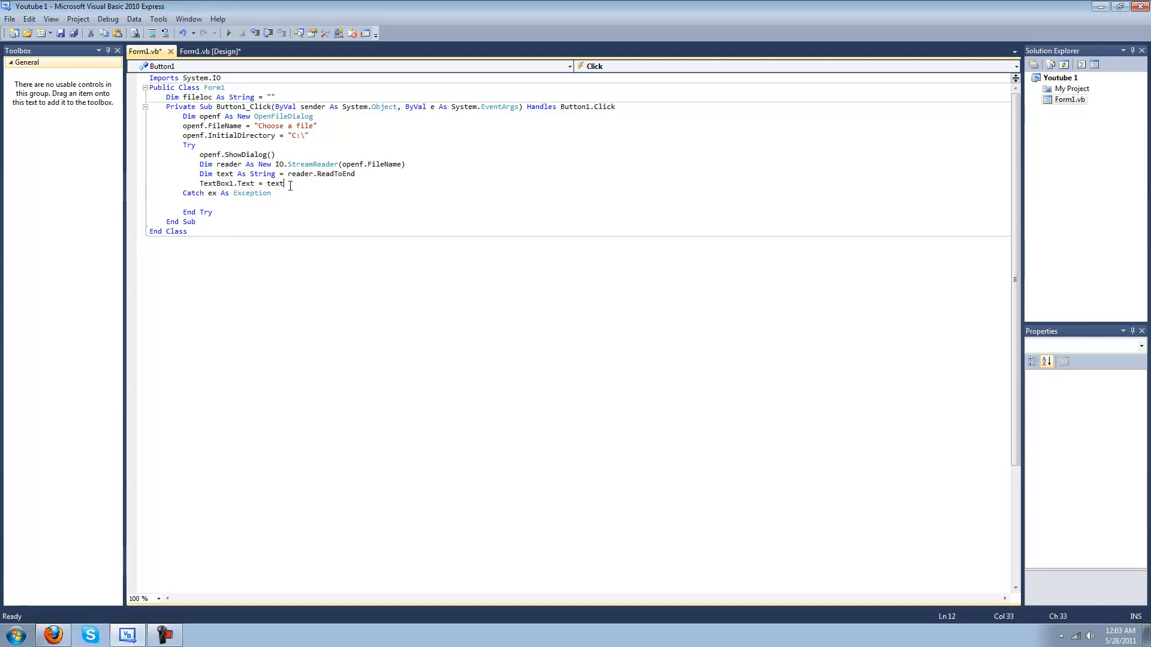
click(211, 52)
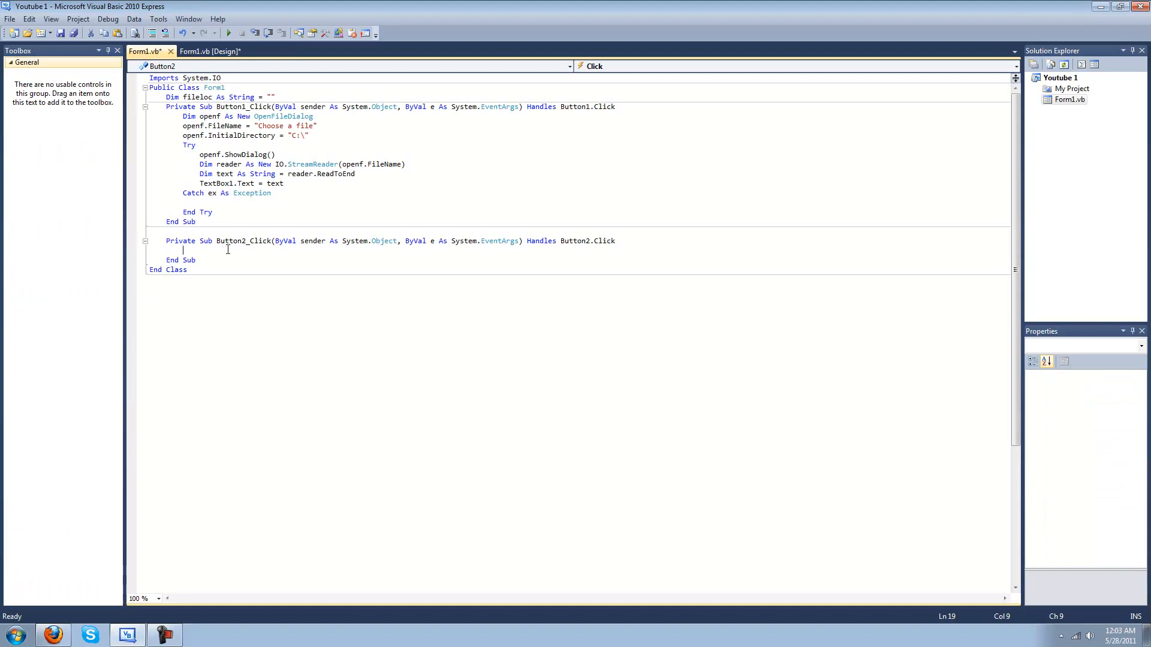
Step: In Button2_Click declare 'Dim writer As New IO.StreamWriter(fileloc)'
text(Dim)
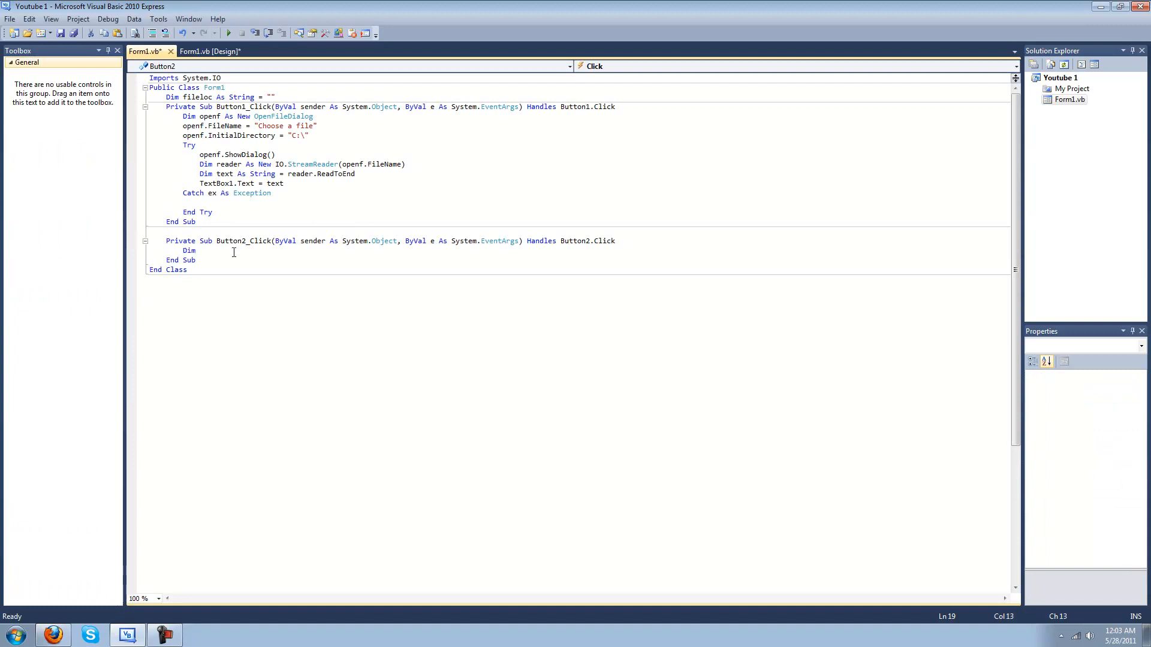
text(writer As New)
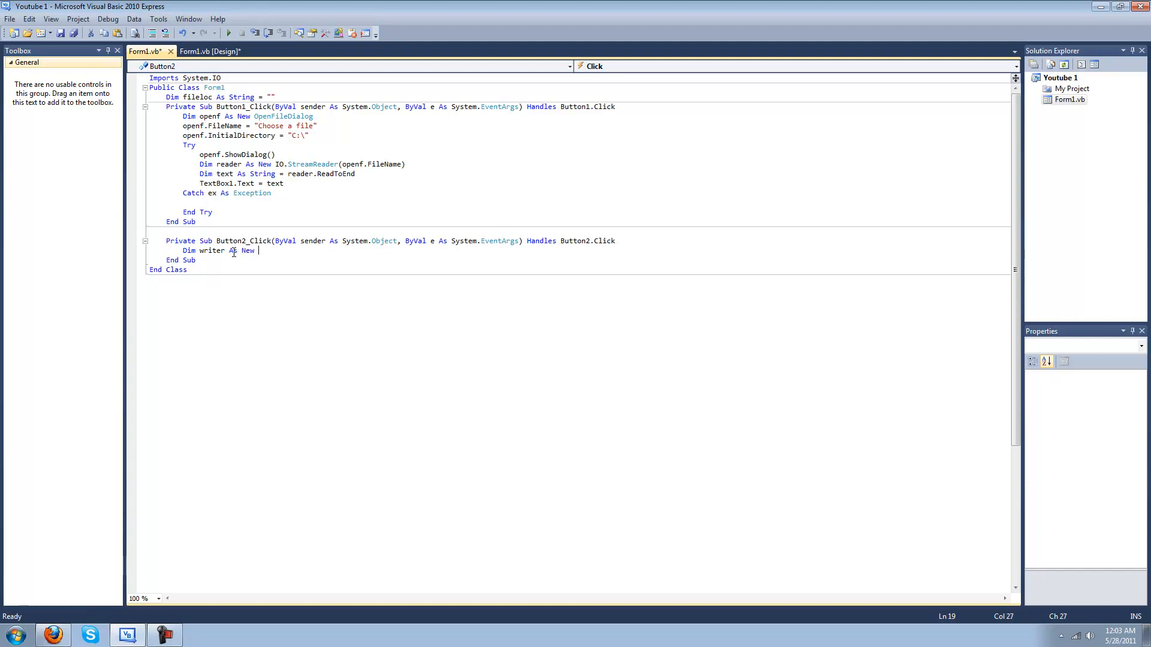
text(IO.st)
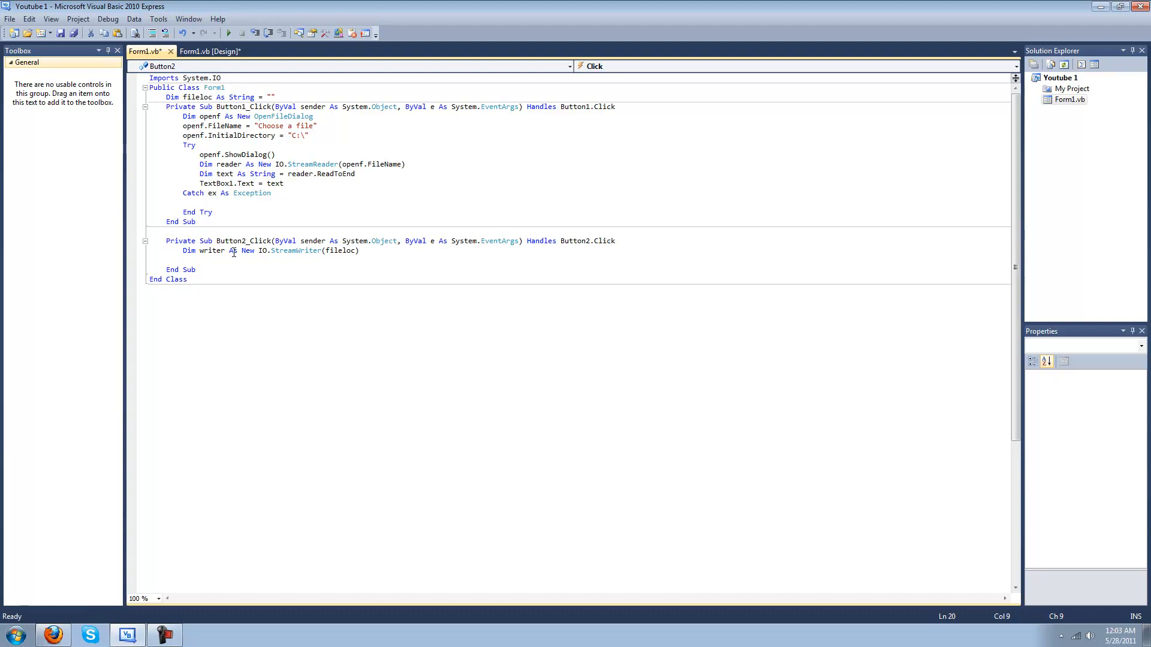
text(wrt)
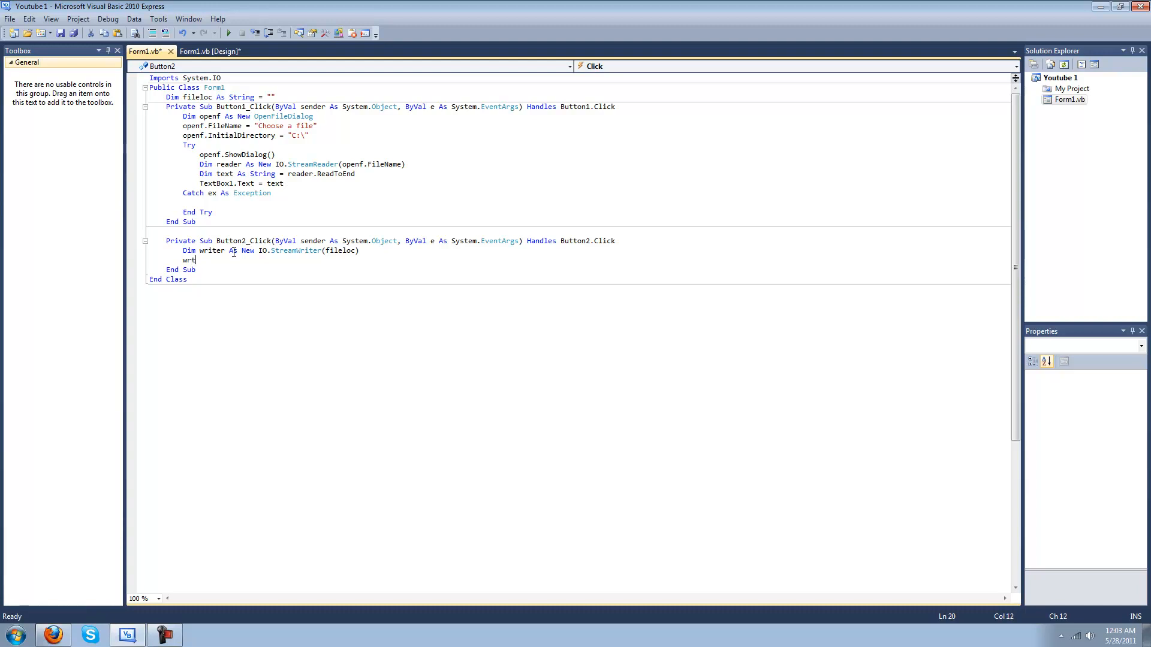
text(ier)
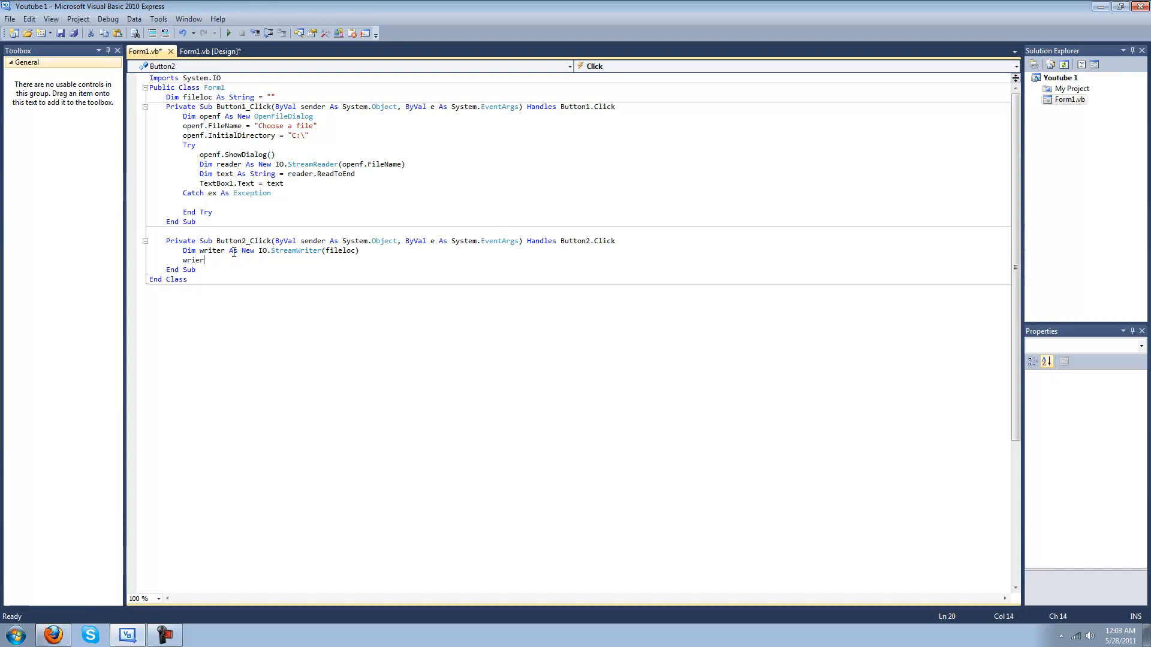
Step: Add 'writer.WriteLine(TextBox1.Text)' and start debugging the program
text(writer.)
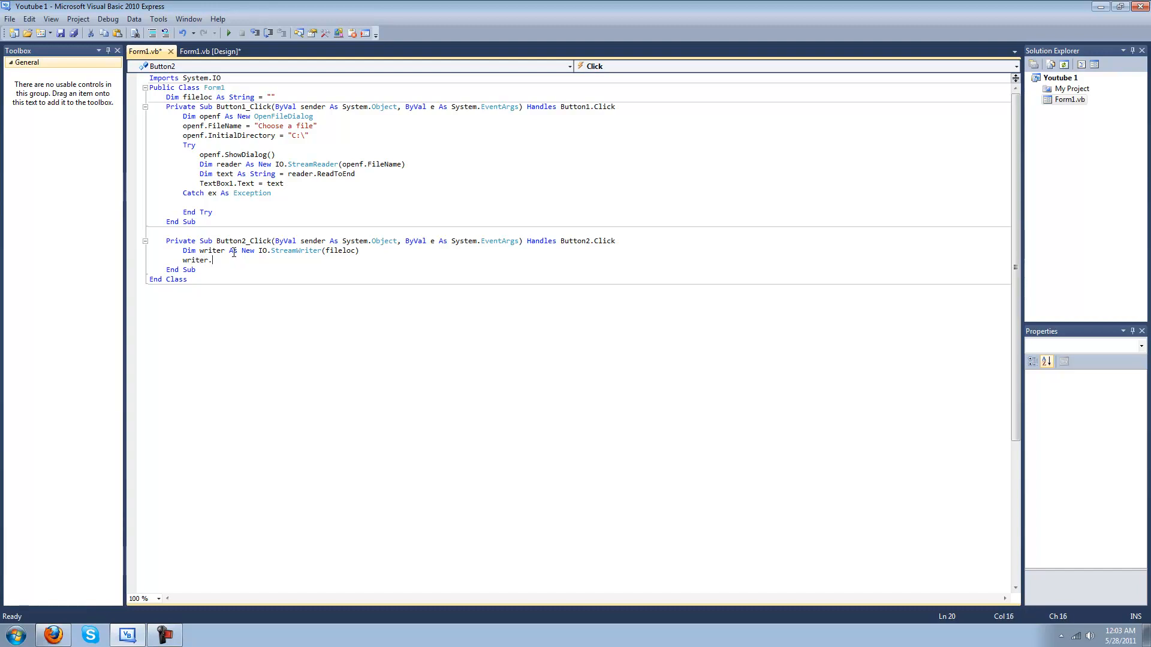
text(WriteLine)
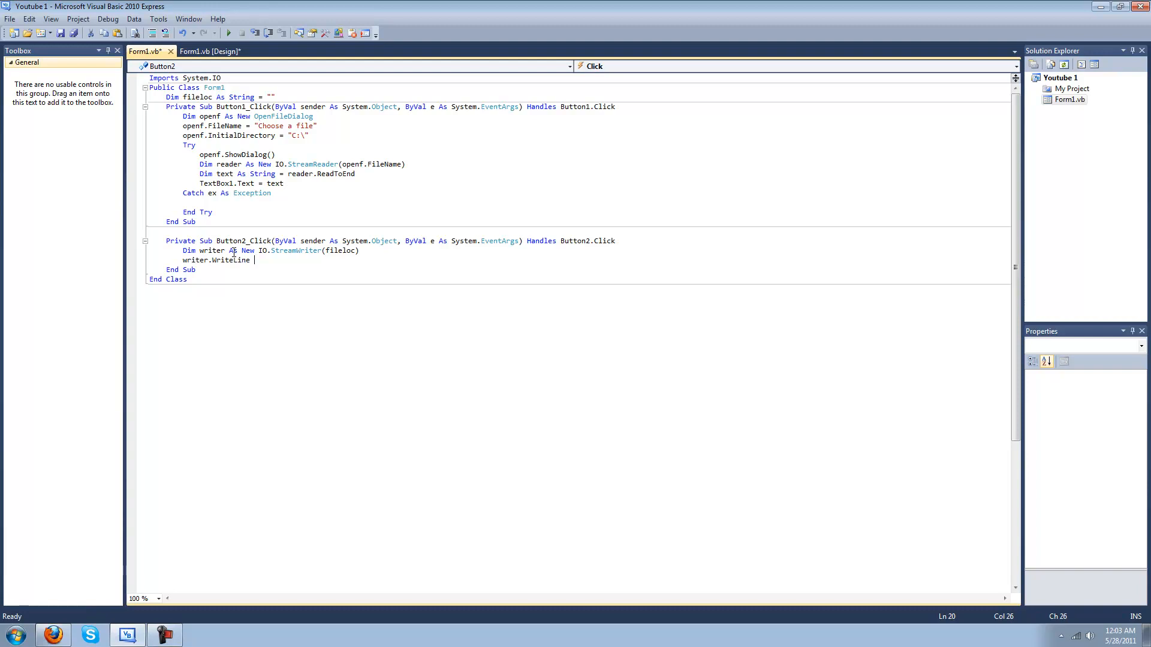
text(()
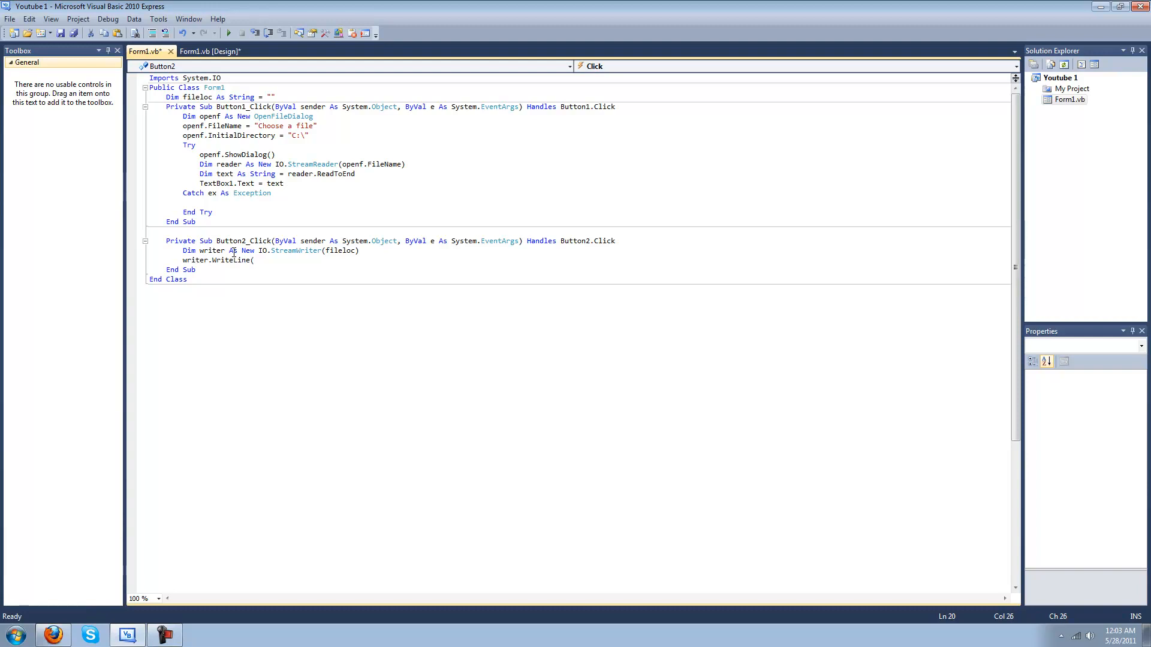
text(TextBox1)
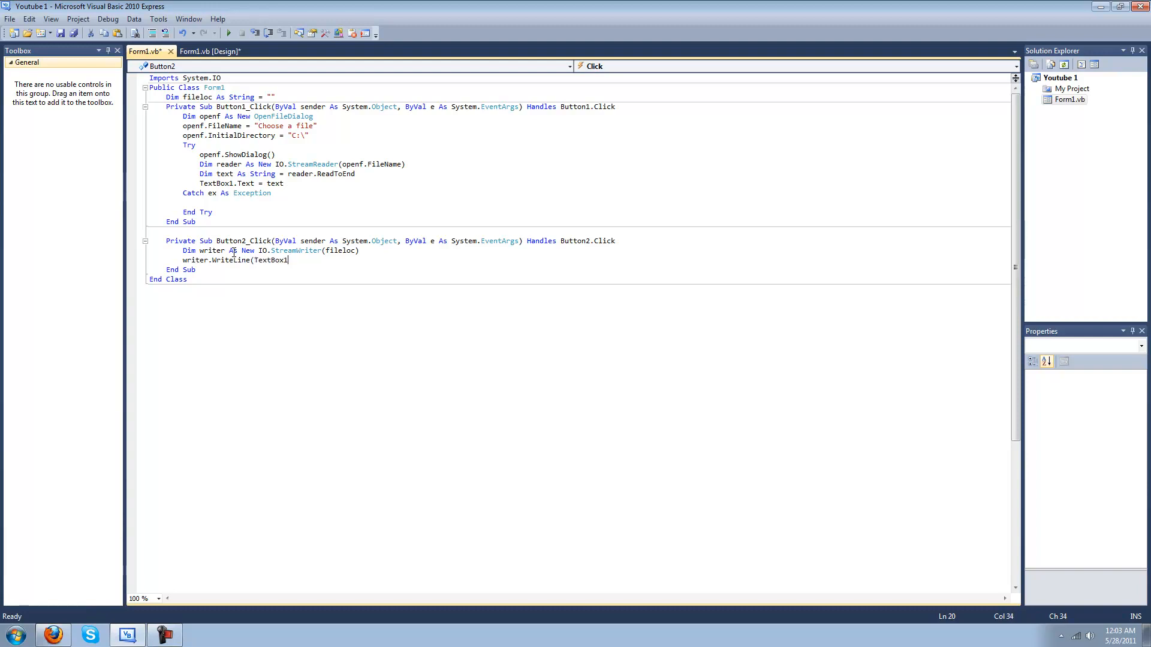
text(.te)
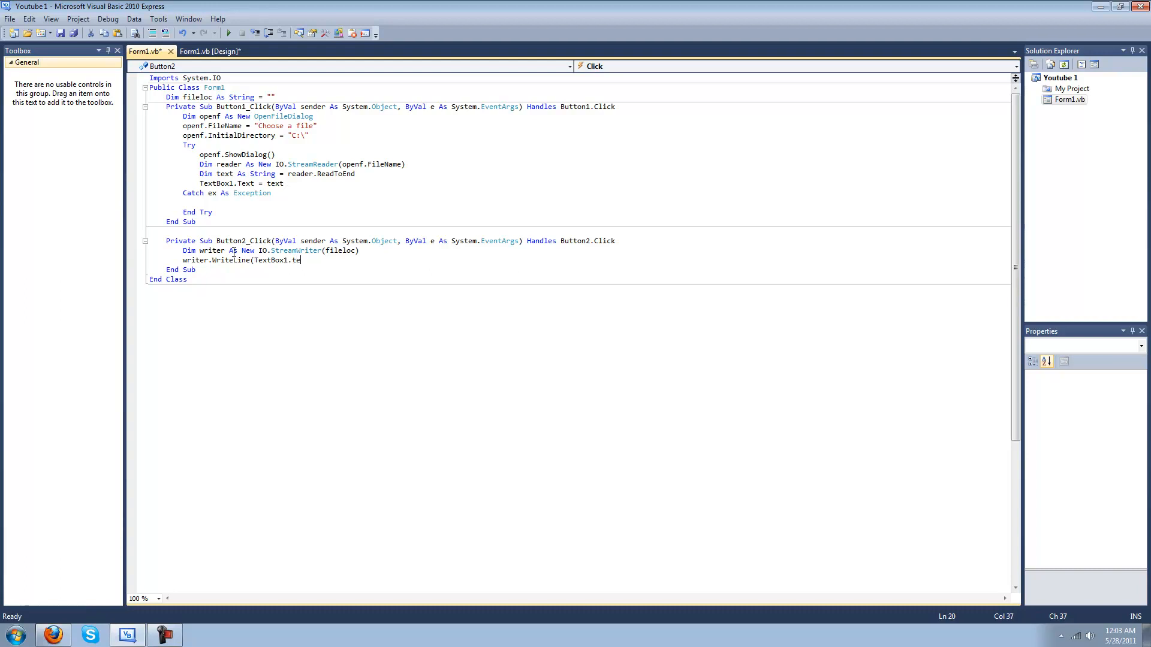
text(xt))
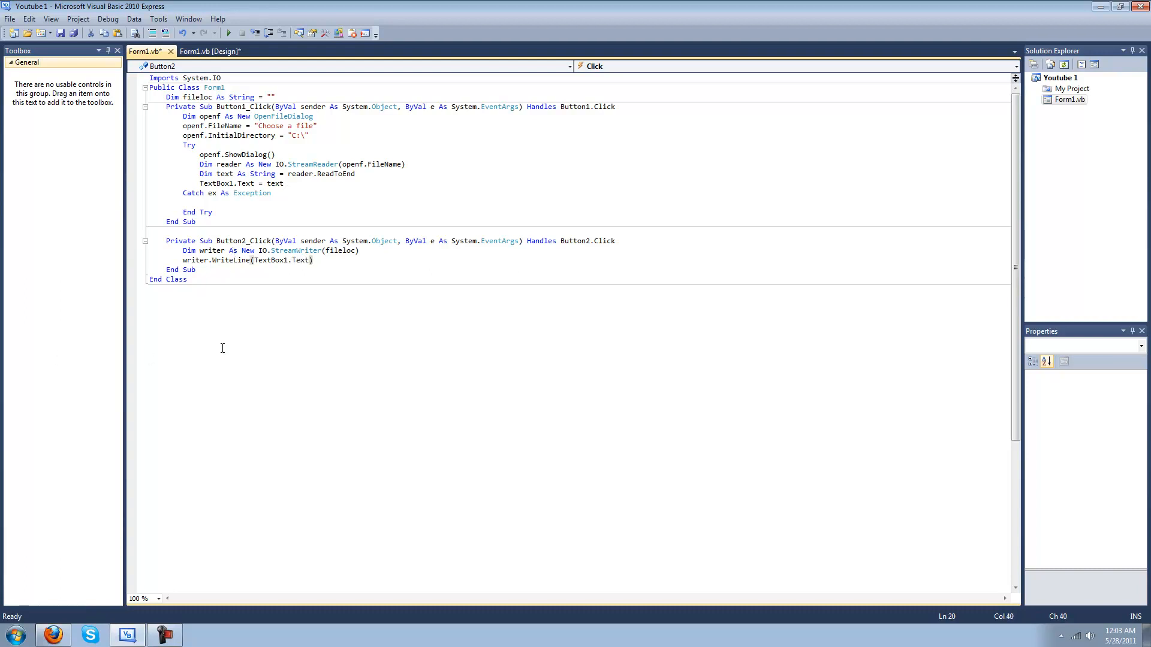
click(229, 33)
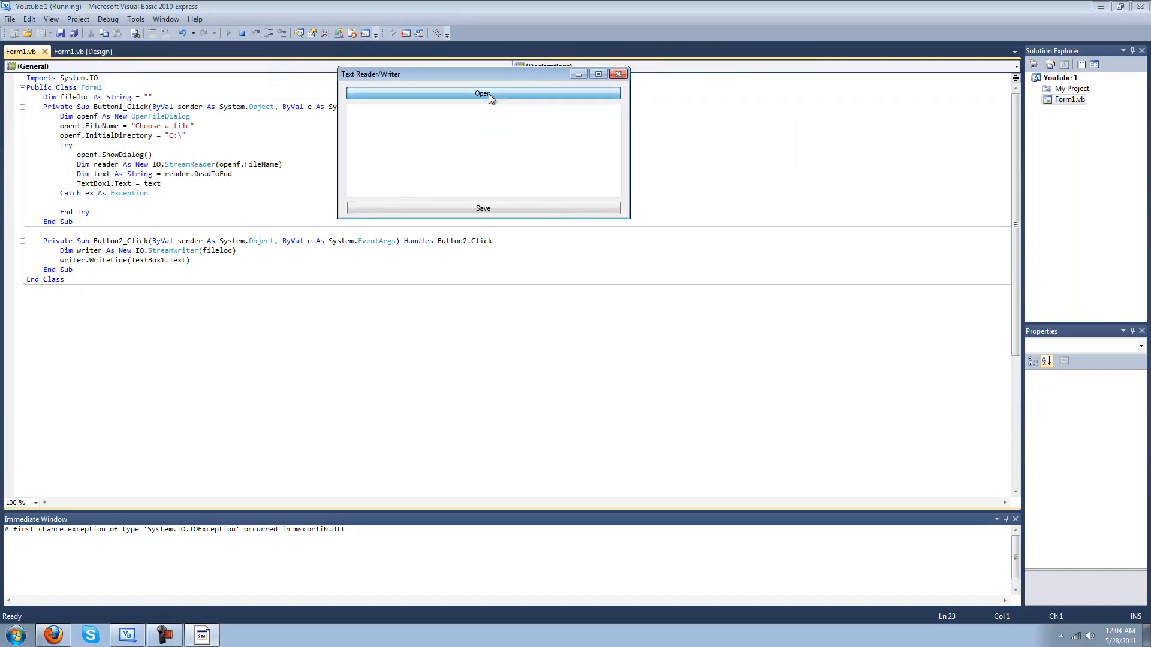
Step: Load a text file, replace its lines with new text, attempt Save (raises ArgumentException), then close the form
click(483, 93)
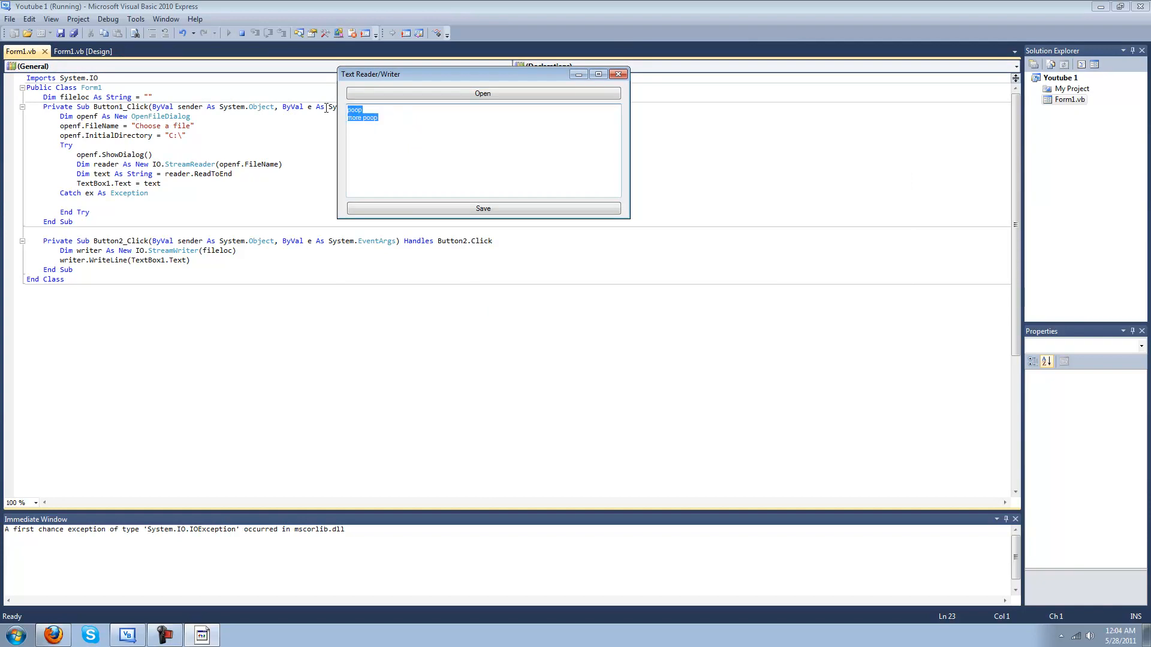
mouse_move(983, 404)
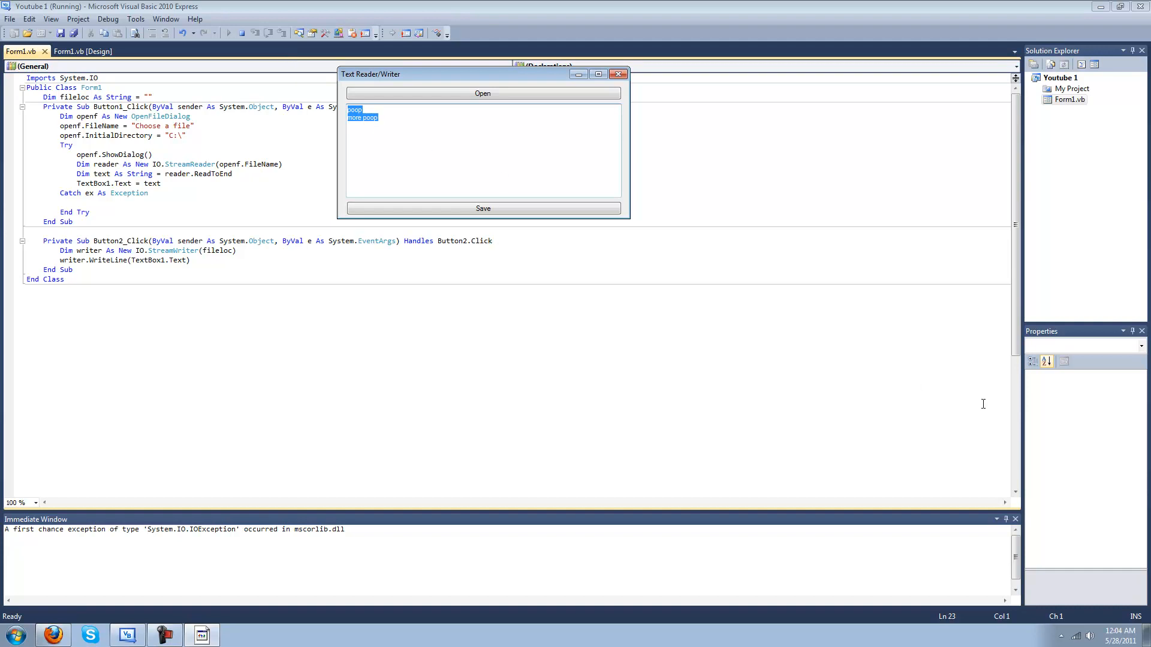
text(gayd)
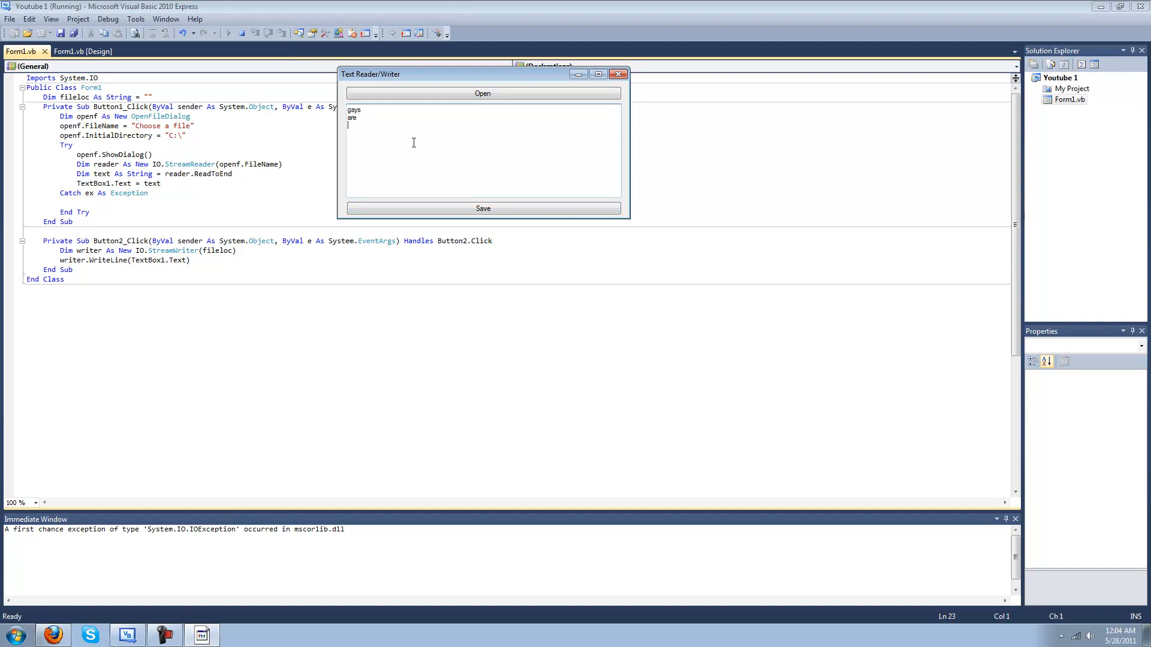
click(482, 208)
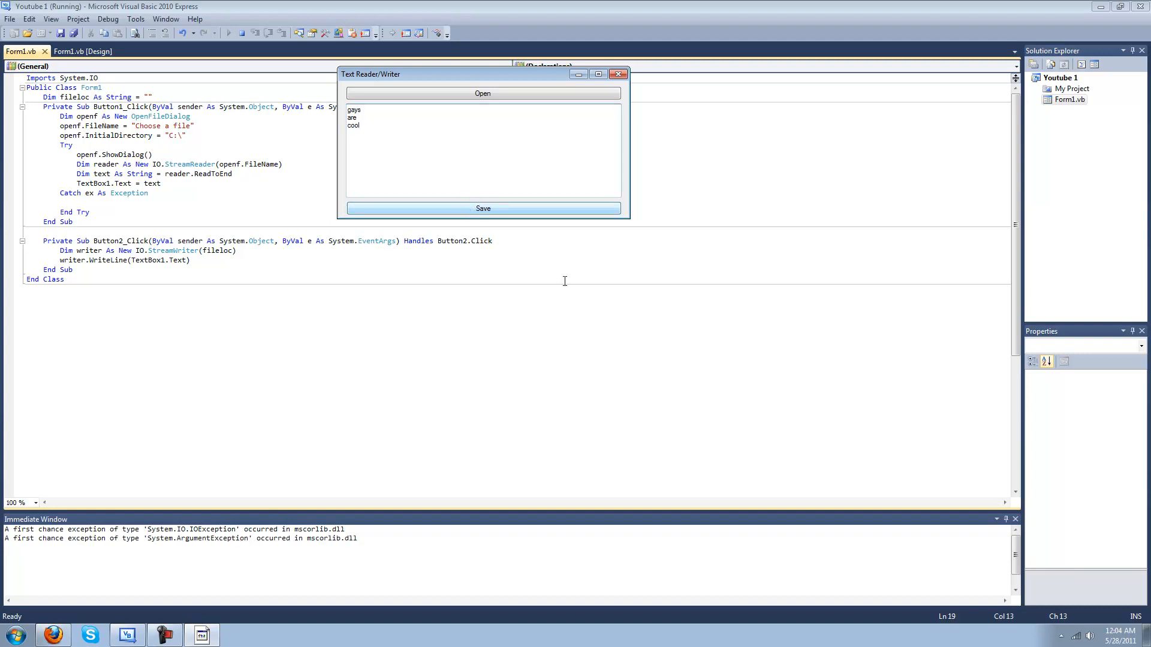
click(257, 33)
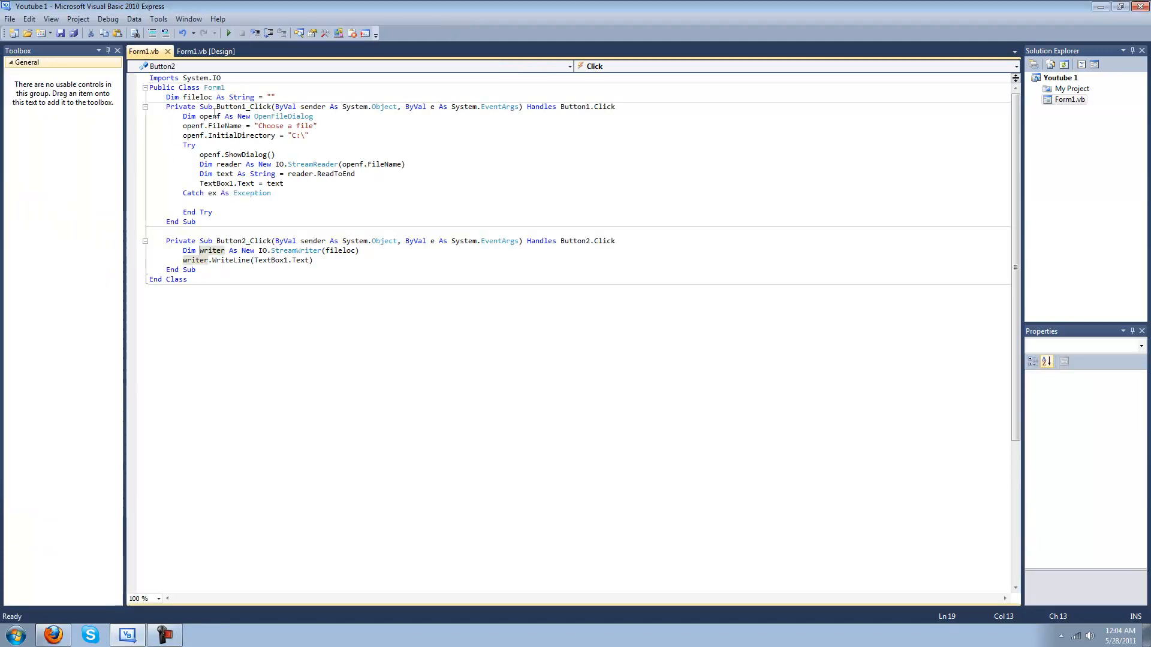
Step: Add TextBox1.Clear() and fileloc = openf.FileName to the Open handler, then start debugging
click(285, 153)
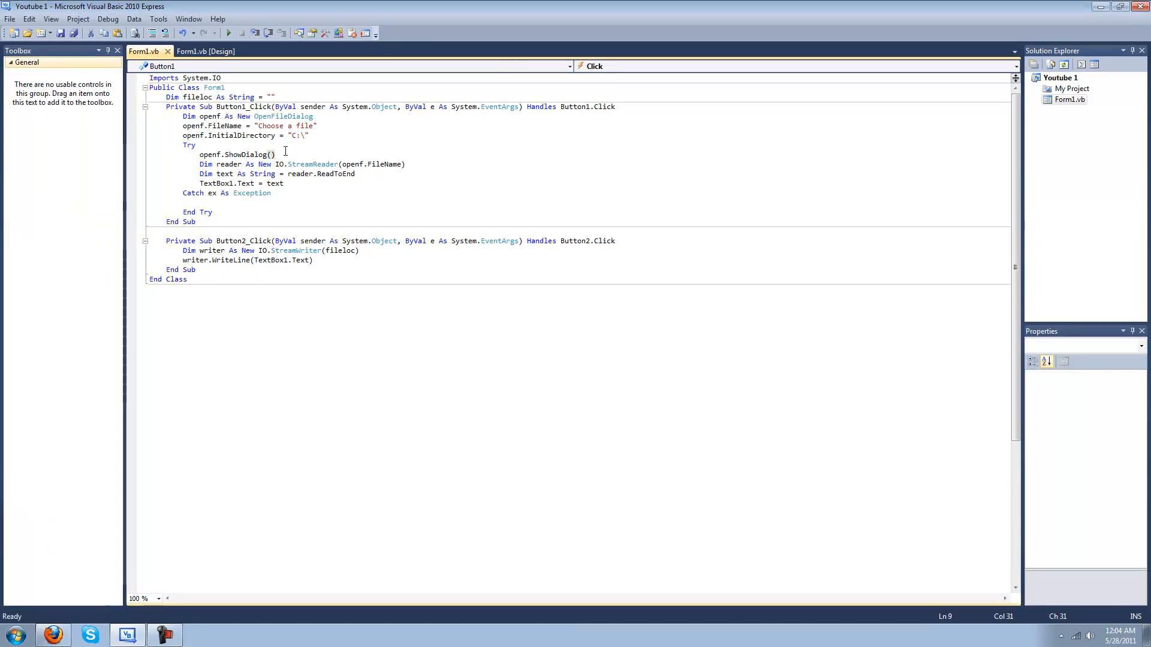
text(fileloc)
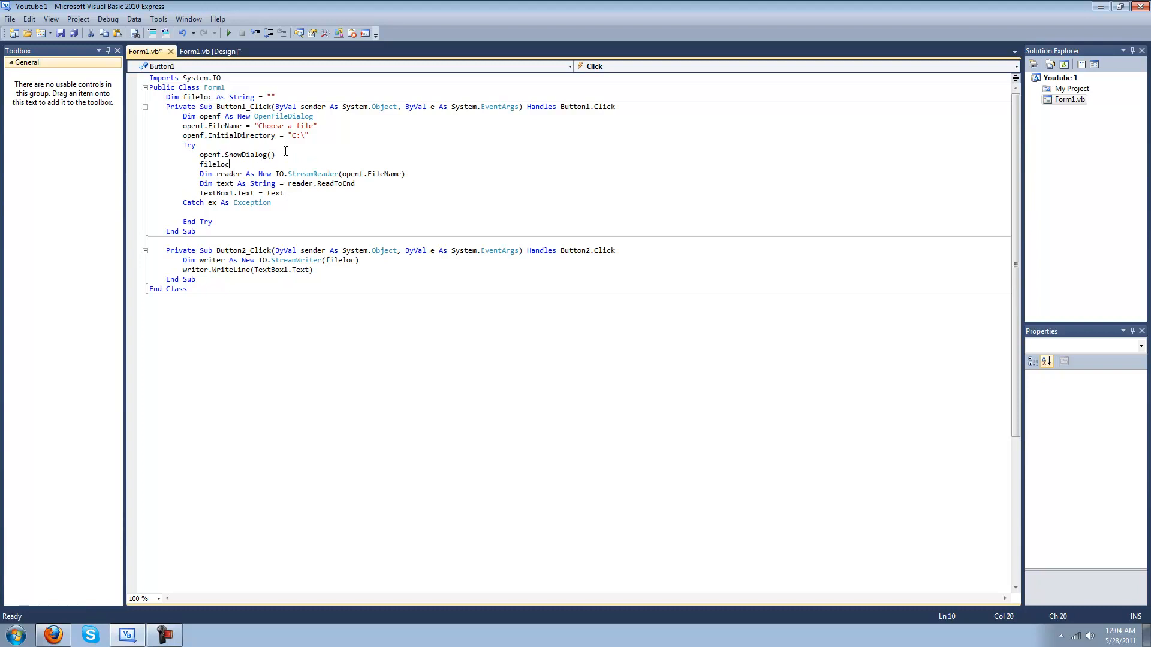
text(= open)
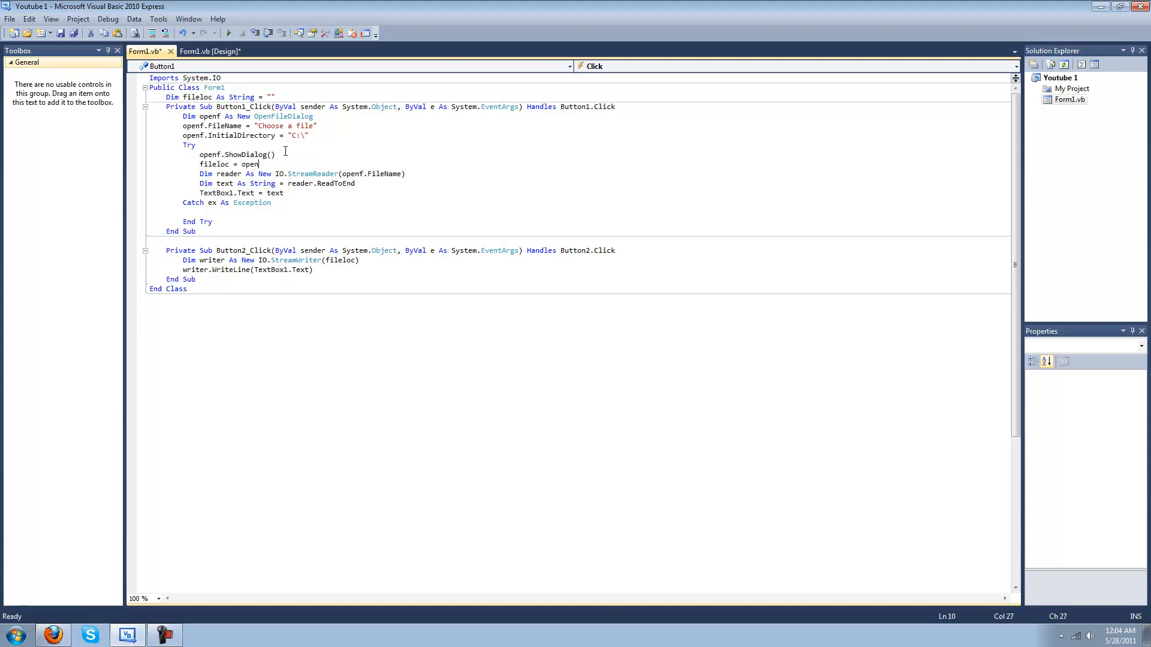
text(f.fileName)
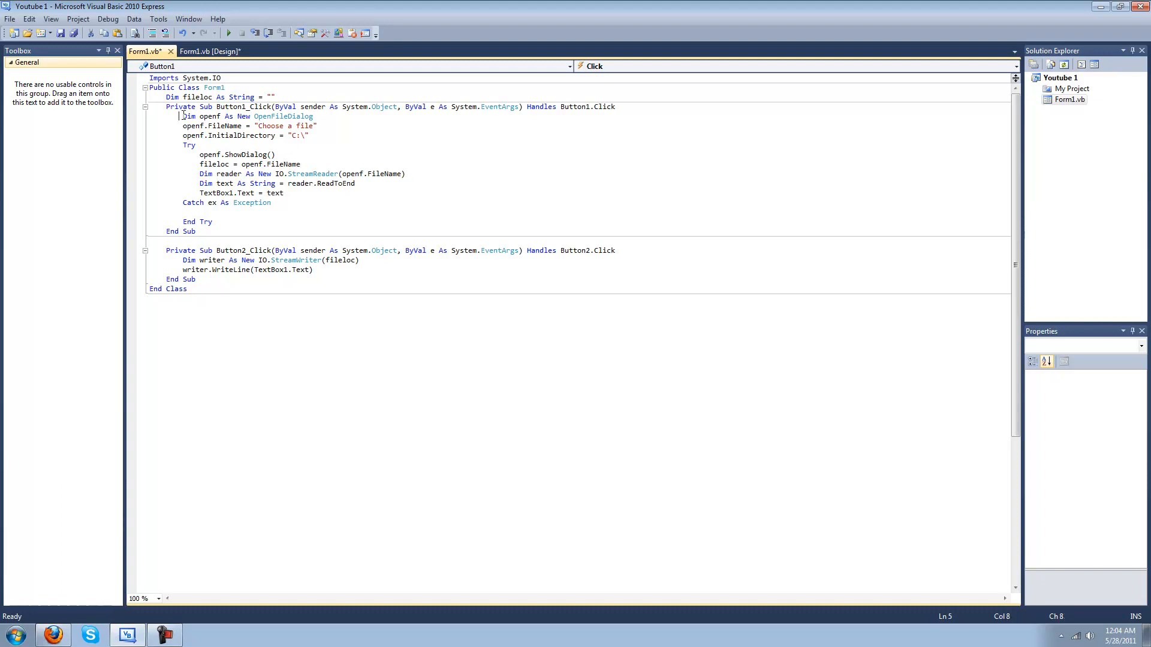
text(te)
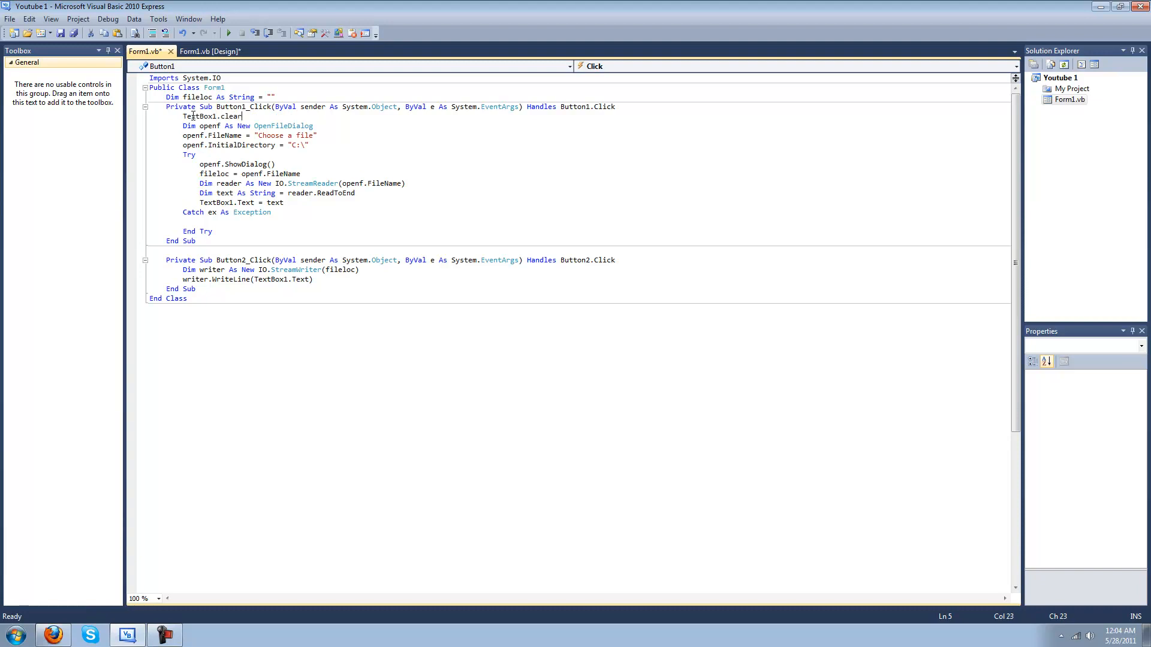
text(())
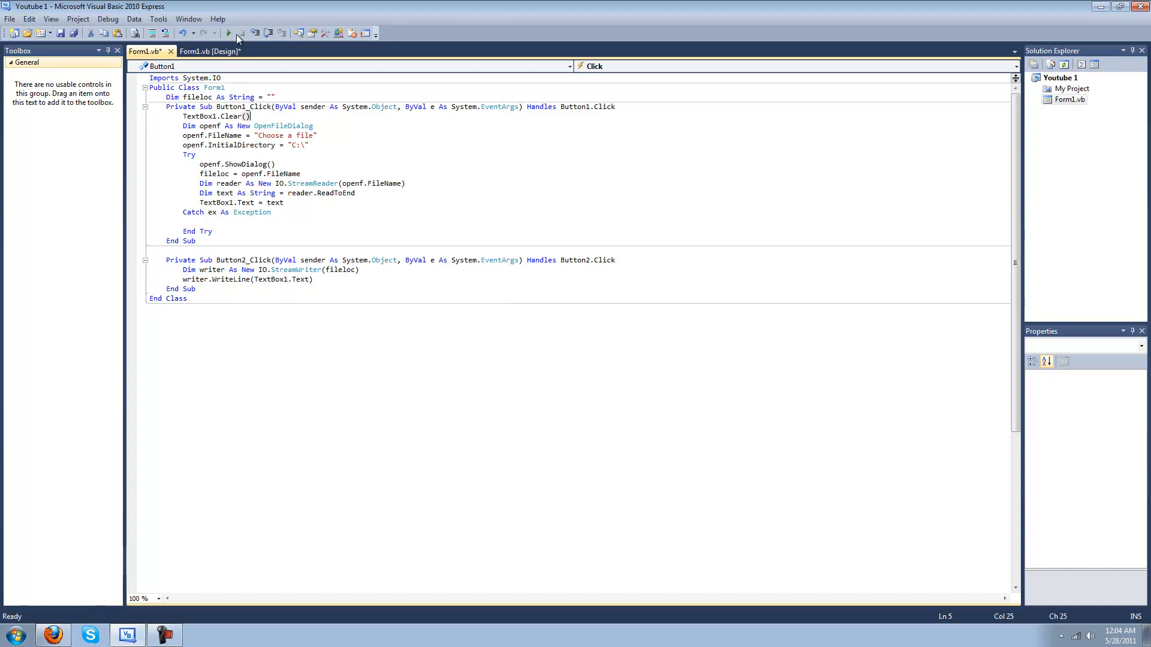
click(228, 34)
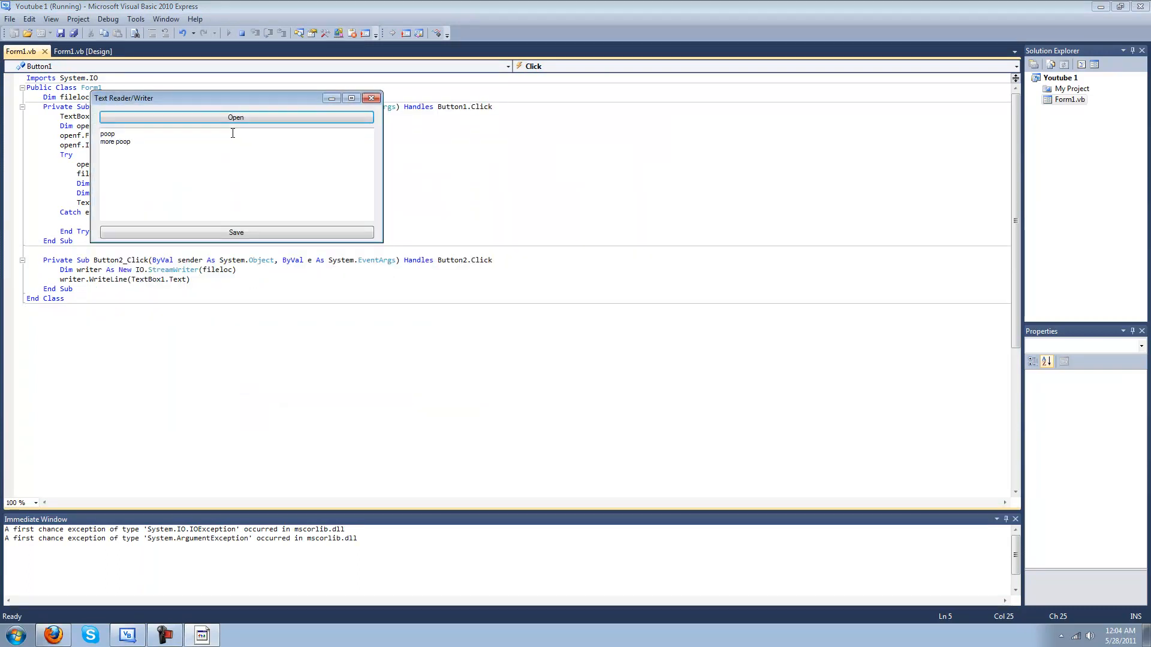
click(235, 116)
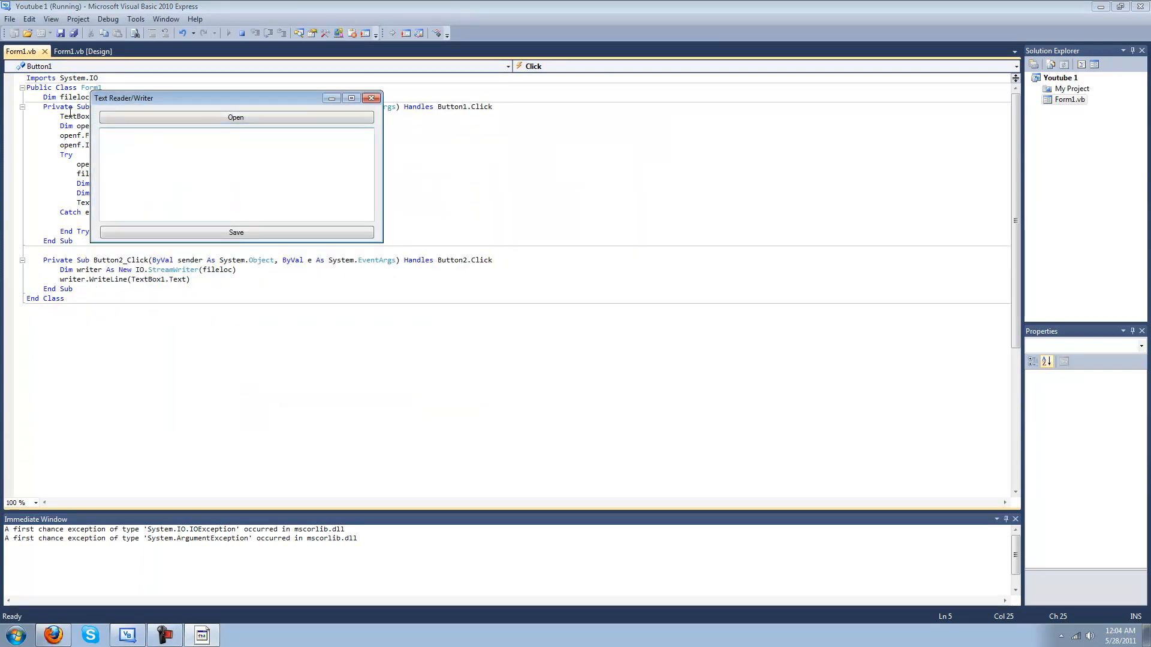
text(hello)
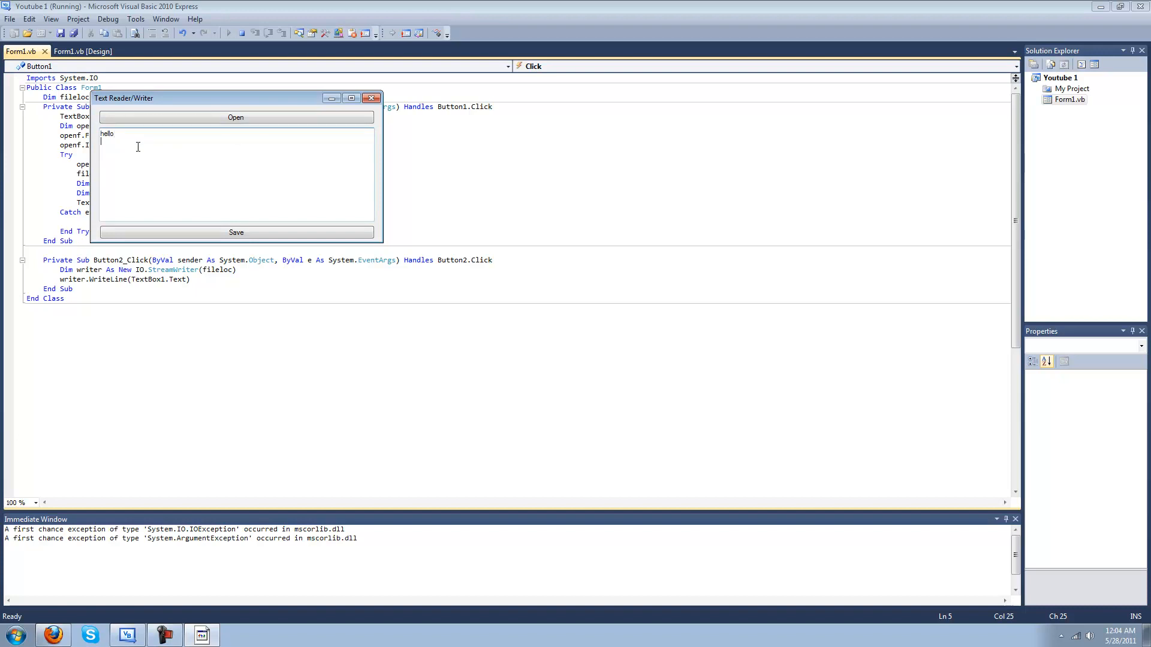
text(world)
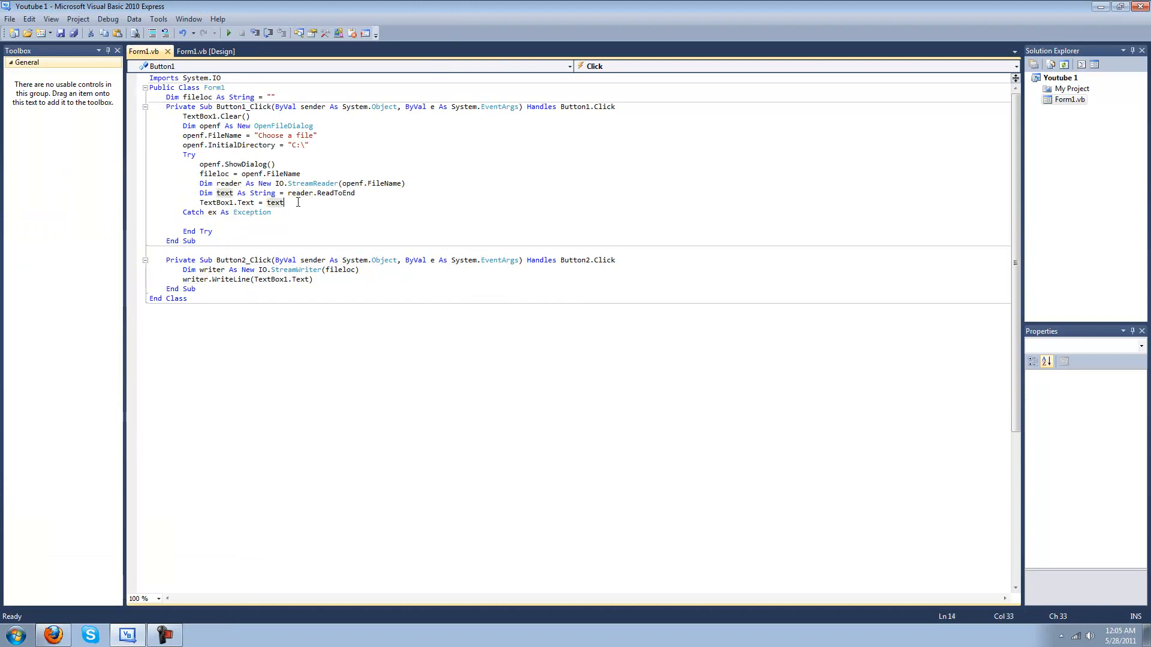
Step: Add reader.Close() after loading the text and writer.Close() after WriteLine in the Save handler
text(reade)
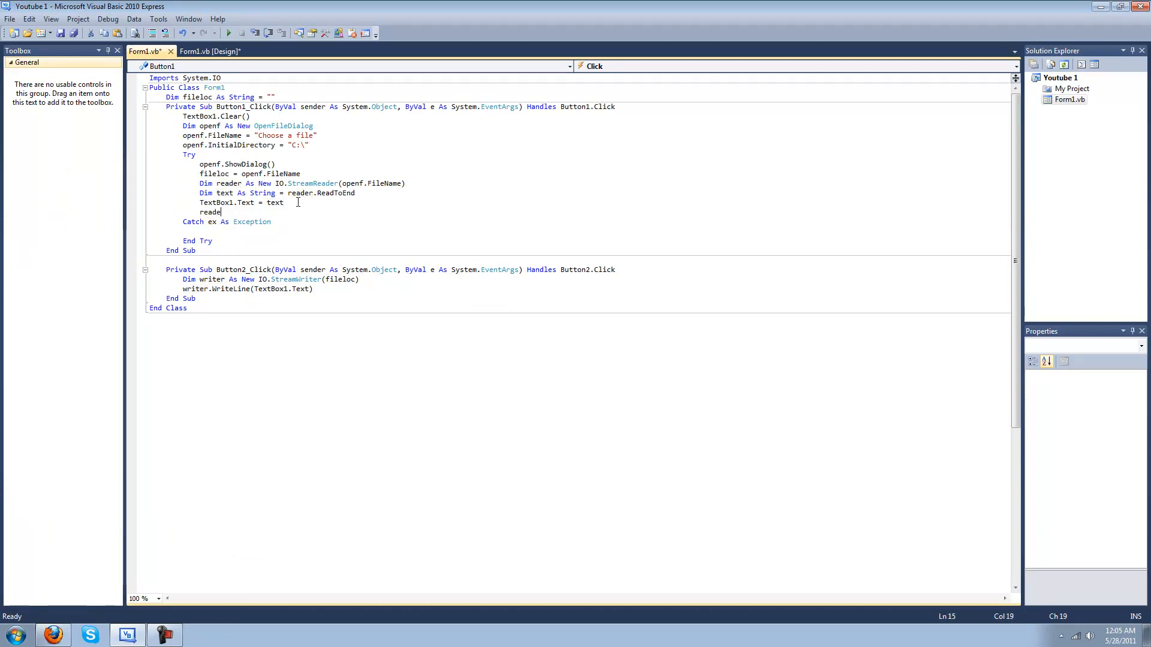
text(.)
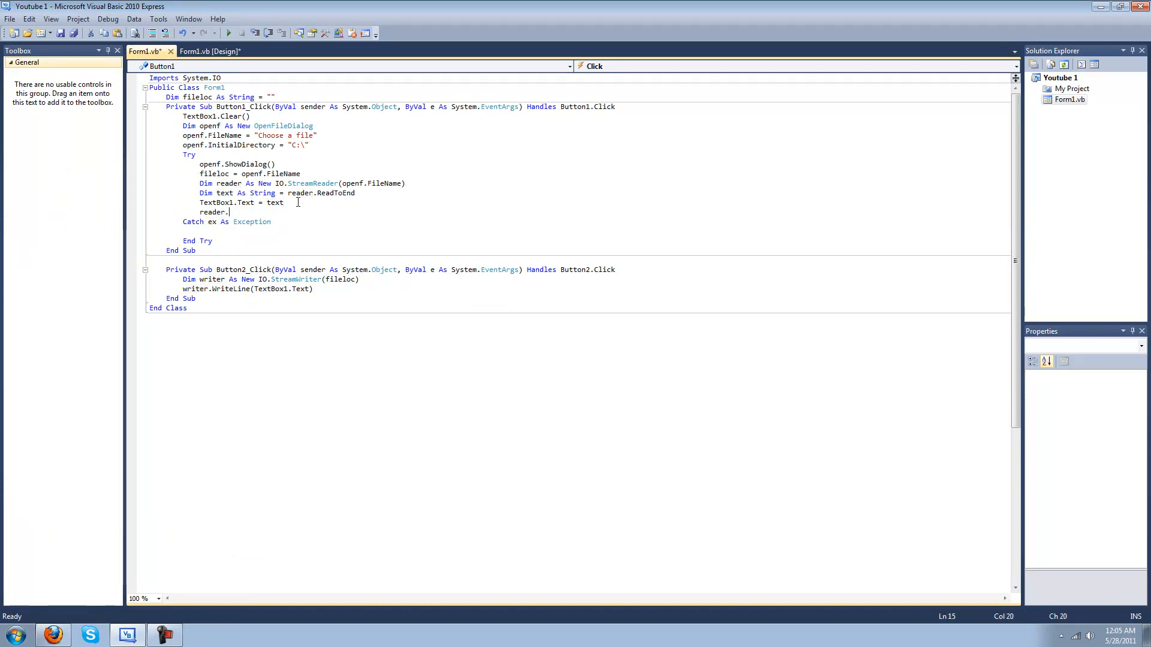
text(Close())
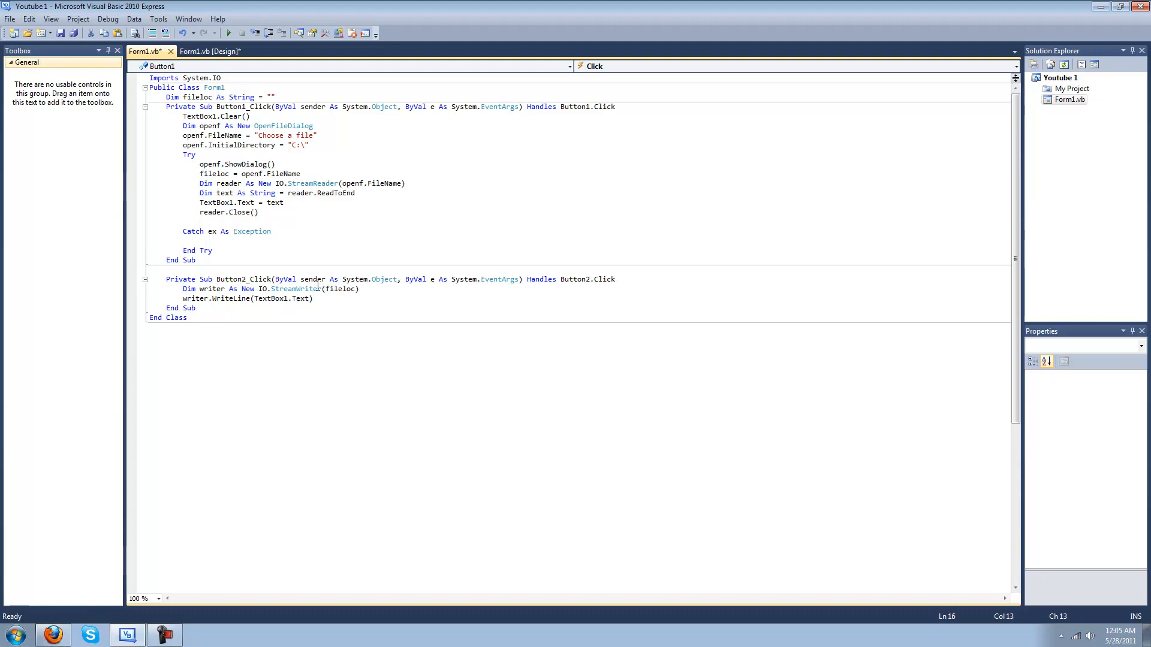
text(writer)
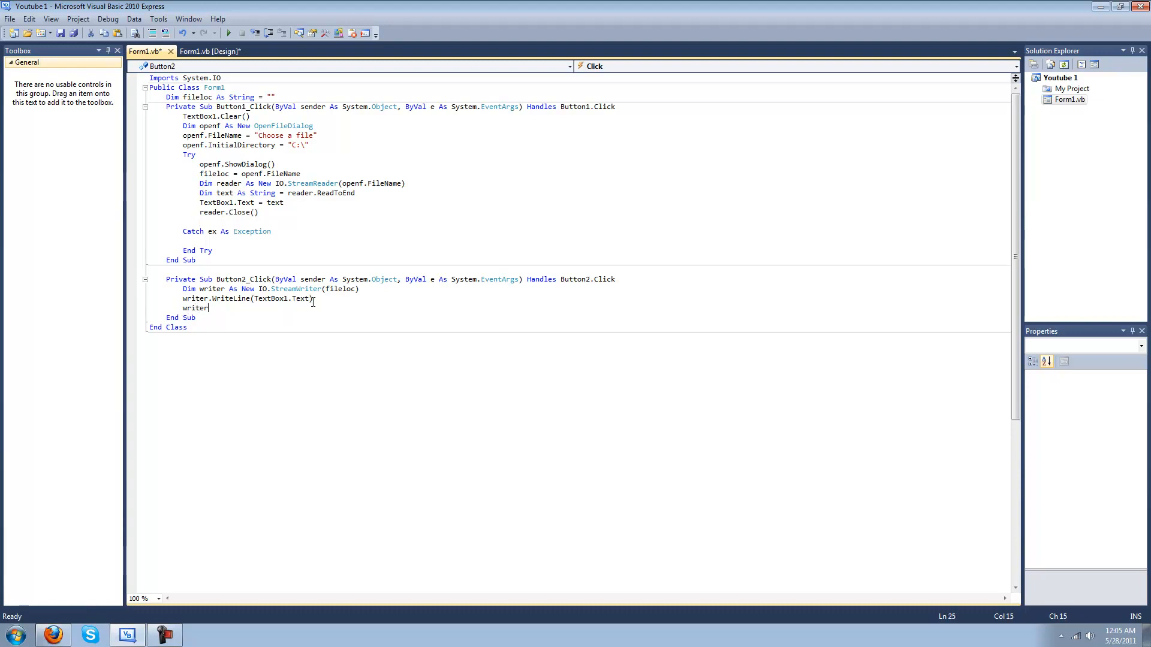
text(.close()
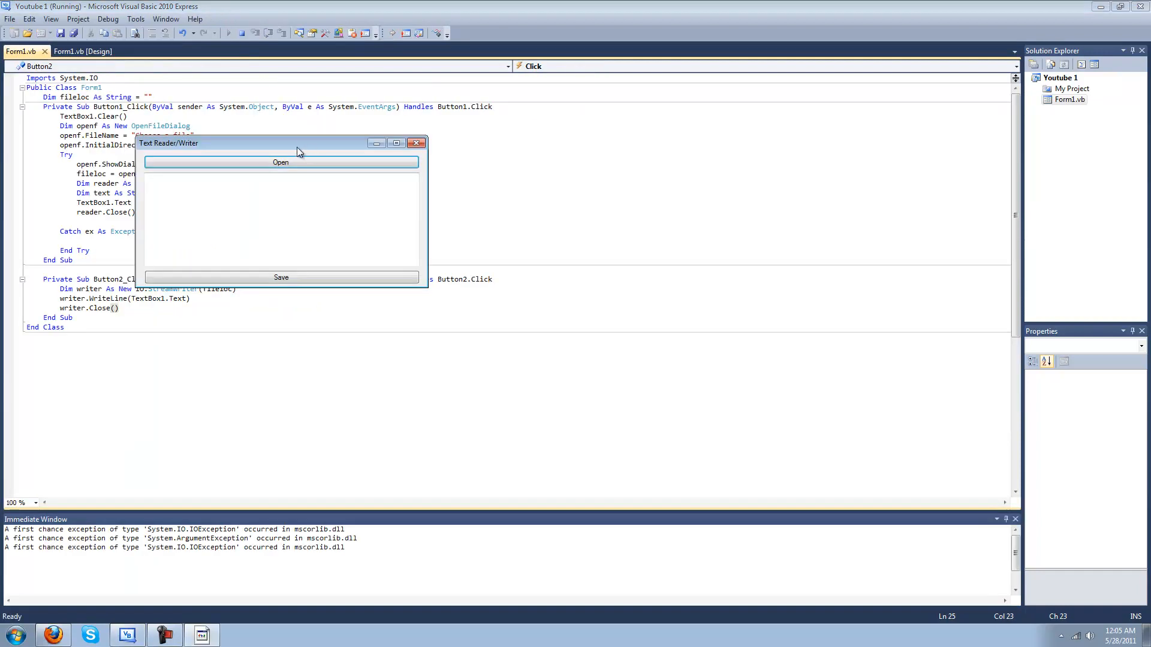
Step: Load the text file, replace its contents with 'hello world' and 'wuzzup', and save back to the file
click(280, 162)
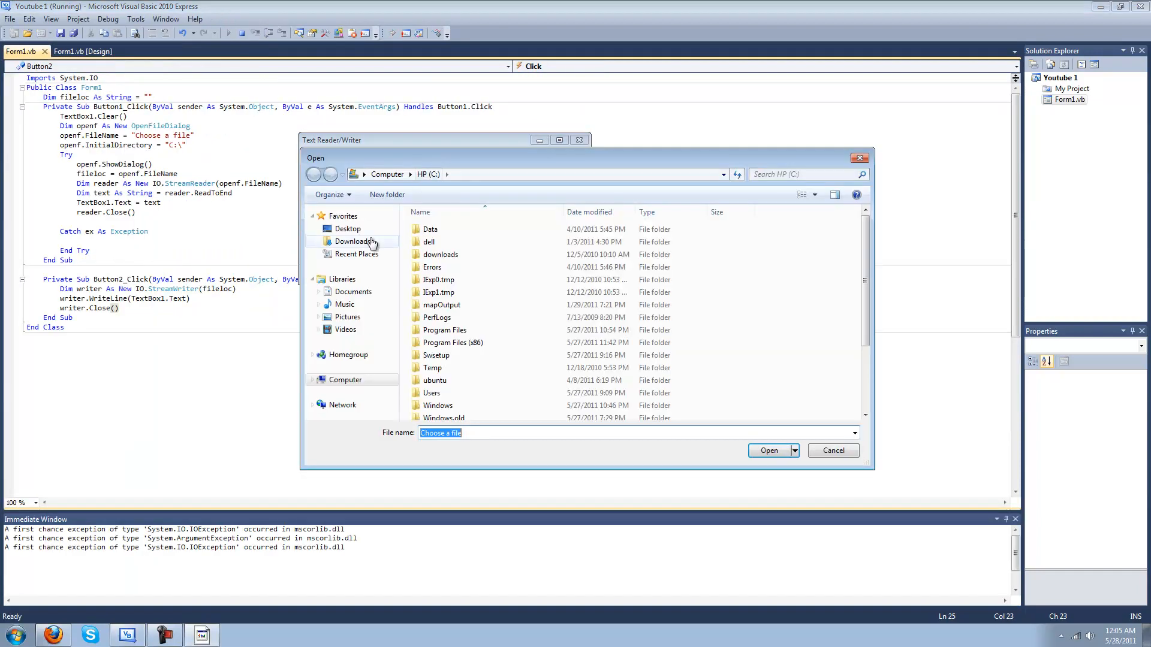
click(768, 449)
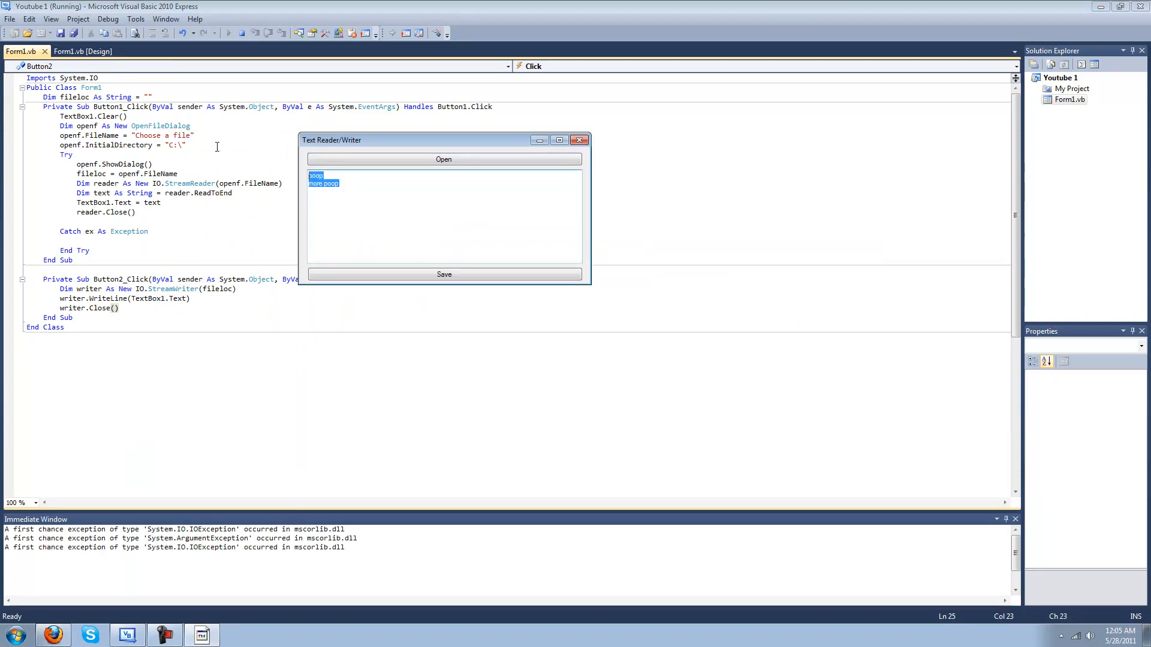
text(hello world)
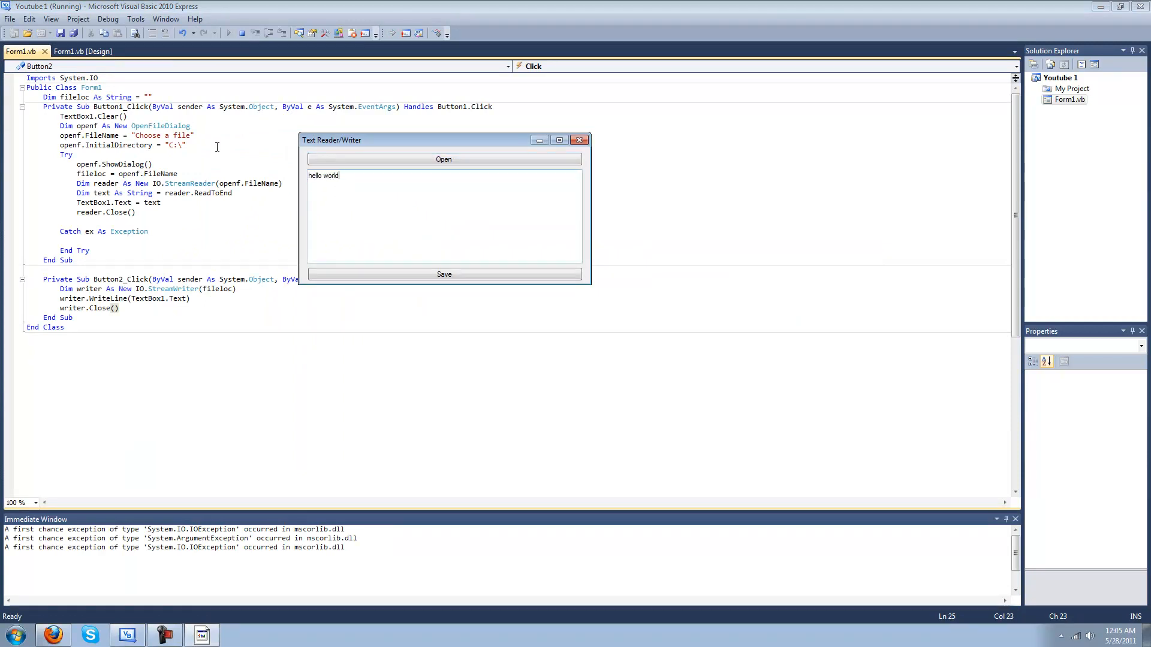
text(wuz)
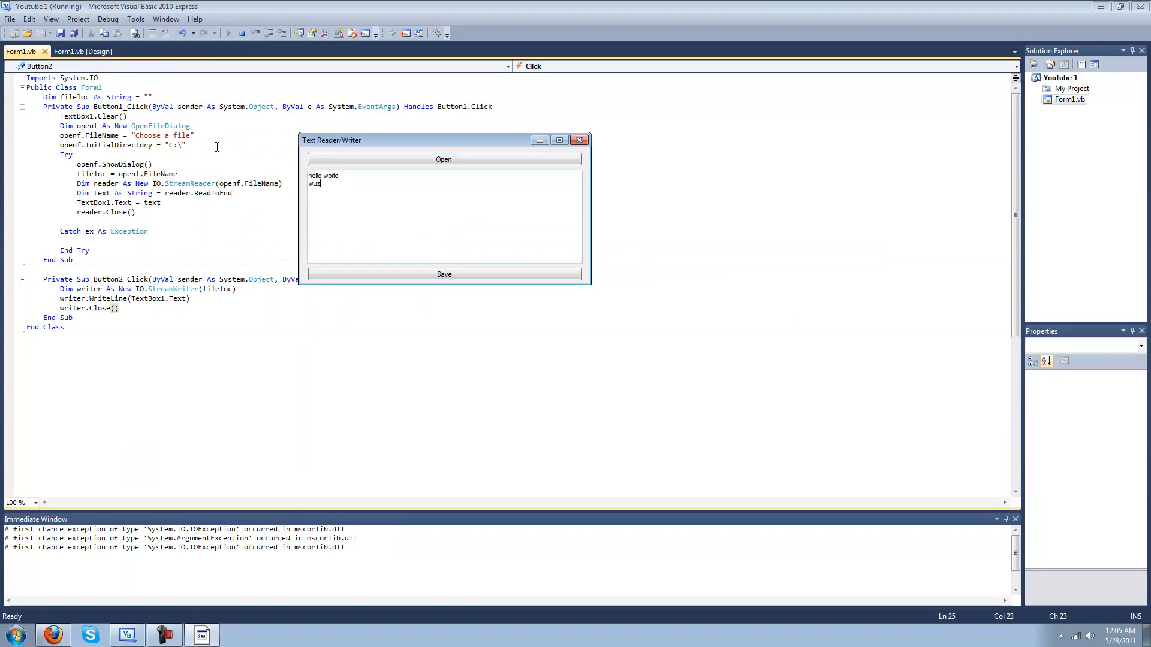
text(zup)
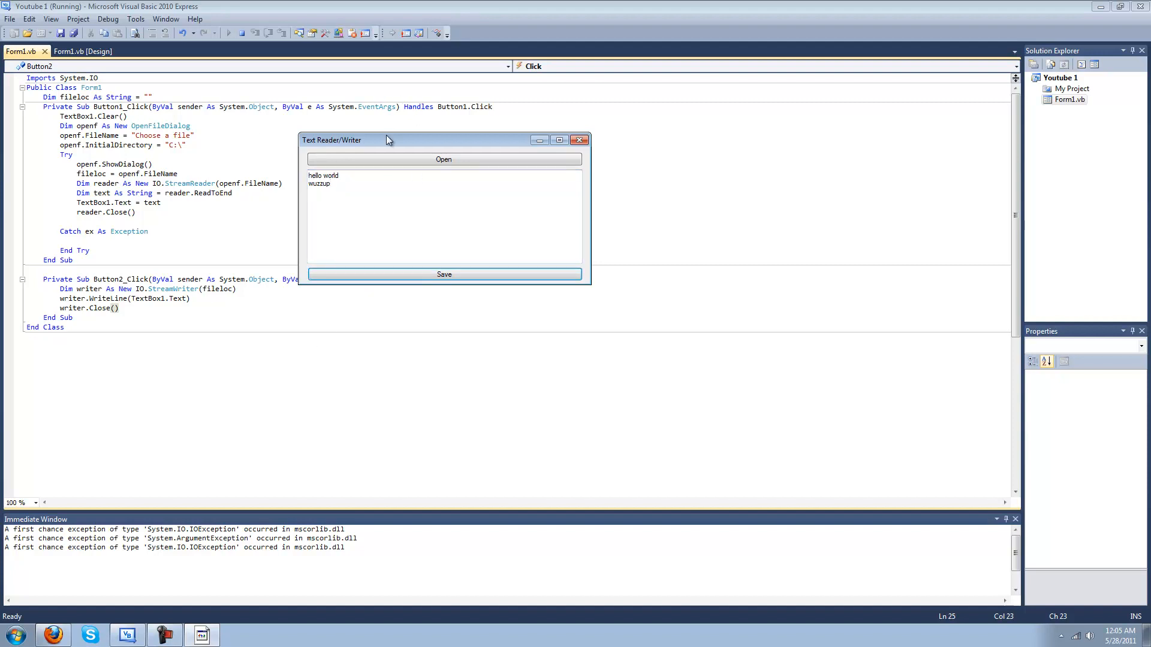
click(444, 160)
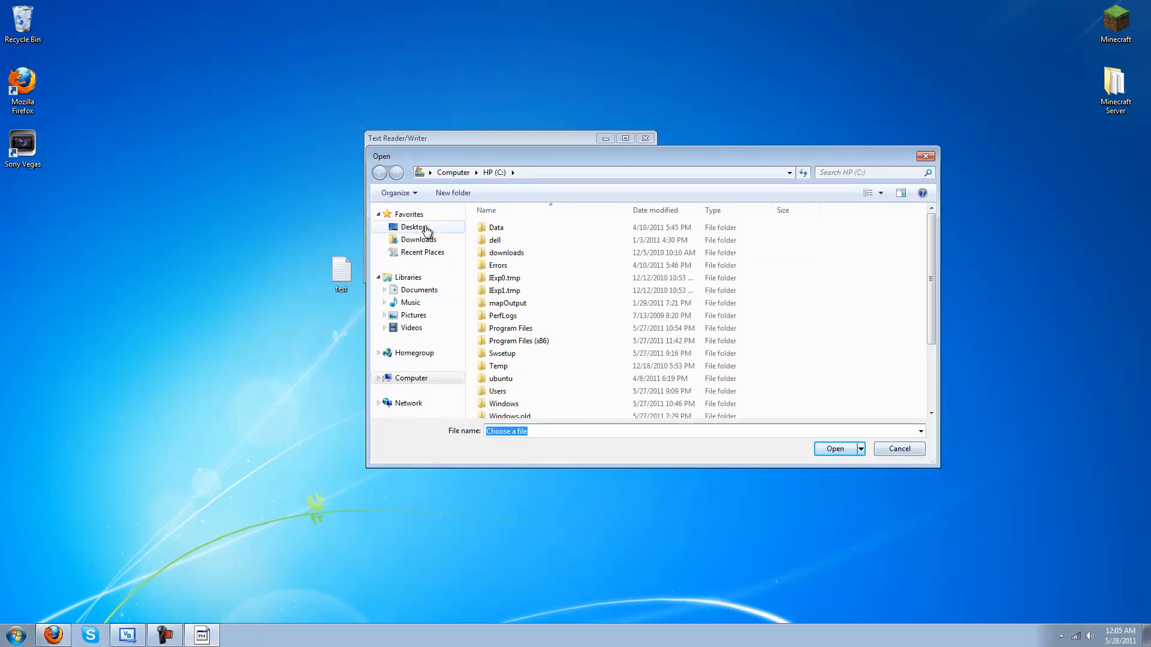
Step: Open the test file from the Desktop, add the line 'guys are brown', save, and close the form
click(898, 448)
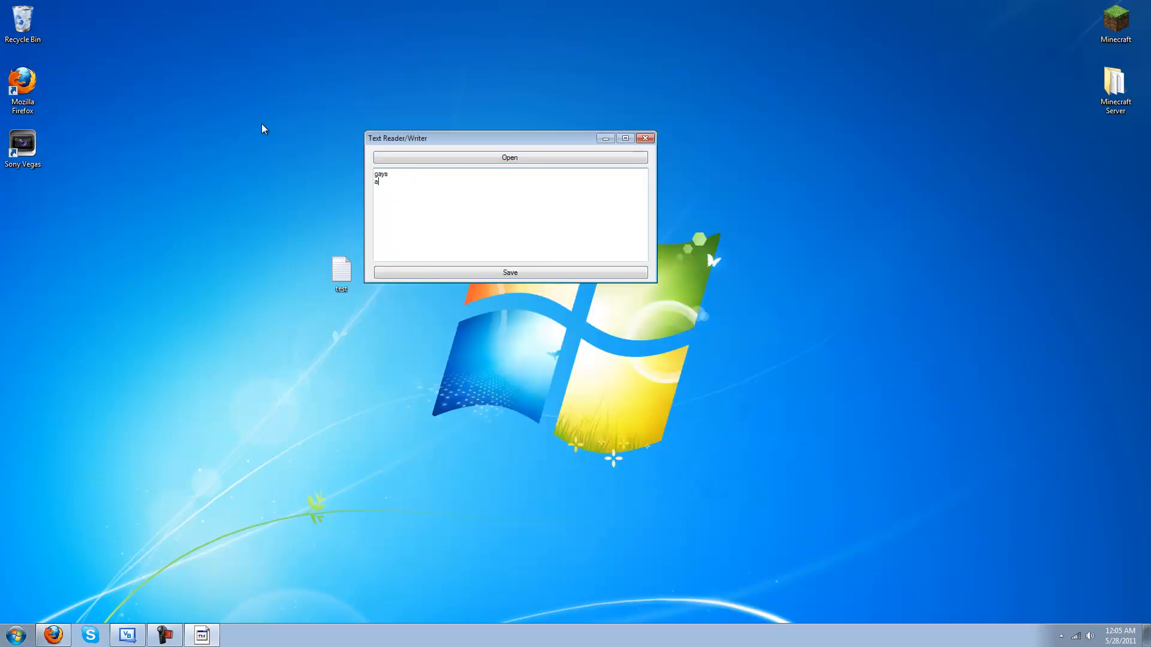
text(re brown)
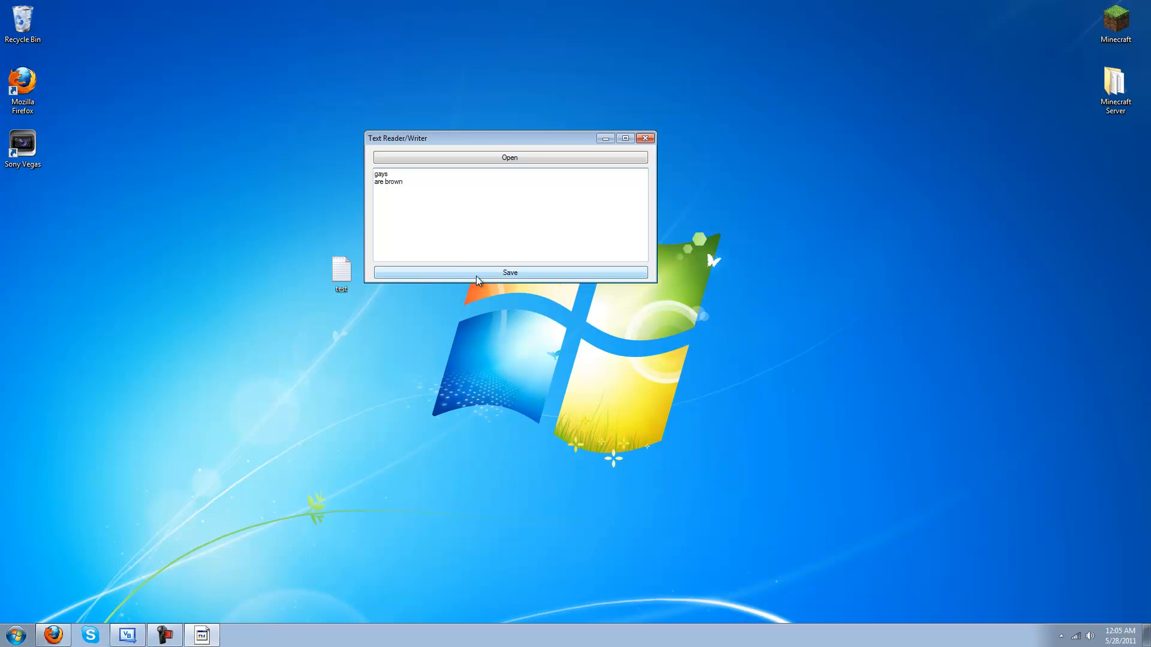
mouse_move(414, 163)
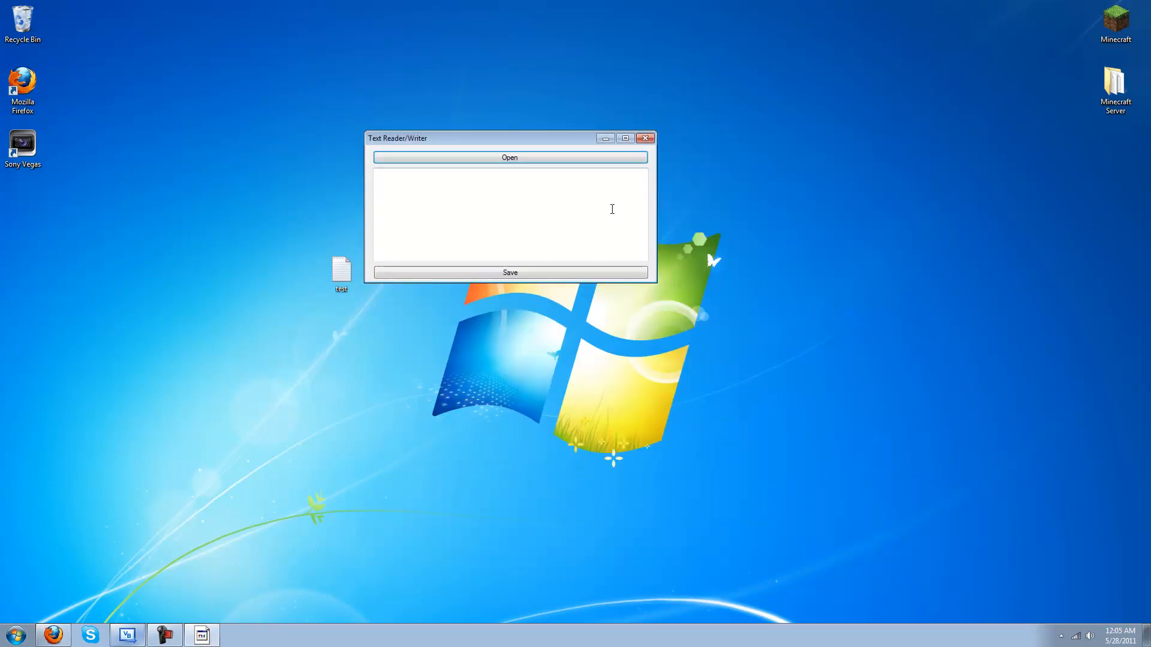
click(645, 138)
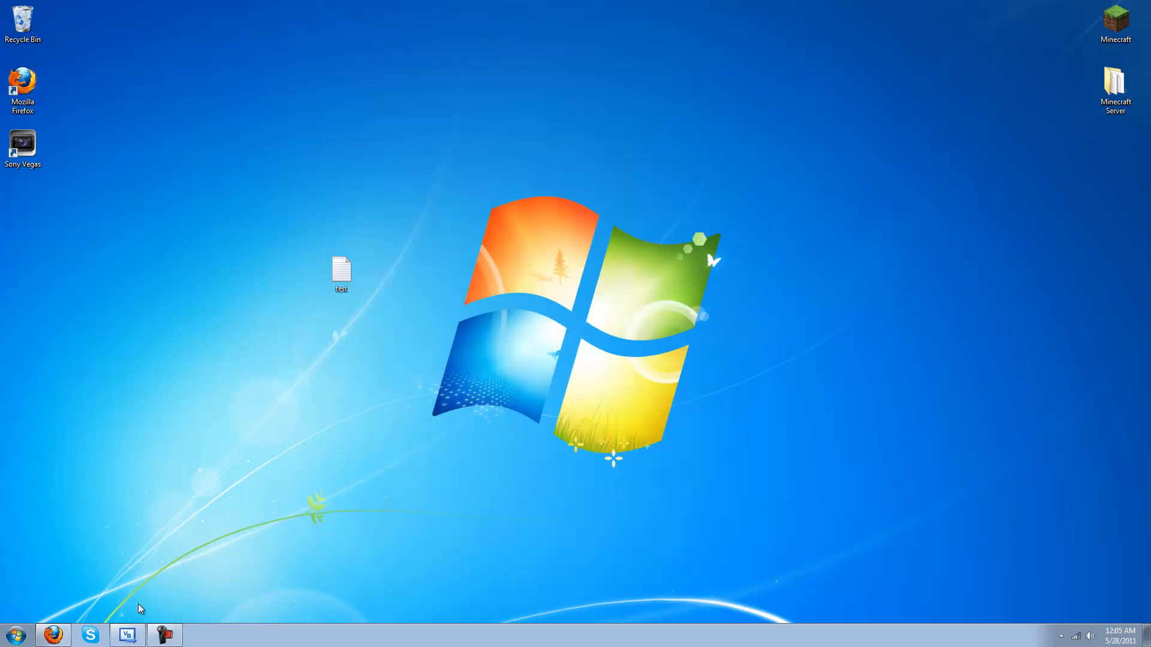
mouse_move(1116, 607)
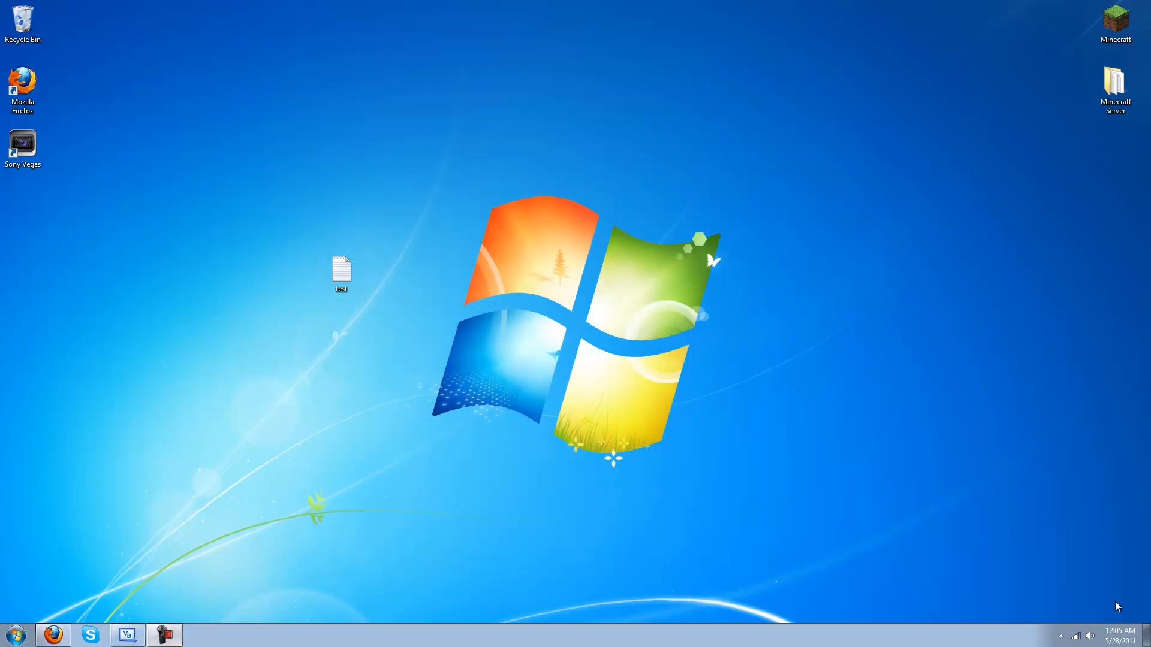